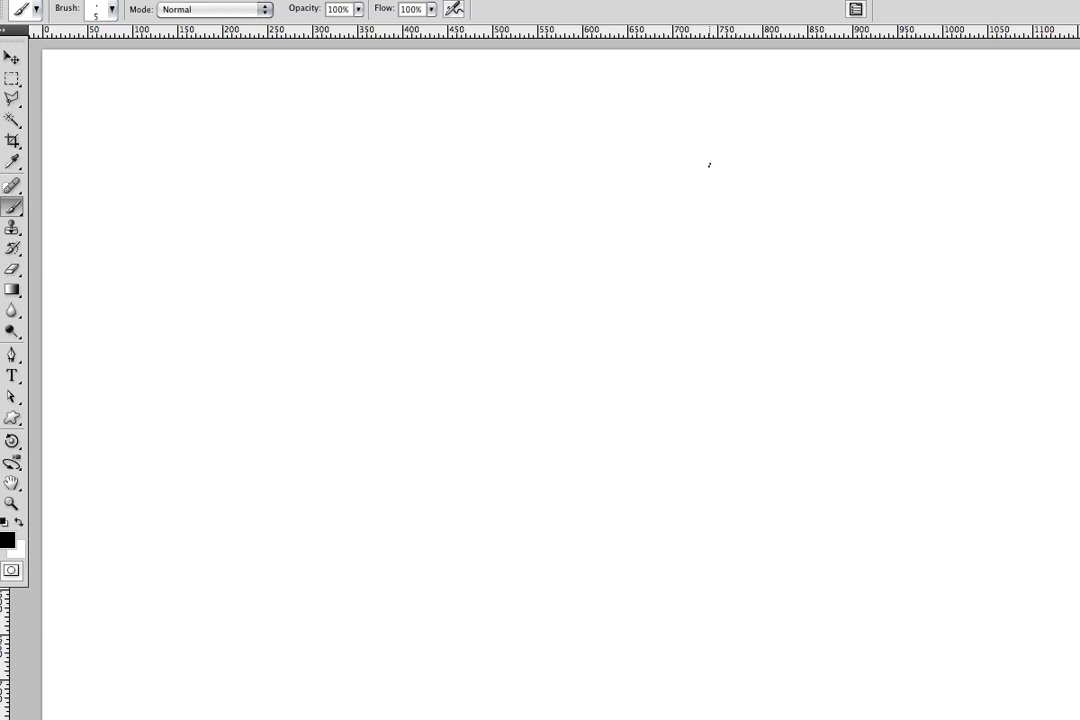
{"action": "mouse_move", "coordinate": [448, 206]}
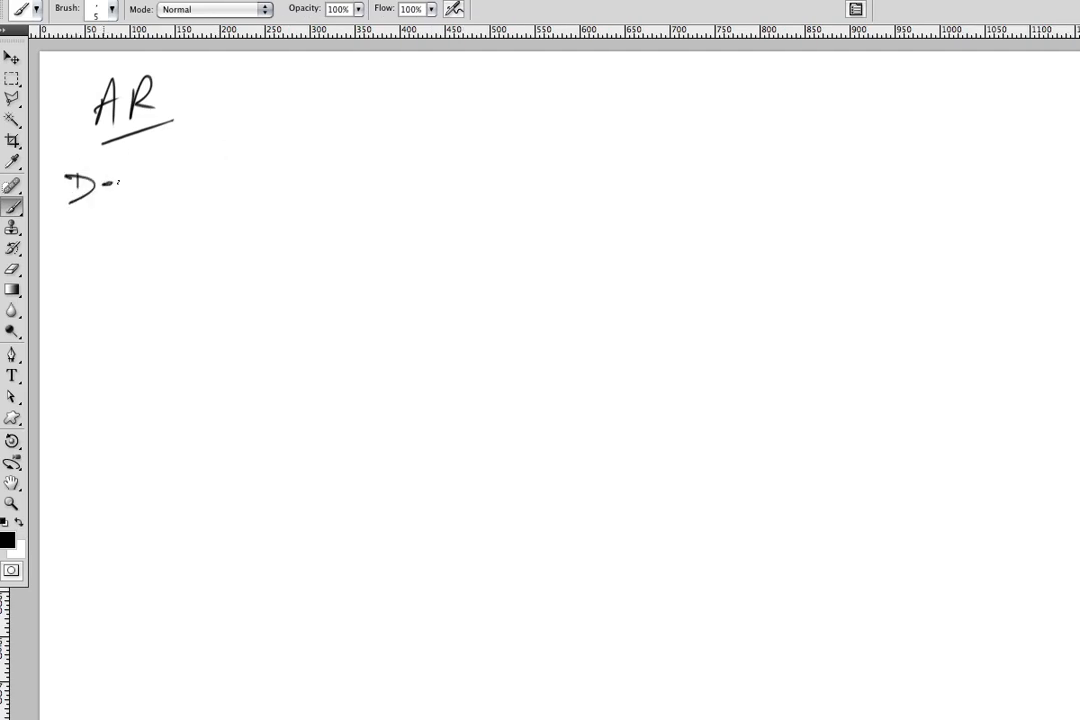
- Handwrite 'Define → superimposing' under the heading
{"action": "left_click_drag", "start_coordinate": [100, 184], "coordinate": [220, 180]}
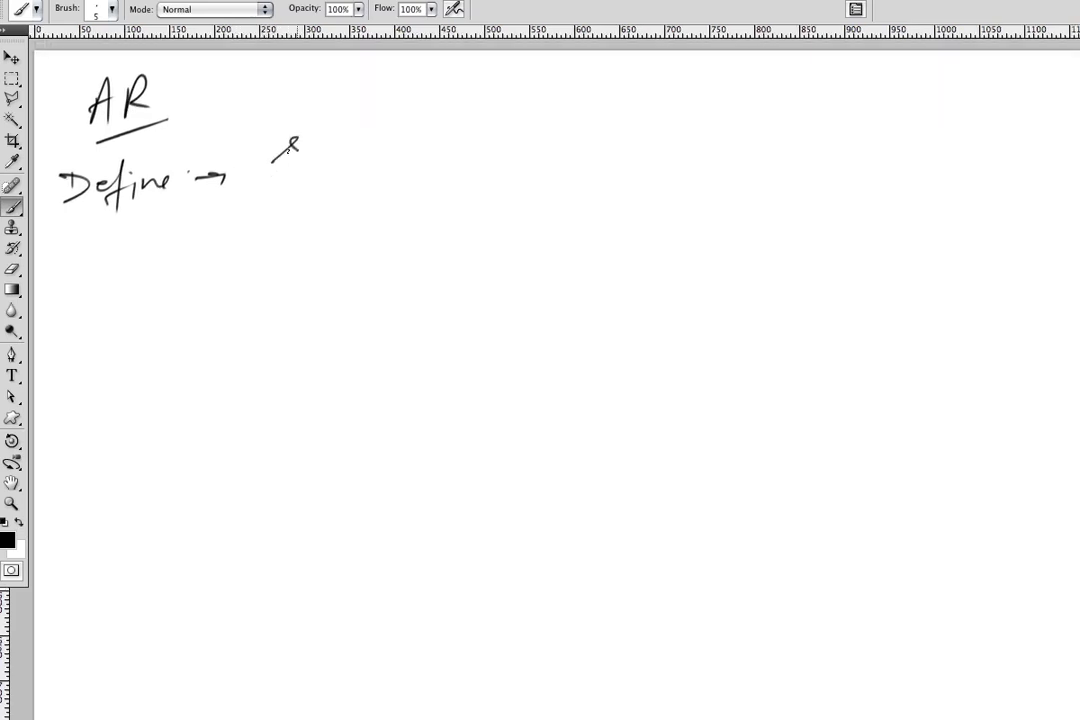
{"action": "left_click_drag", "start_coordinate": [276, 144], "coordinate": [420, 150]}
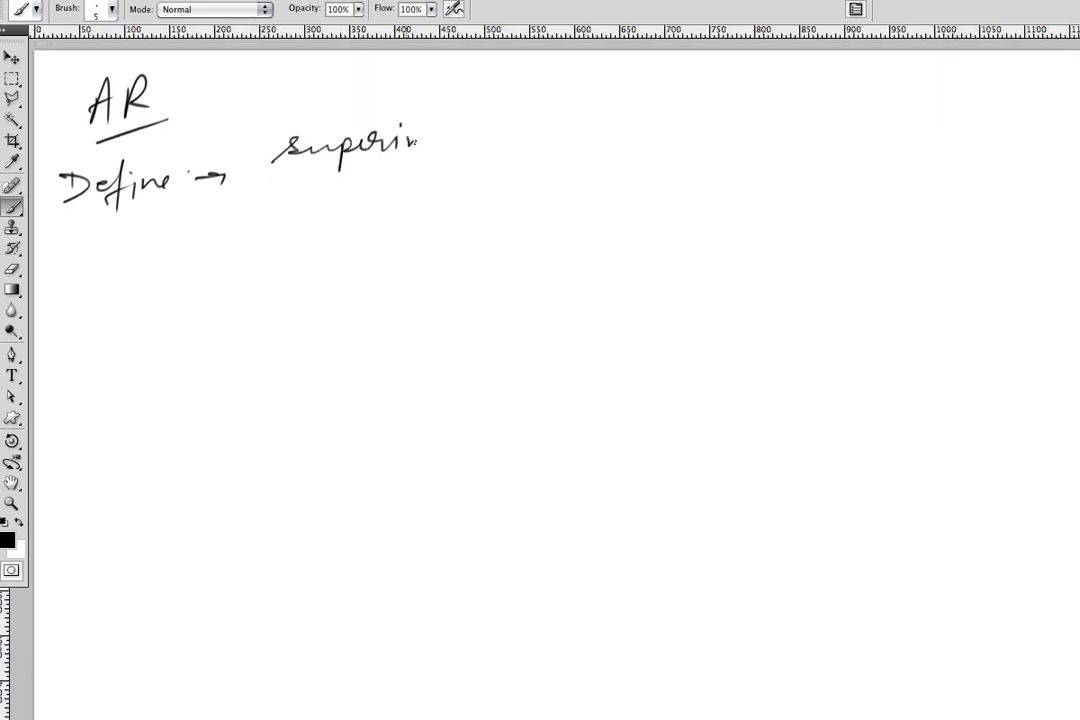
{"action": "left_click_drag", "start_coordinate": [420, 140], "coordinate": [520, 136]}
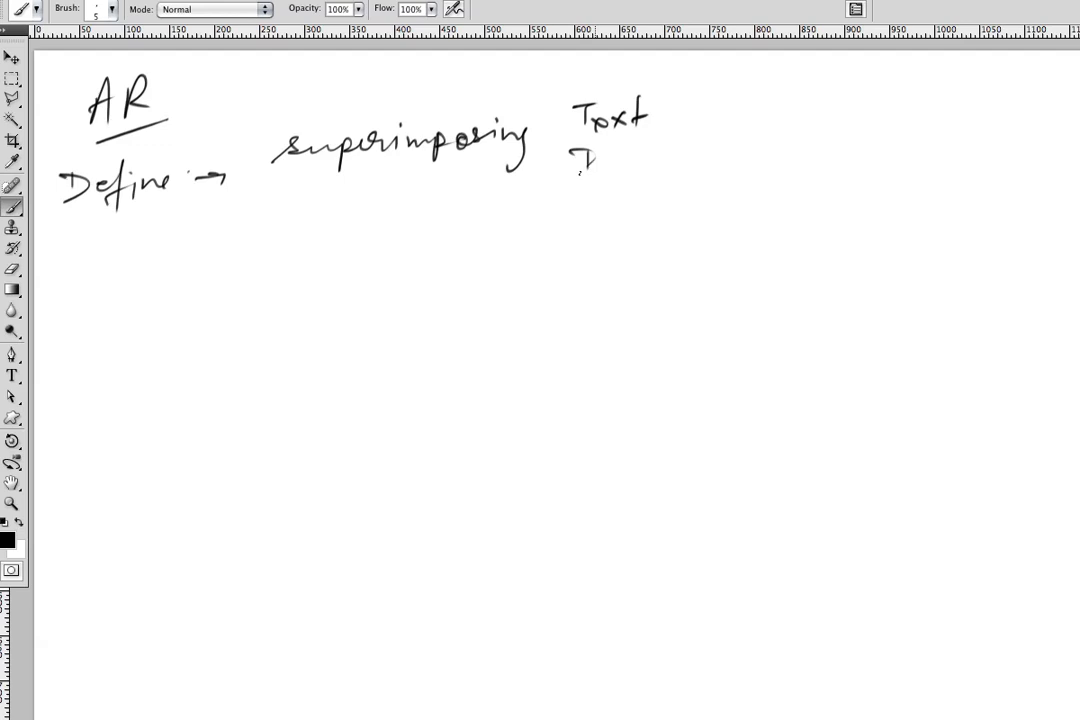
- Add the boxed 'Text / Info-Visual' note, a circle below it and an arrow down from Define
{"action": "left_click_drag", "start_coordinate": [576, 160], "coordinate": [720, 156]}
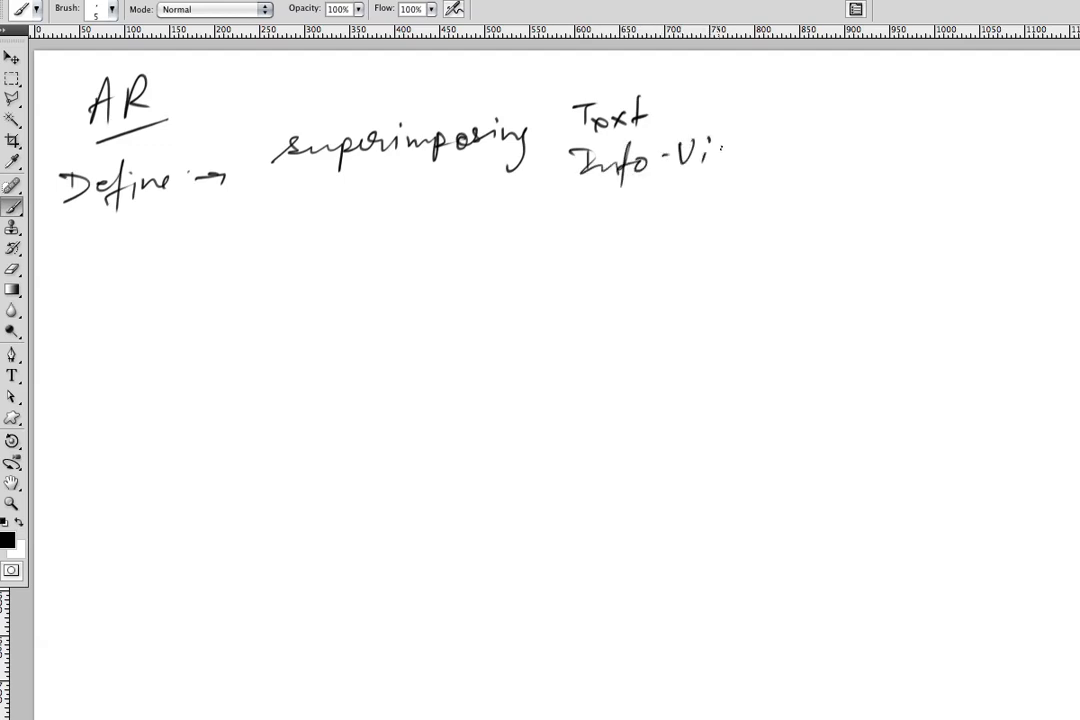
{"action": "left_click_drag", "start_coordinate": [710, 156], "coordinate": [784, 156]}
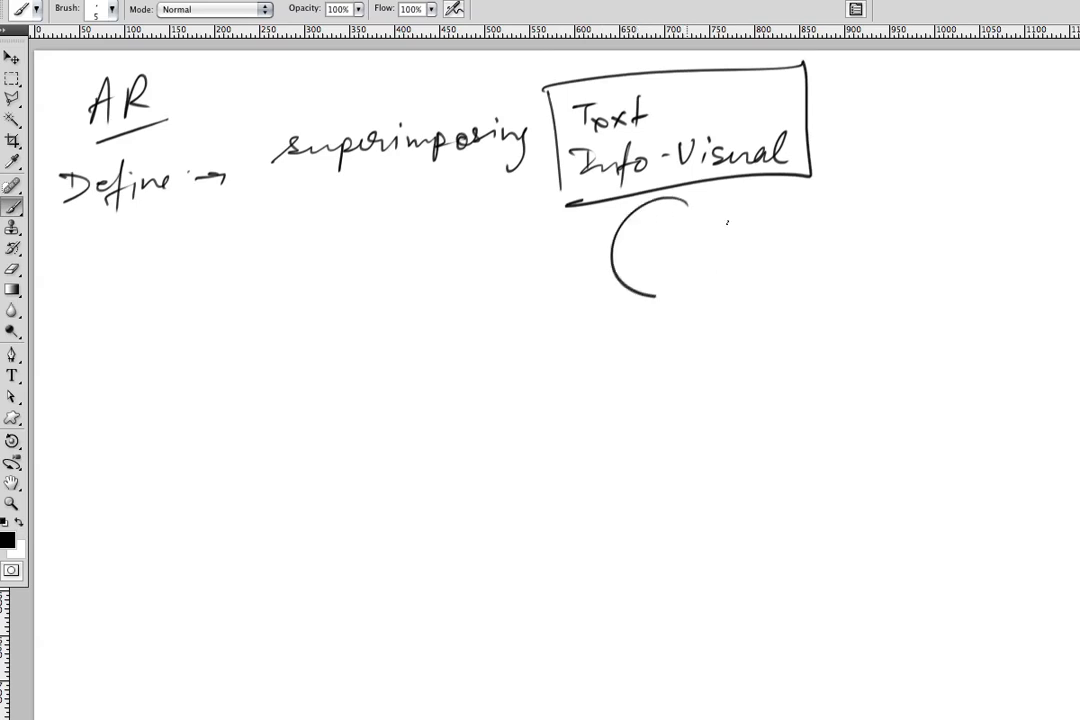
{"action": "left_click_drag", "start_coordinate": [620, 230], "coordinate": [720, 270]}
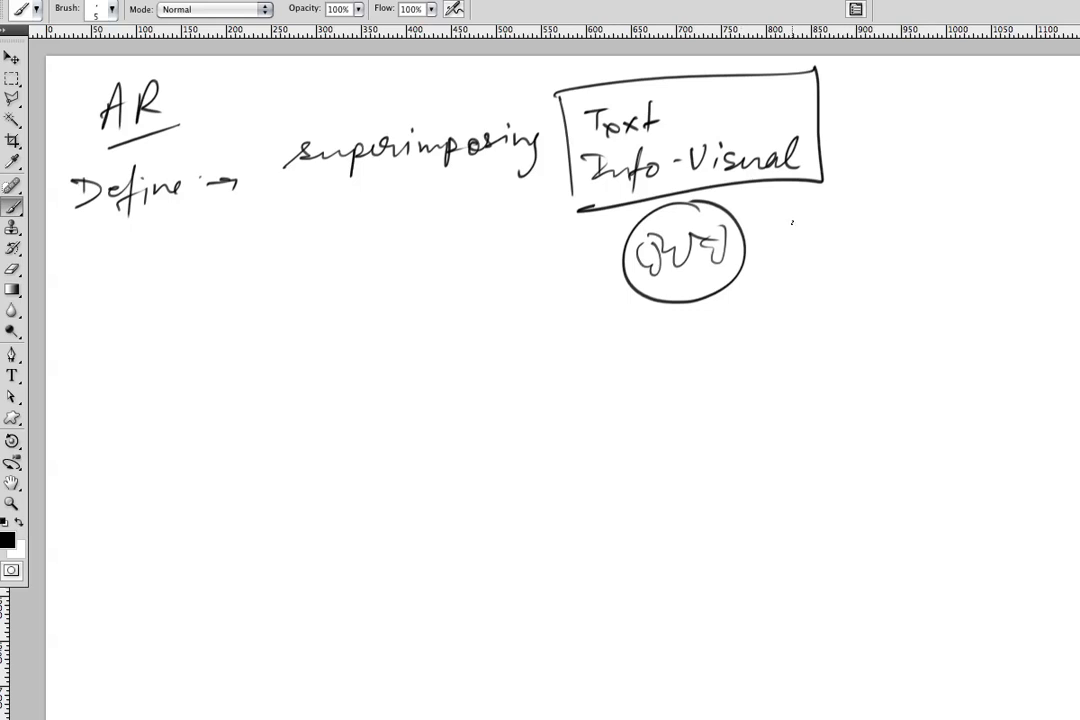
{"action": "left_click_drag", "start_coordinate": [124, 224], "coordinate": [184, 300]}
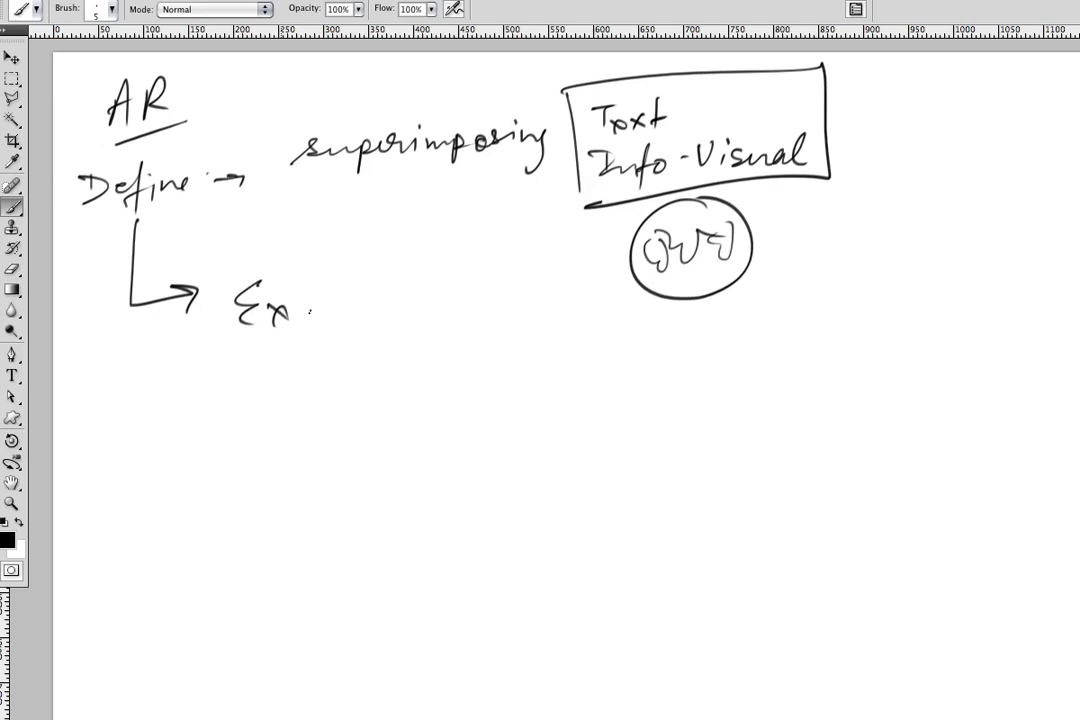
- Write 'Examples' beside the arrow with a sub-arrow and the start of the first example name
{"action": "left_click_drag", "start_coordinate": [300, 304], "coordinate": [436, 300]}
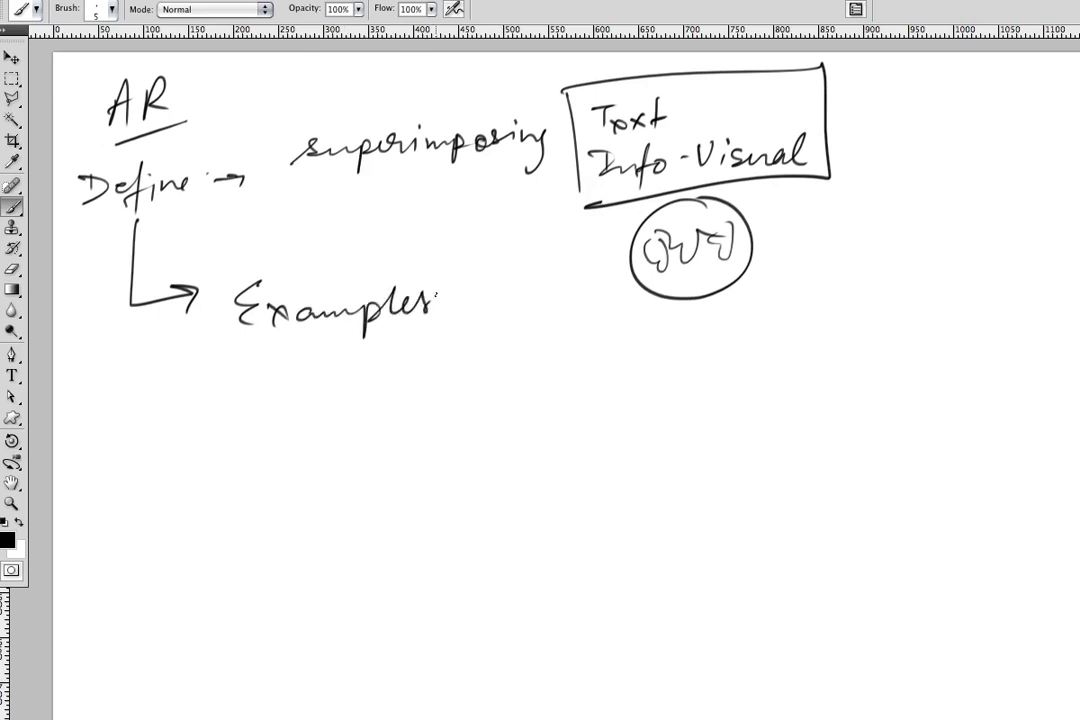
{"action": "left_click_drag", "start_coordinate": [270, 364], "coordinate": [390, 370]}
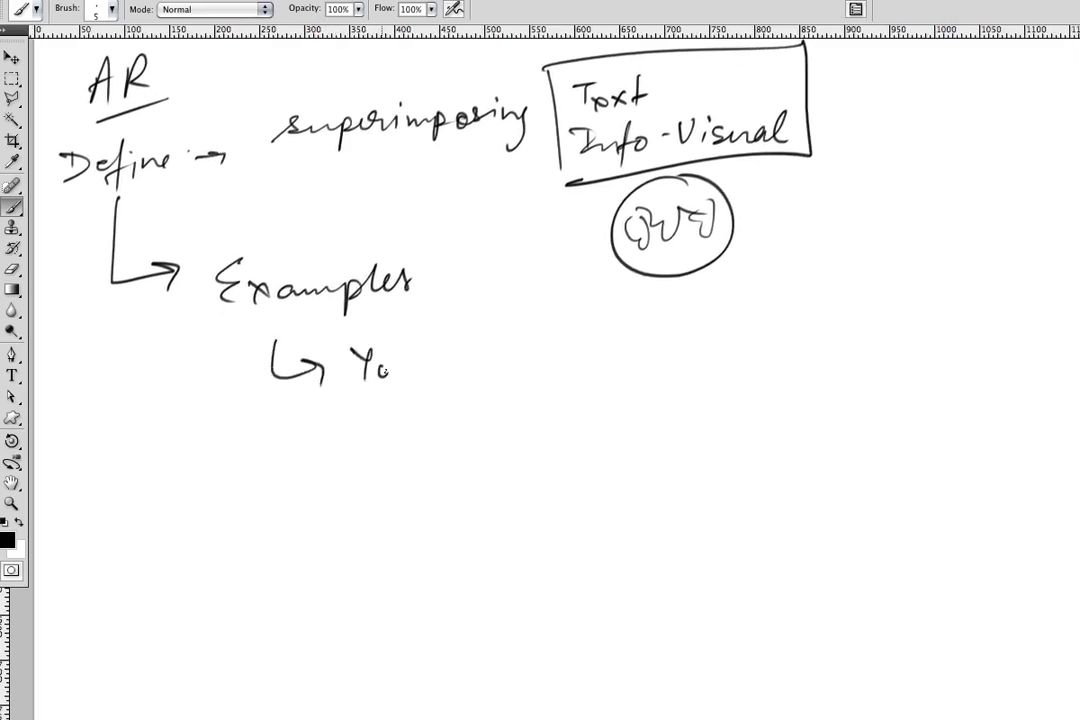
{"action": "left_click_drag", "start_coordinate": [376, 364], "coordinate": [490, 360]}
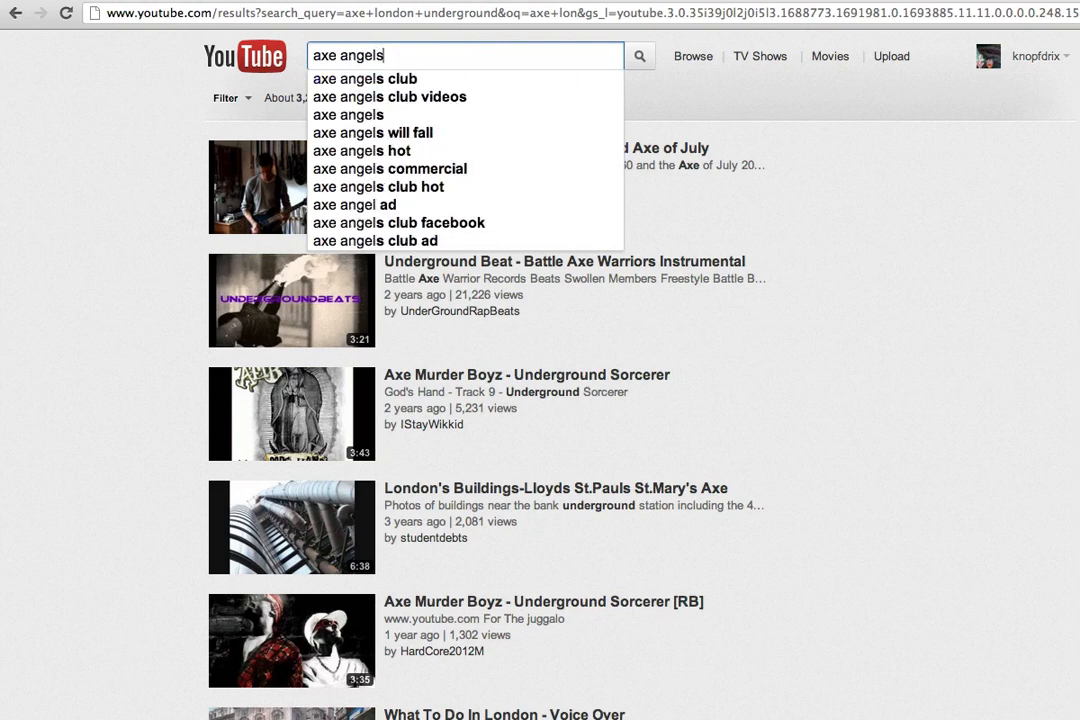
- Search 'axe angels london metro' and play the Lynx Excite Angel Ambush London Victoria video
{"action": "type", "text": "london u"}
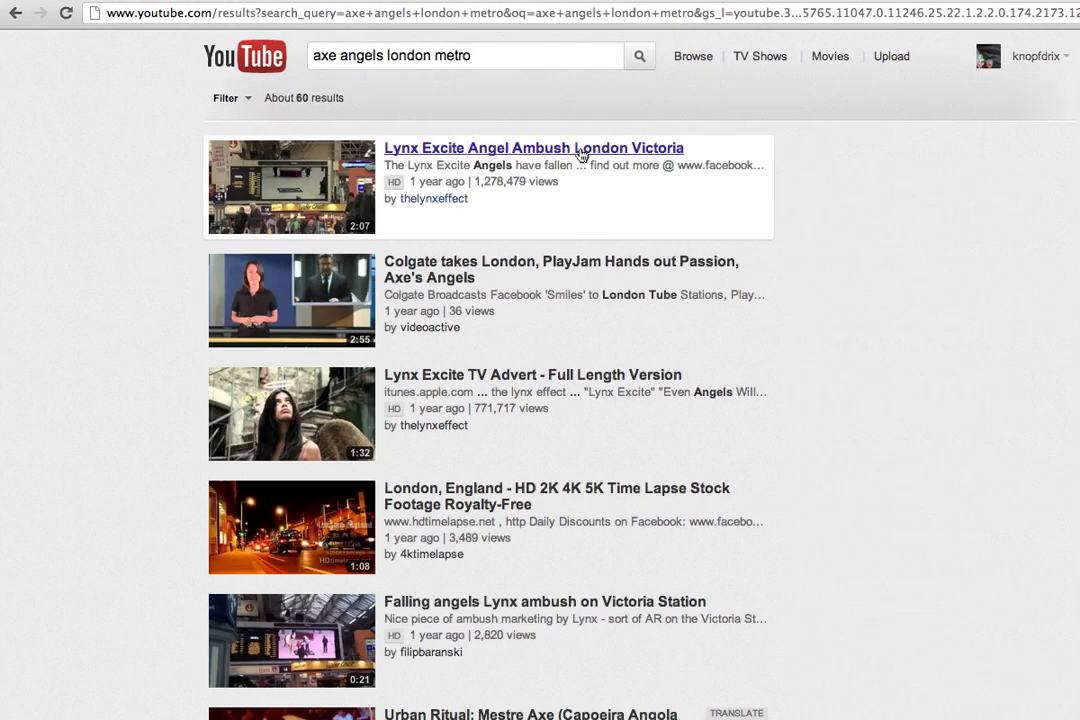
{"action": "left_click", "coordinate": [534, 148]}
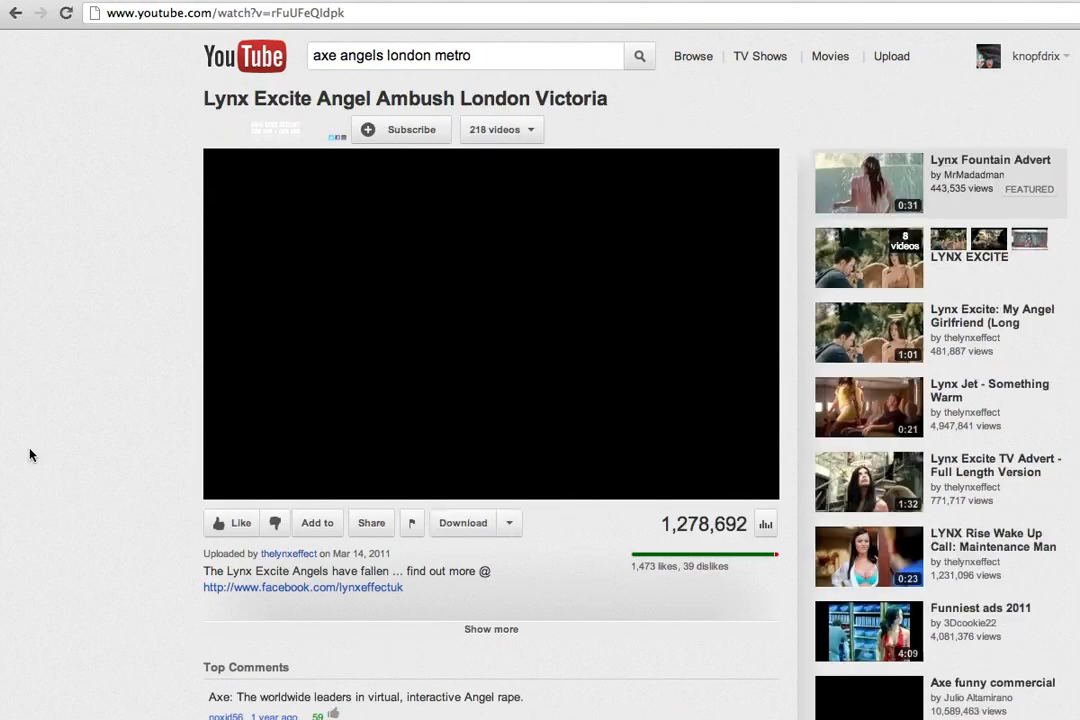
{"action": "left_click", "coordinate": [492, 322]}
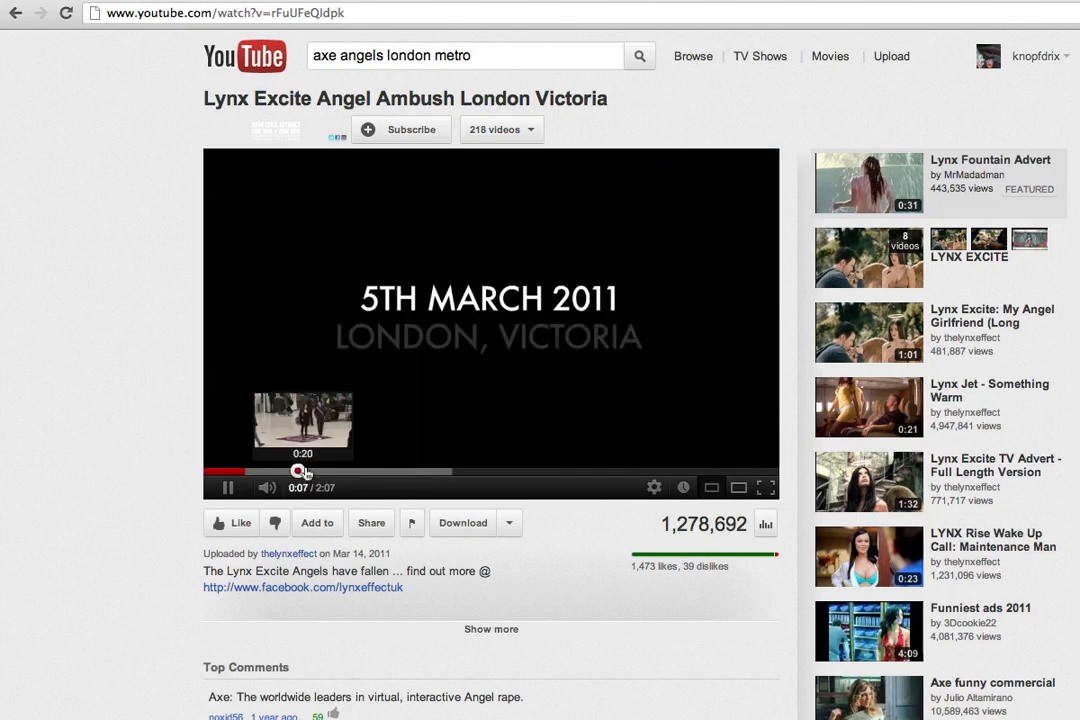
- Skip ahead and pause the ambush clip, then write the next example item under Youtube
{"action": "left_click", "coordinate": [304, 472]}
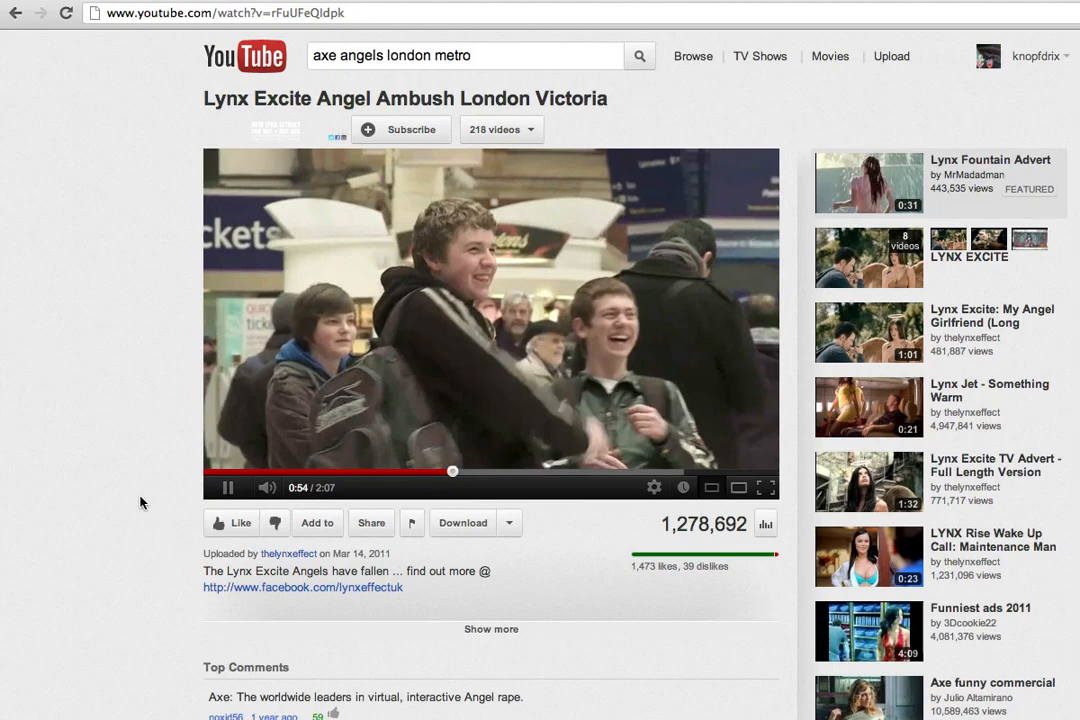
{"action": "left_click", "coordinate": [228, 488]}
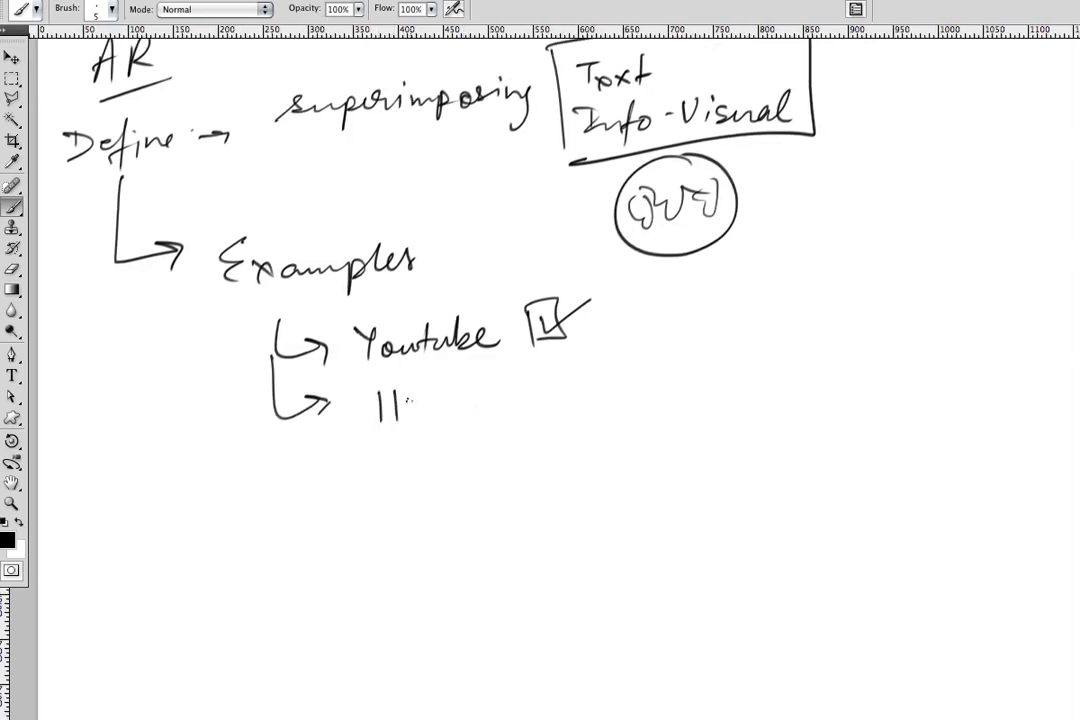
{"action": "left_click_drag", "start_coordinate": [410, 404], "coordinate": [544, 404]}
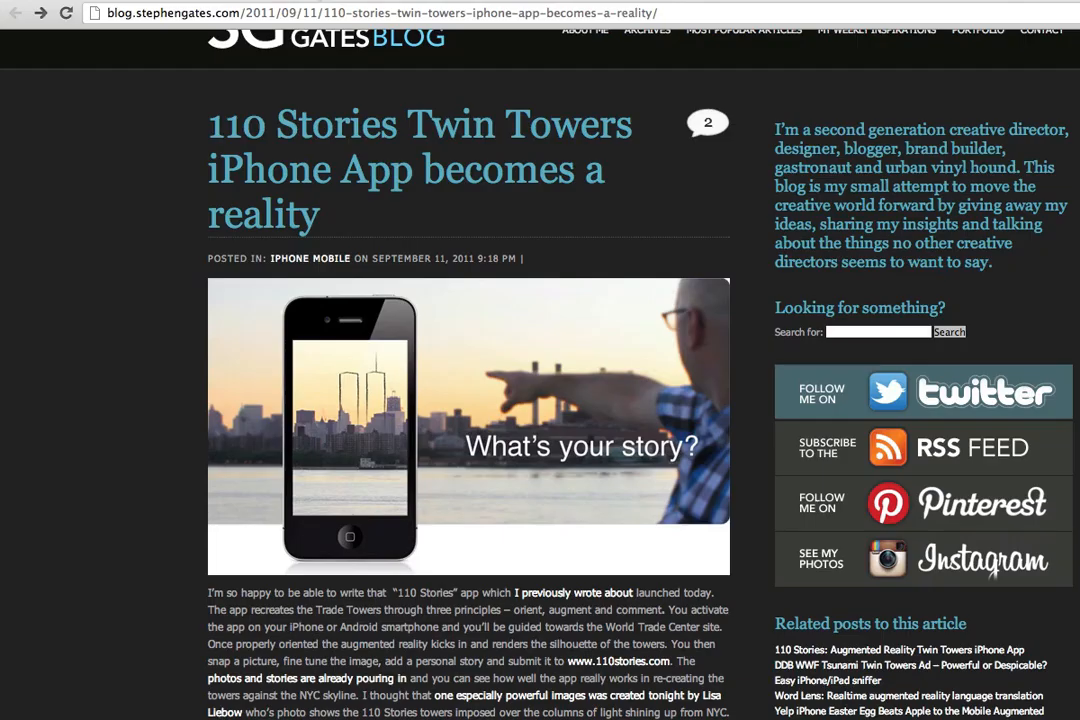
{"action": "mouse_move", "coordinate": [146, 290]}
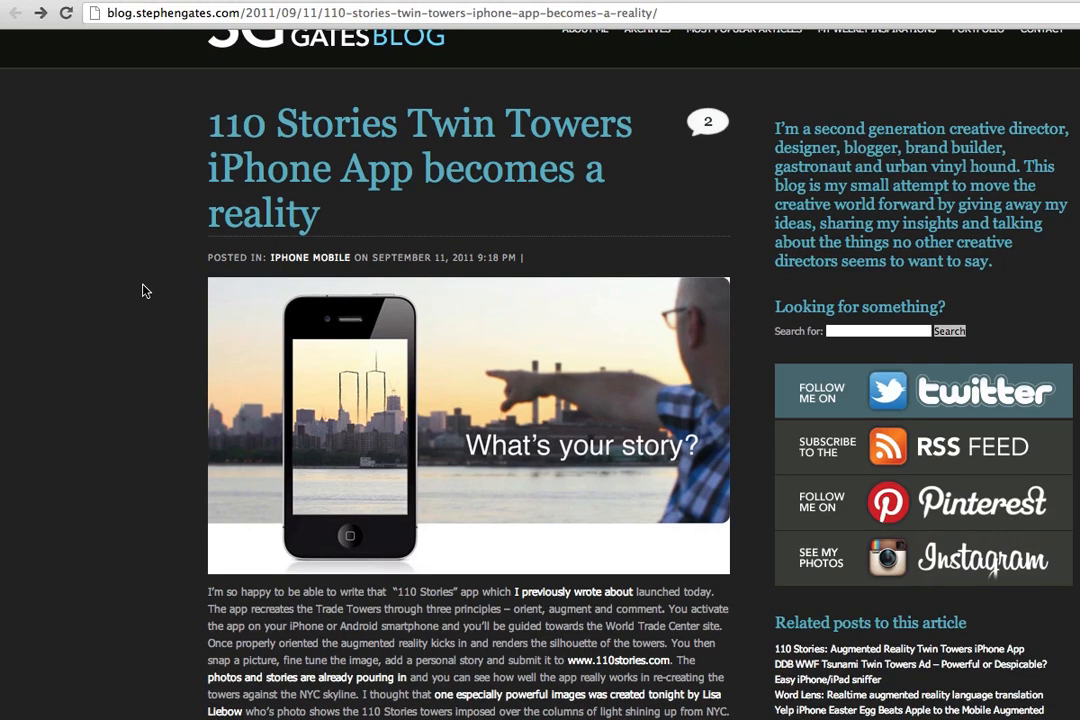
{"action": "mouse_move", "coordinate": [396, 408]}
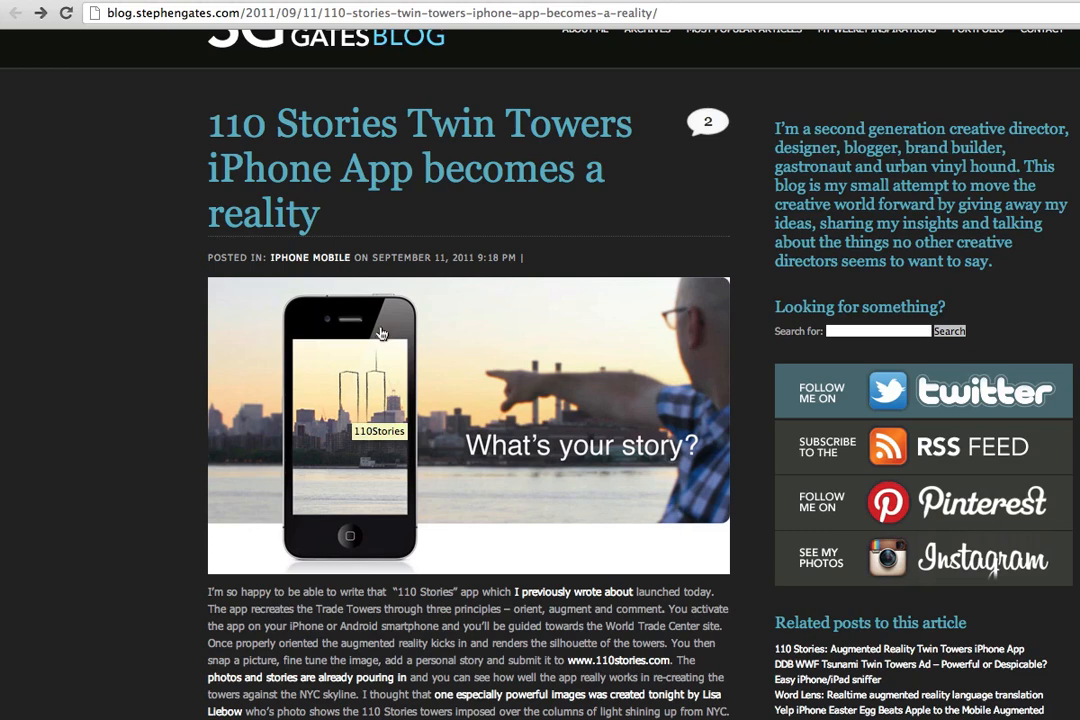
{"action": "mouse_move", "coordinate": [182, 566]}
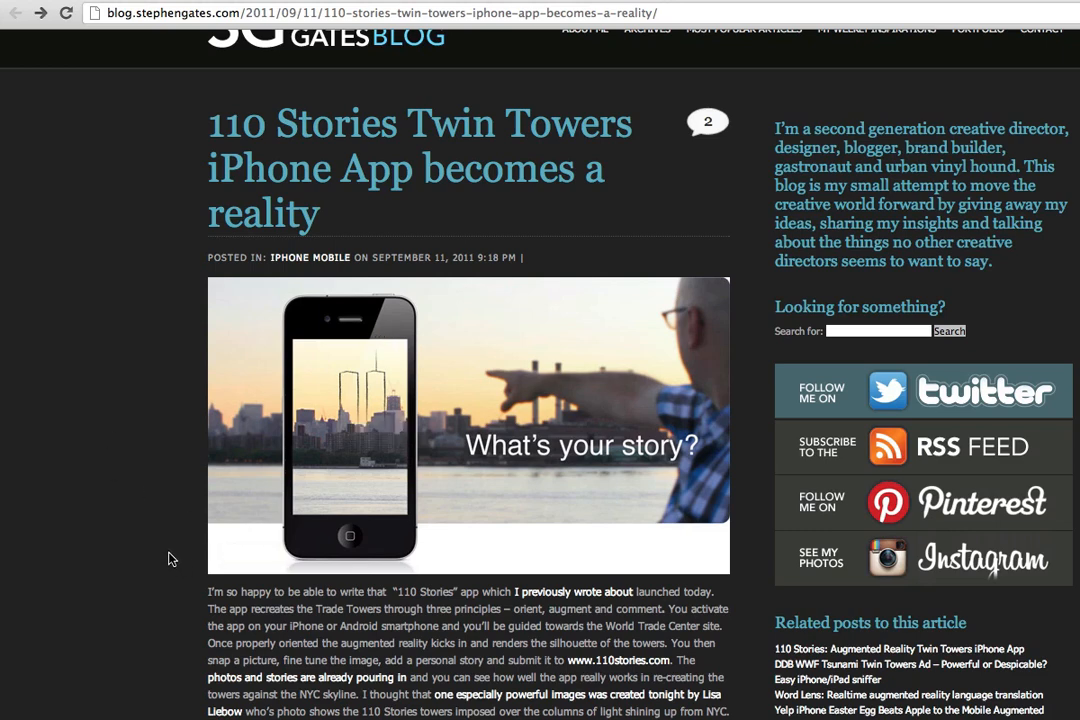
{"action": "mouse_move", "coordinate": [270, 560]}
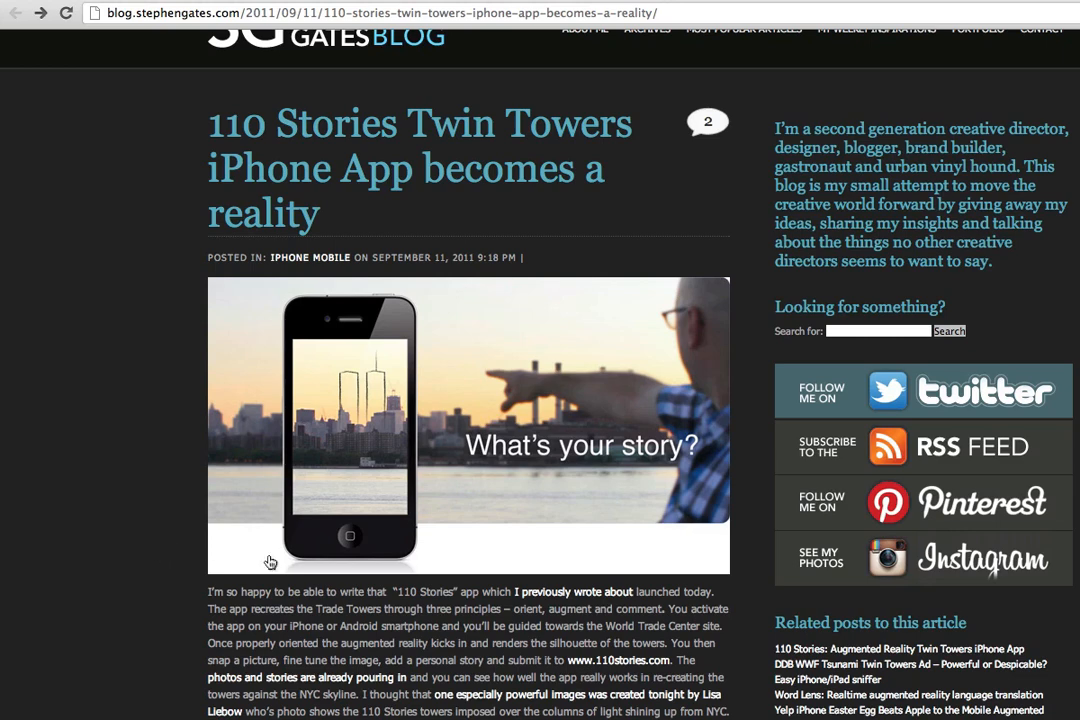
{"action": "mouse_move", "coordinate": [158, 404]}
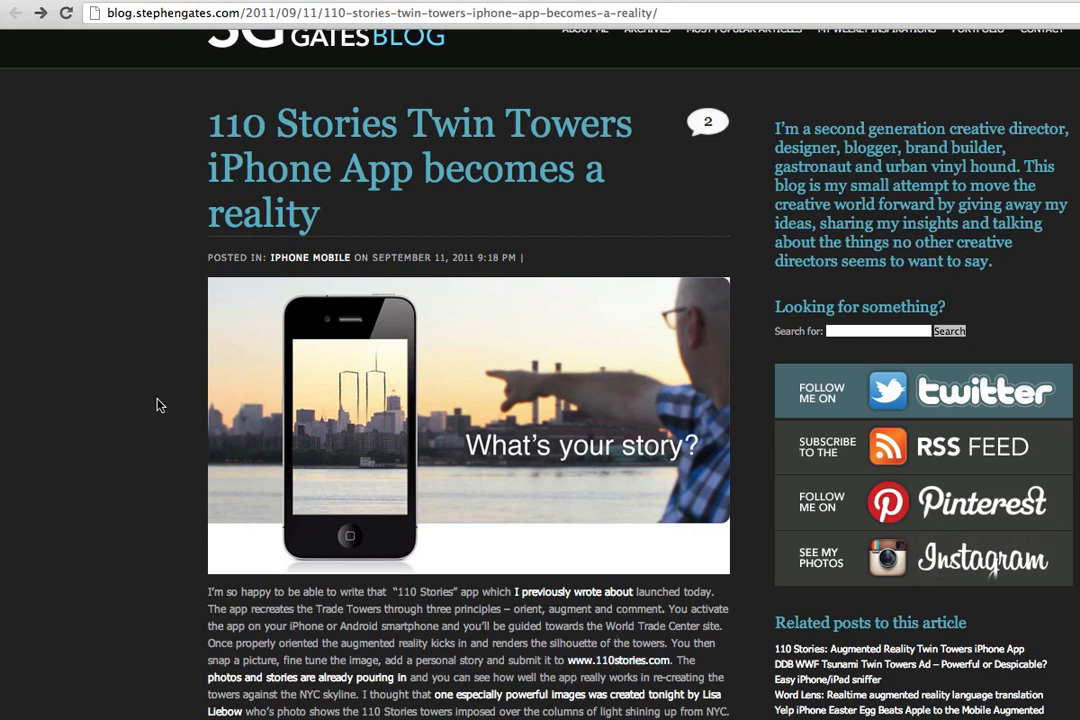
{"action": "mouse_move", "coordinate": [298, 364]}
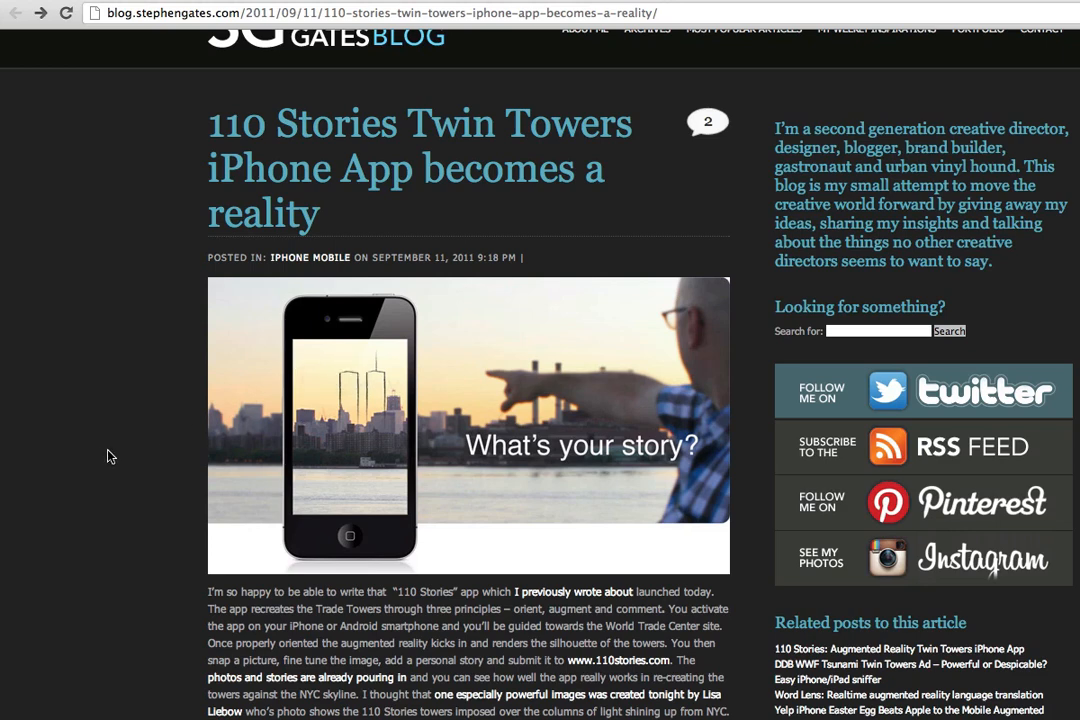
{"action": "mouse_move", "coordinate": [212, 432]}
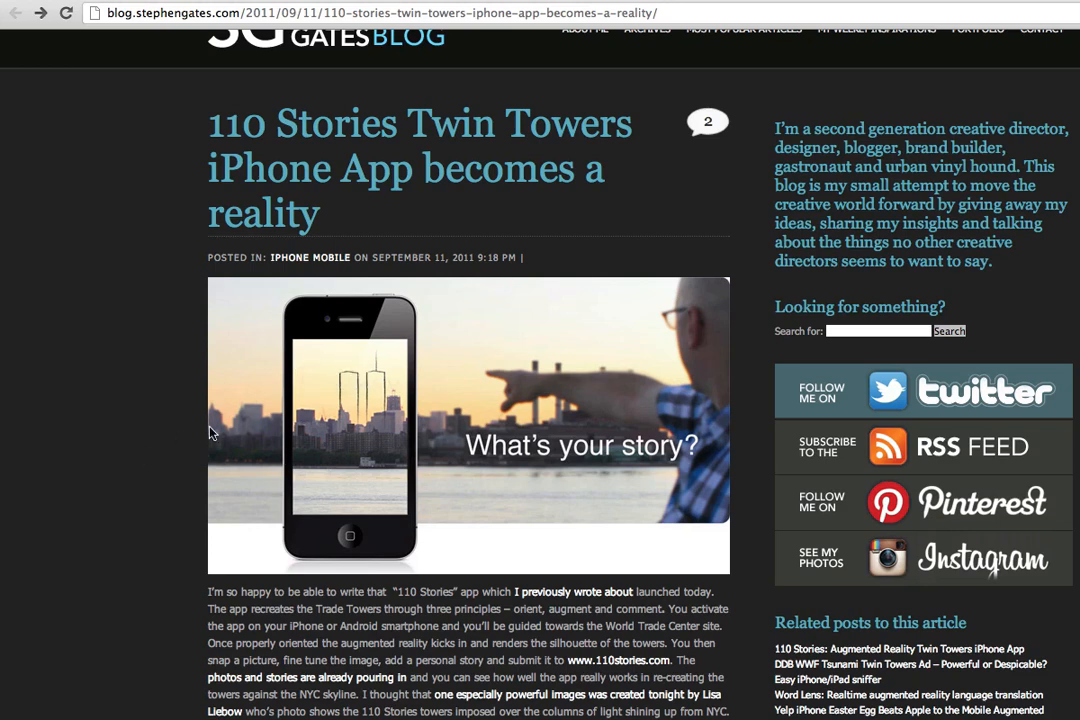
{"action": "mouse_move", "coordinate": [128, 442]}
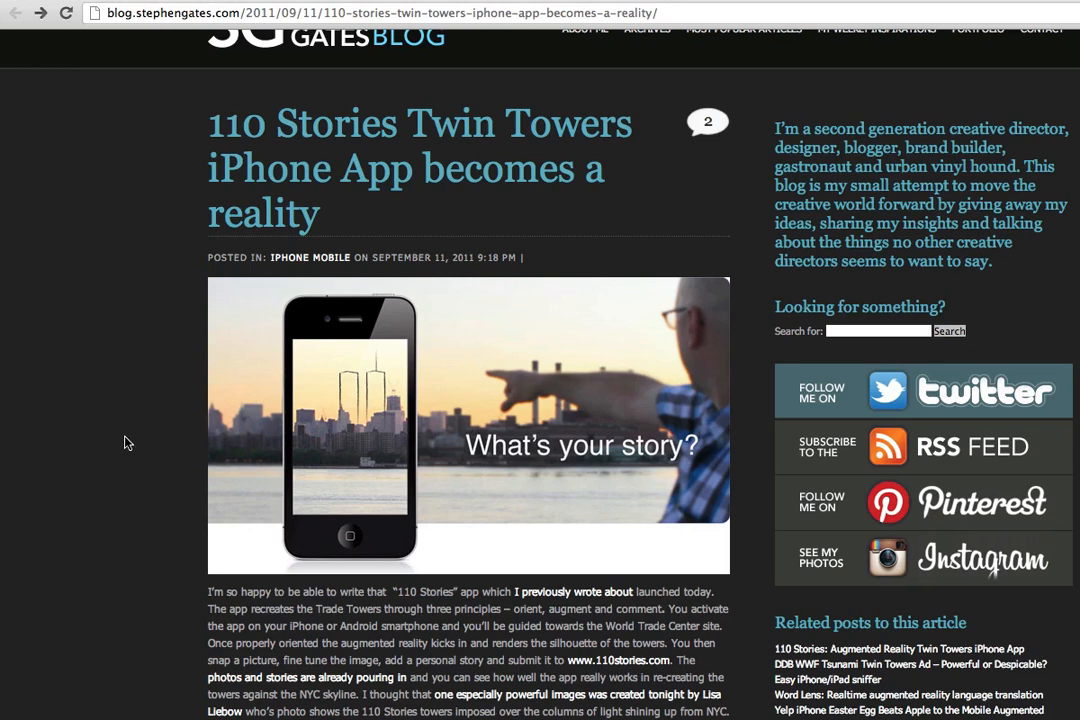
{"action": "mouse_move", "coordinate": [292, 440]}
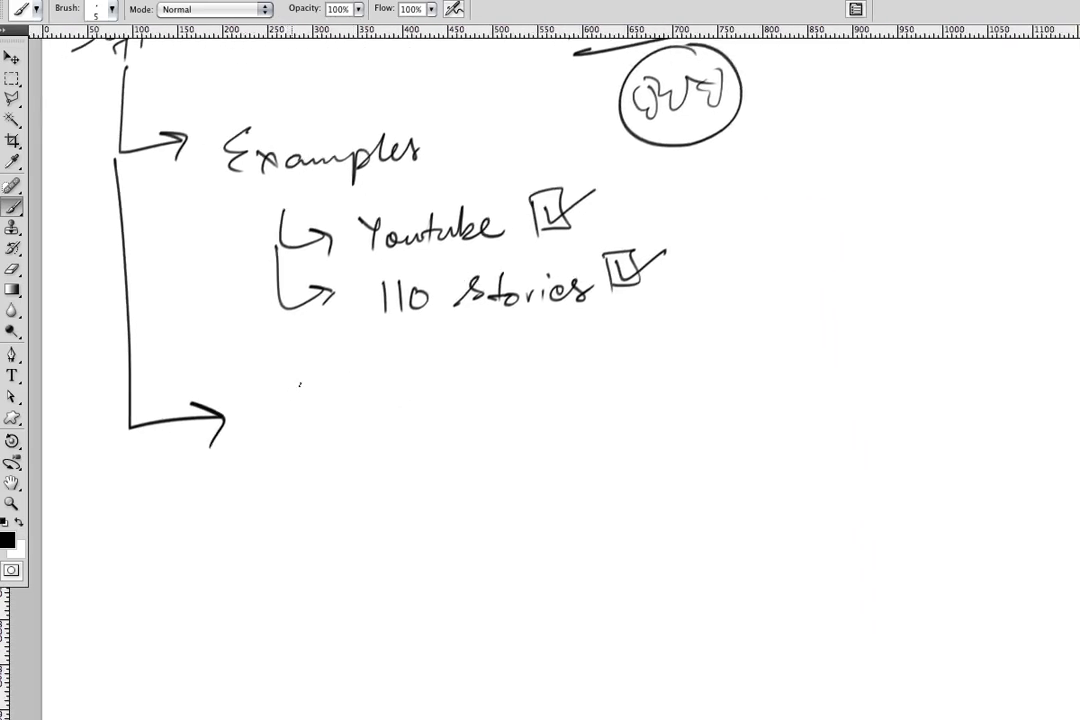
{"action": "mouse_move", "coordinate": [460, 408]}
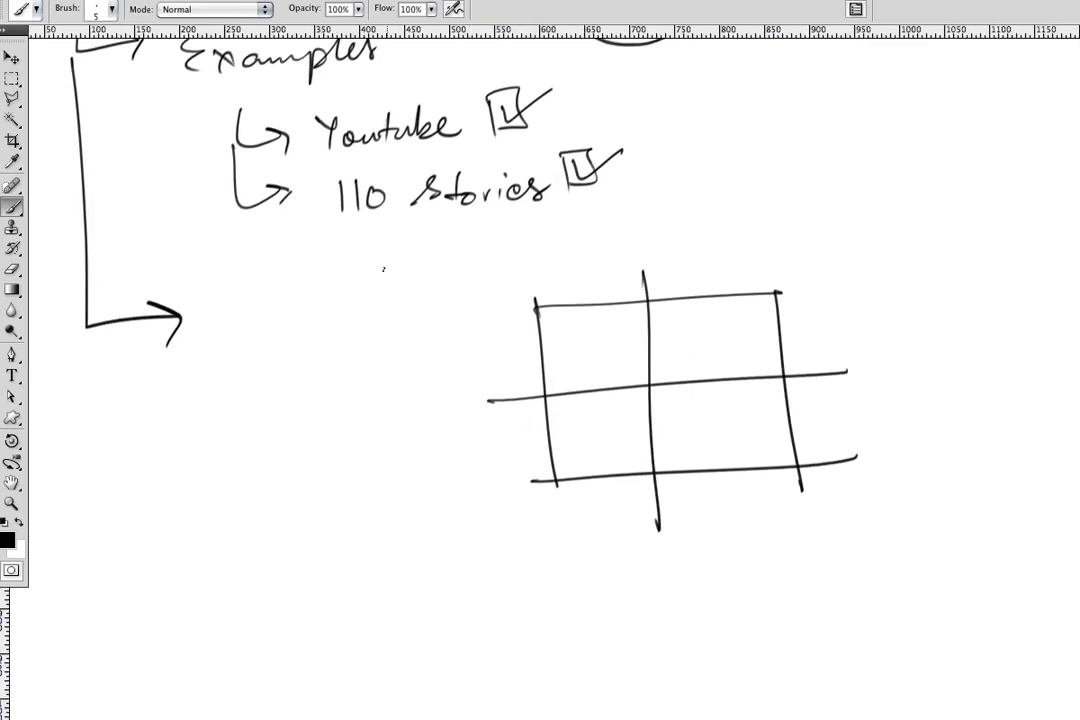
- Draw the grid lines and label rows Vision Based, Location Based and columns mobile, PC/web/mac
{"action": "left_click_drag", "start_coordinate": [240, 380], "coordinate": [300, 390]}
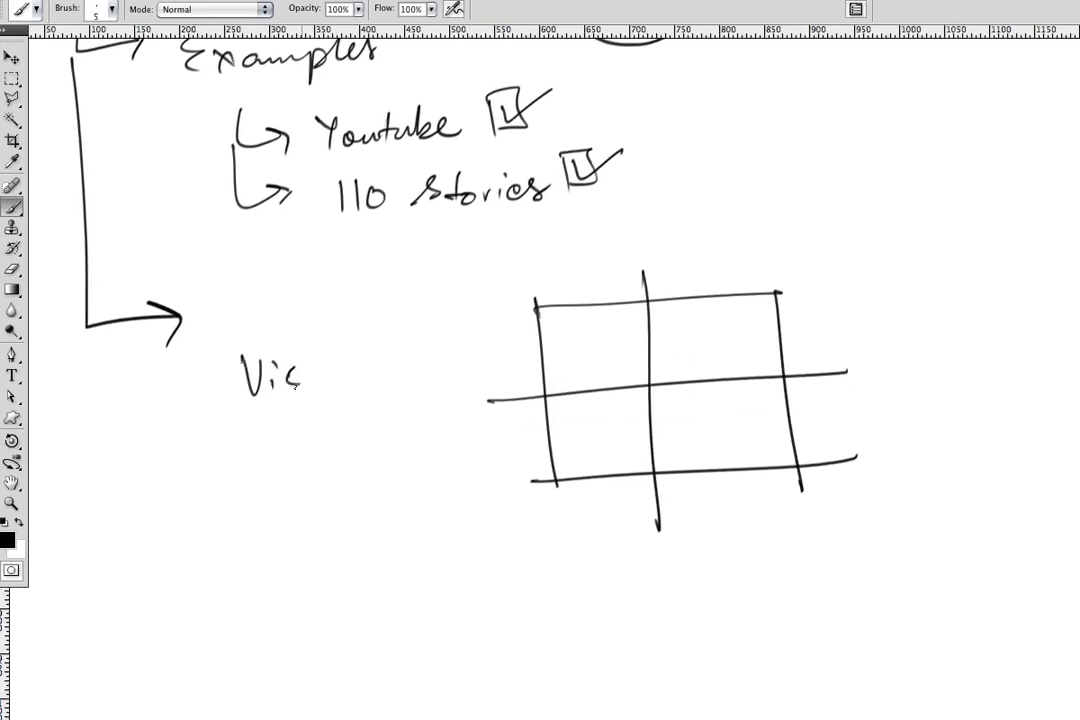
{"action": "left_click_drag", "start_coordinate": [300, 378], "coordinate": [430, 378]}
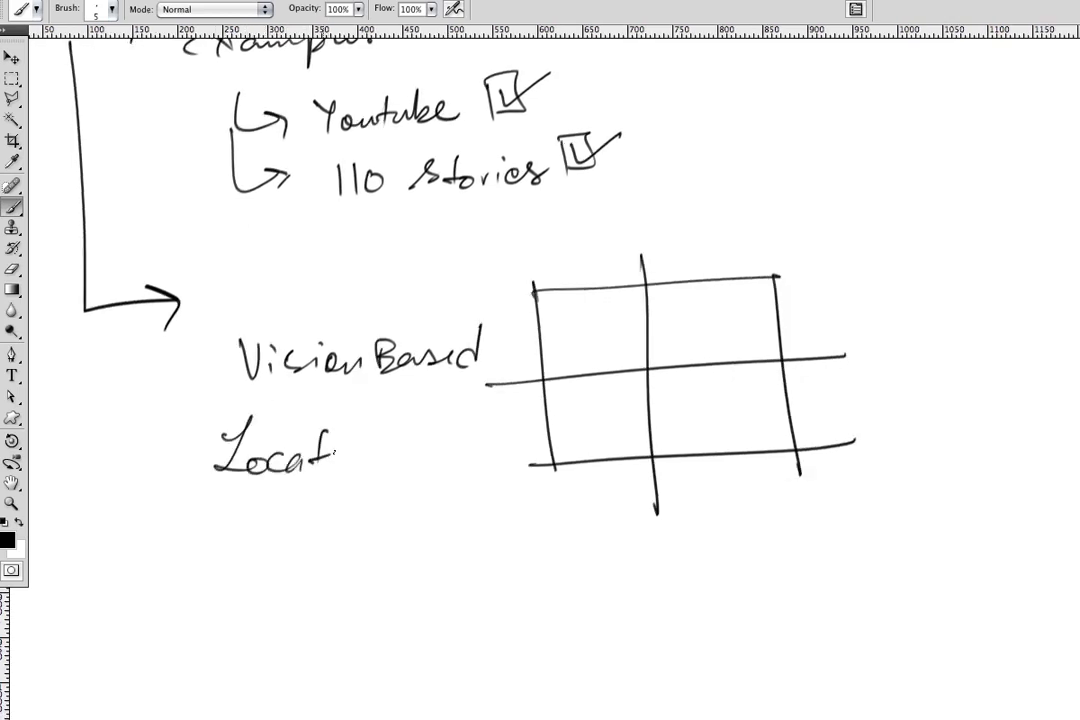
{"action": "left_click_drag", "start_coordinate": [330, 444], "coordinate": [460, 444]}
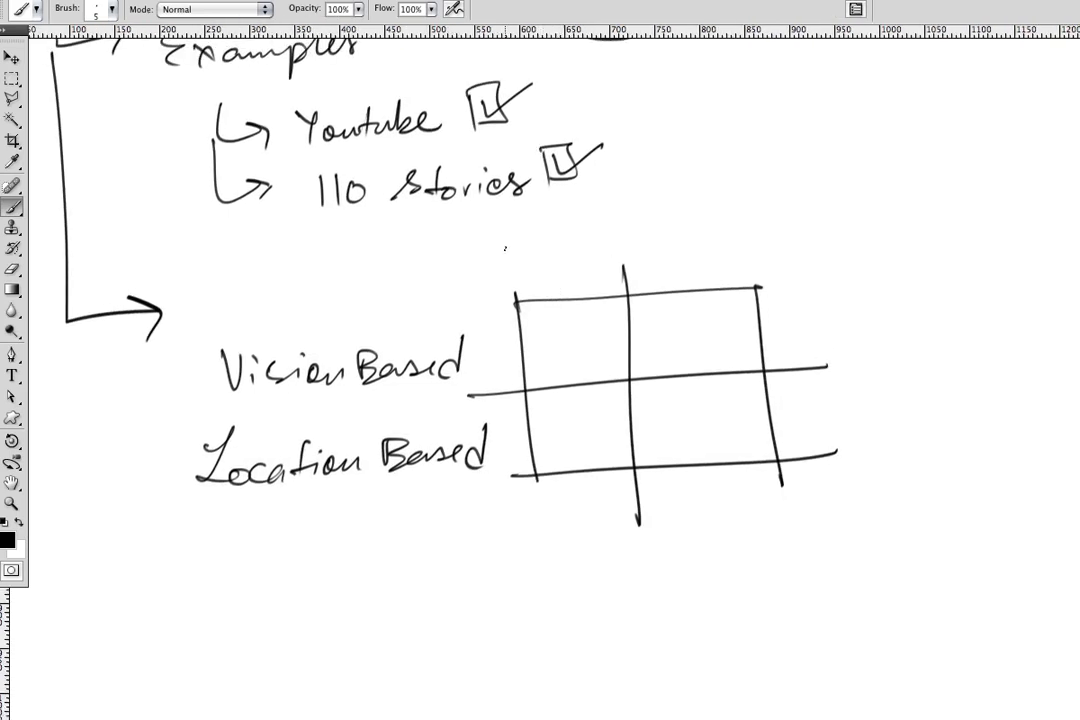
{"action": "left_click_drag", "start_coordinate": [510, 524], "coordinate": [596, 524]}
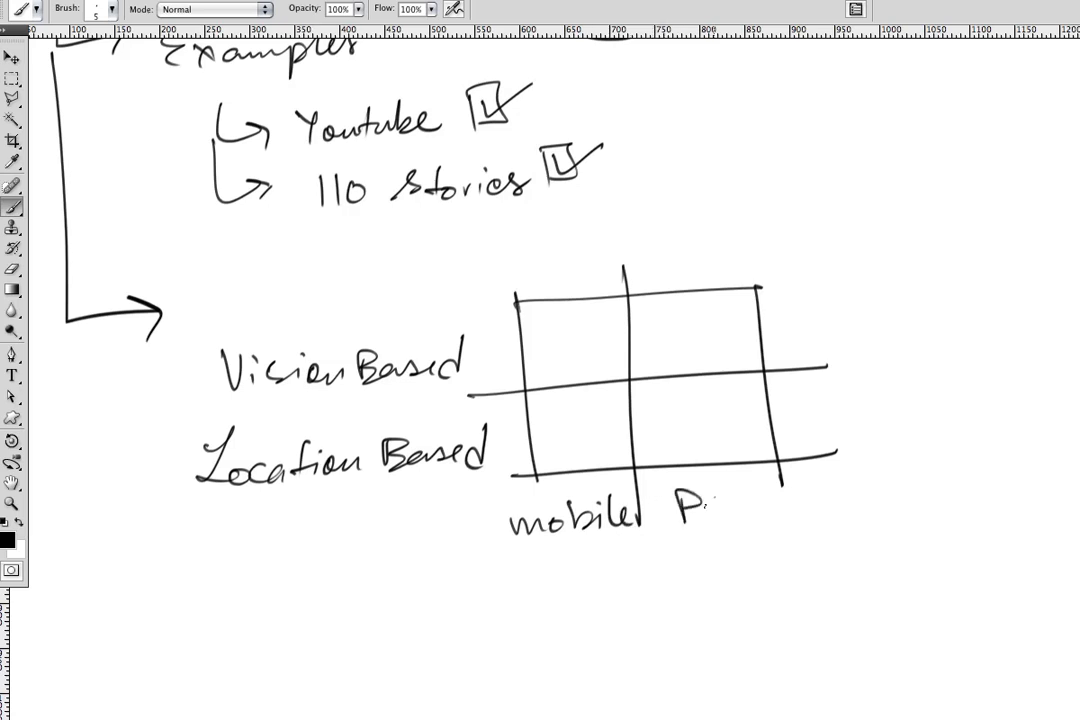
{"action": "left_click_drag", "start_coordinate": [700, 516], "coordinate": [824, 516]}
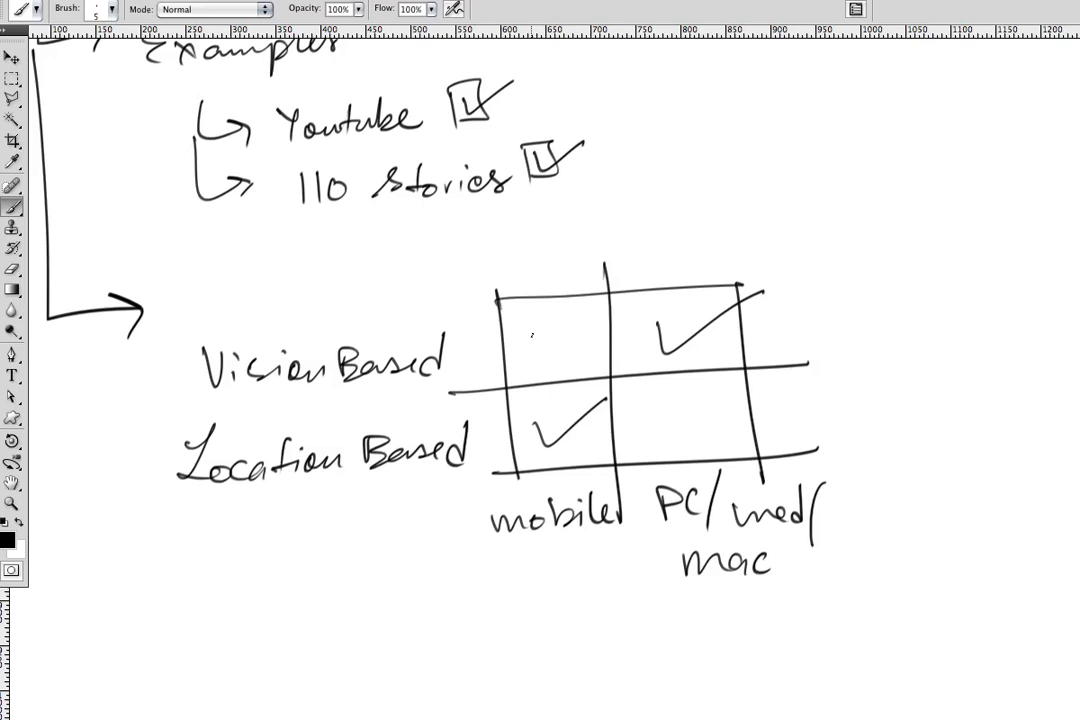
- Hatch the Vision Based PC cell and start the location-based diagram to the right
{"action": "left_click_drag", "start_coordinate": [536, 320], "coordinate": [570, 364]}
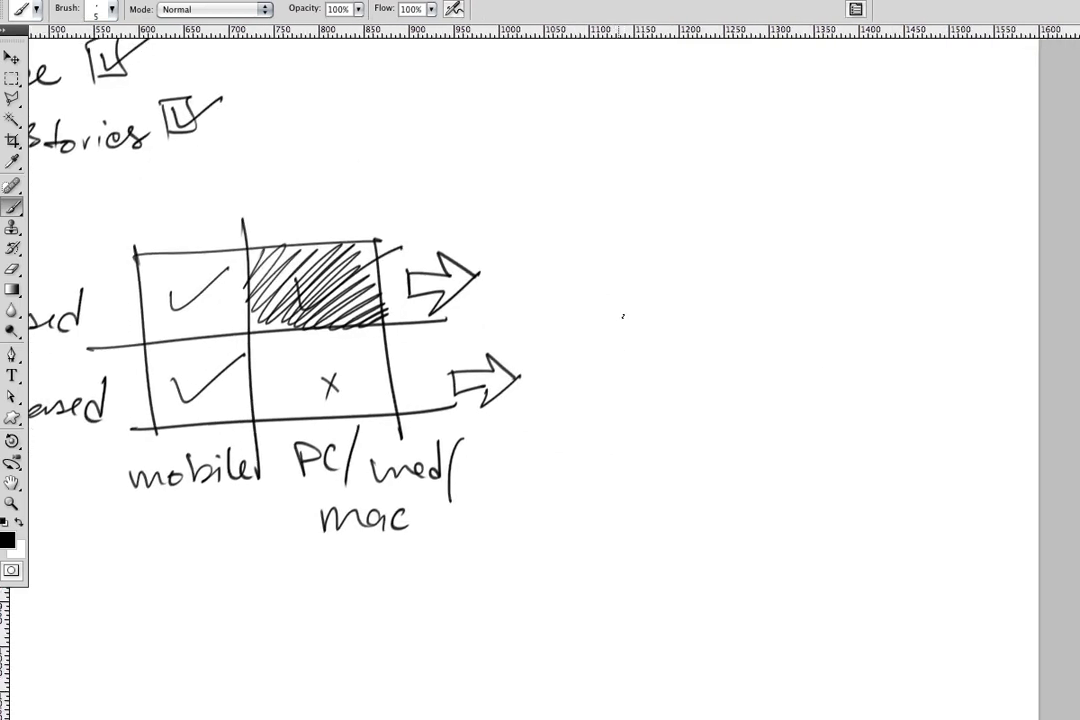
{"action": "left_click_drag", "start_coordinate": [610, 350], "coordinate": [656, 348]}
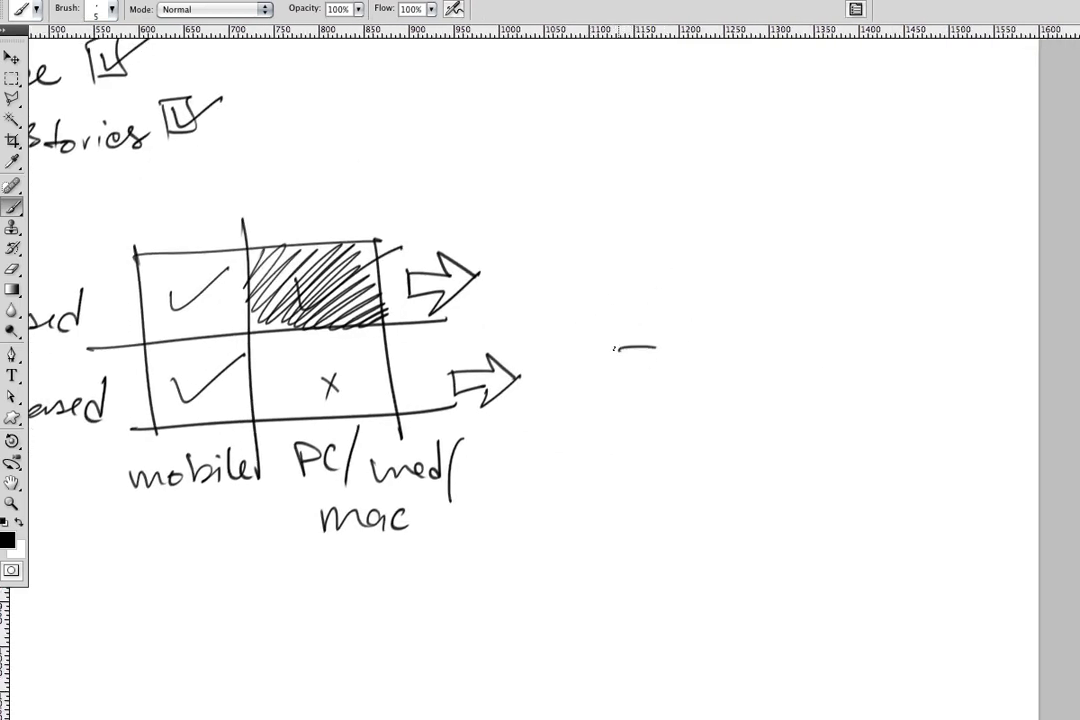
- Sketch the phone-and-skyline diagram labelled GPS and Compass, then circle Vision Based and PC/web/mac
{"action": "left_click_drag", "start_coordinate": [604, 350], "coordinate": [670, 414]}
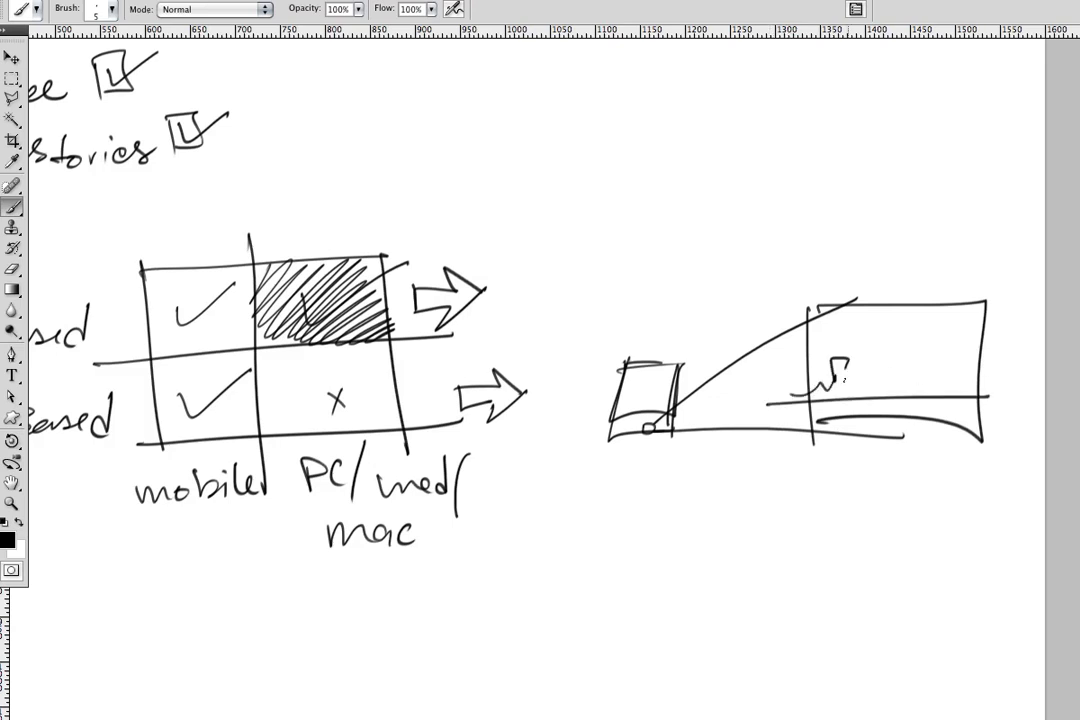
{"action": "left_click_drag", "start_coordinate": [816, 380], "coordinate": [960, 378]}
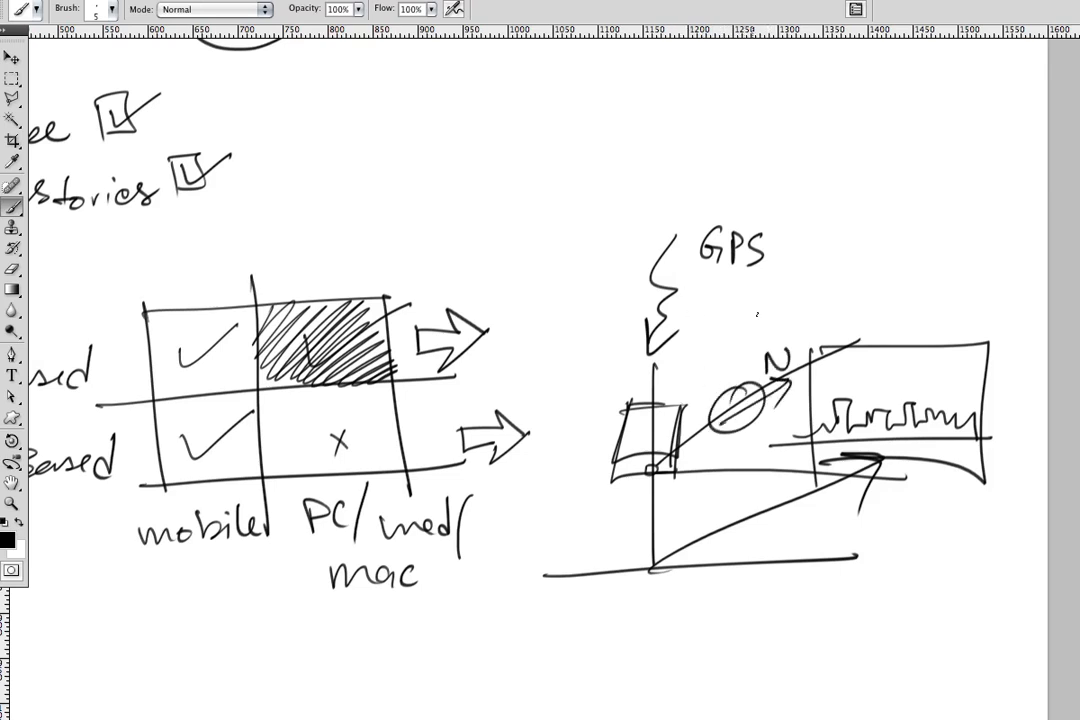
{"action": "left_click_drag", "start_coordinate": [810, 244], "coordinate": [870, 290]}
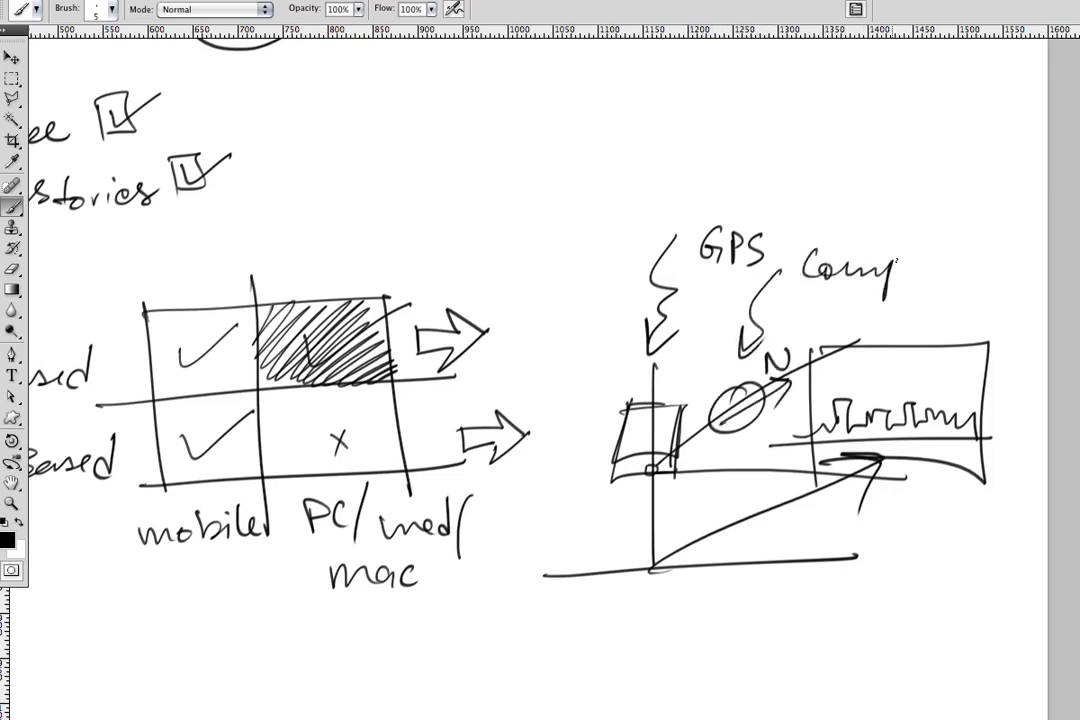
{"action": "left_click_drag", "start_coordinate": [880, 264], "coordinate": [960, 264]}
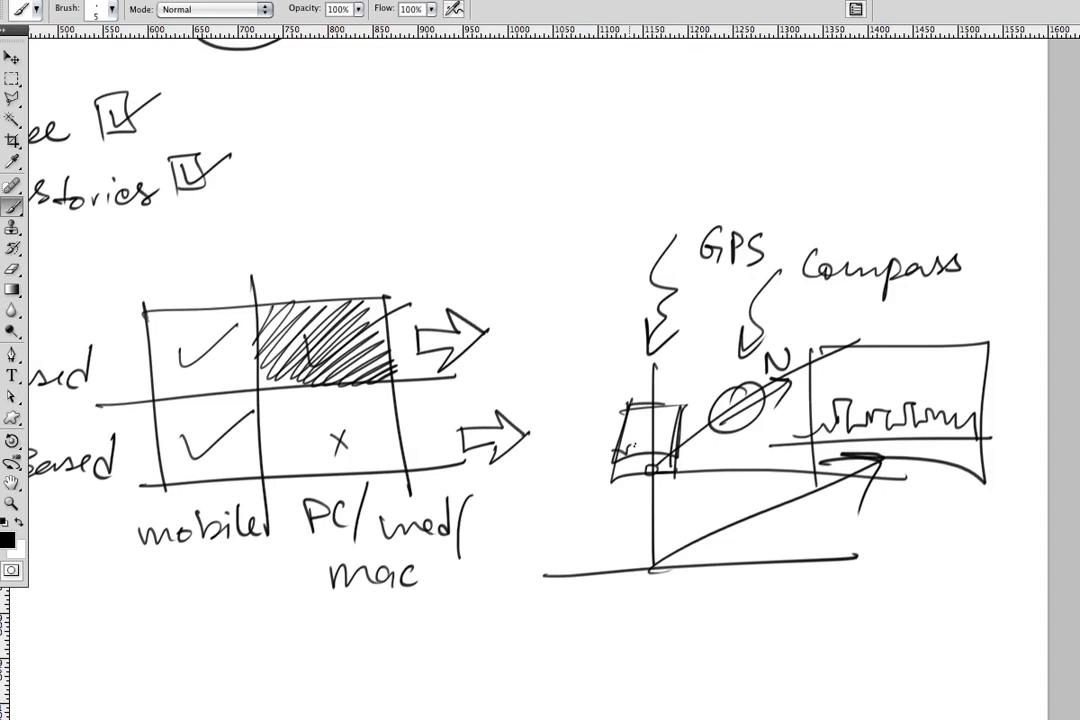
{"action": "left_click_drag", "start_coordinate": [634, 450], "coordinate": [664, 440]}
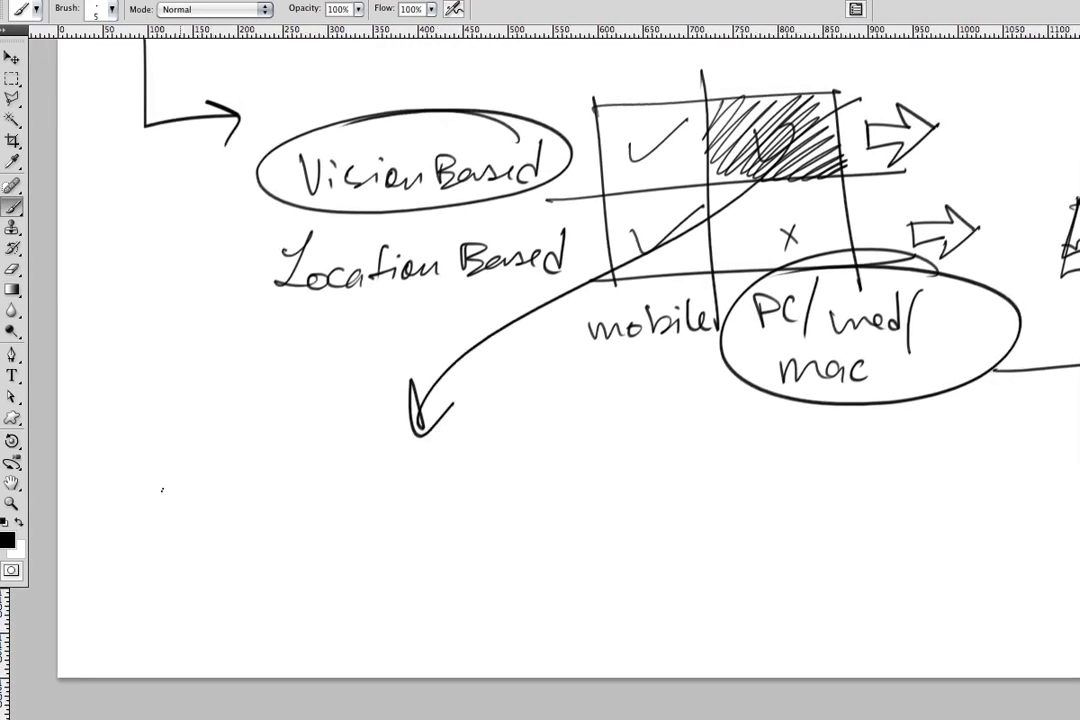
- Write the To Do heading with items a) Vision Based and b) Computer Platform
{"action": "left_click_drag", "start_coordinate": [180, 510], "coordinate": [264, 490]}
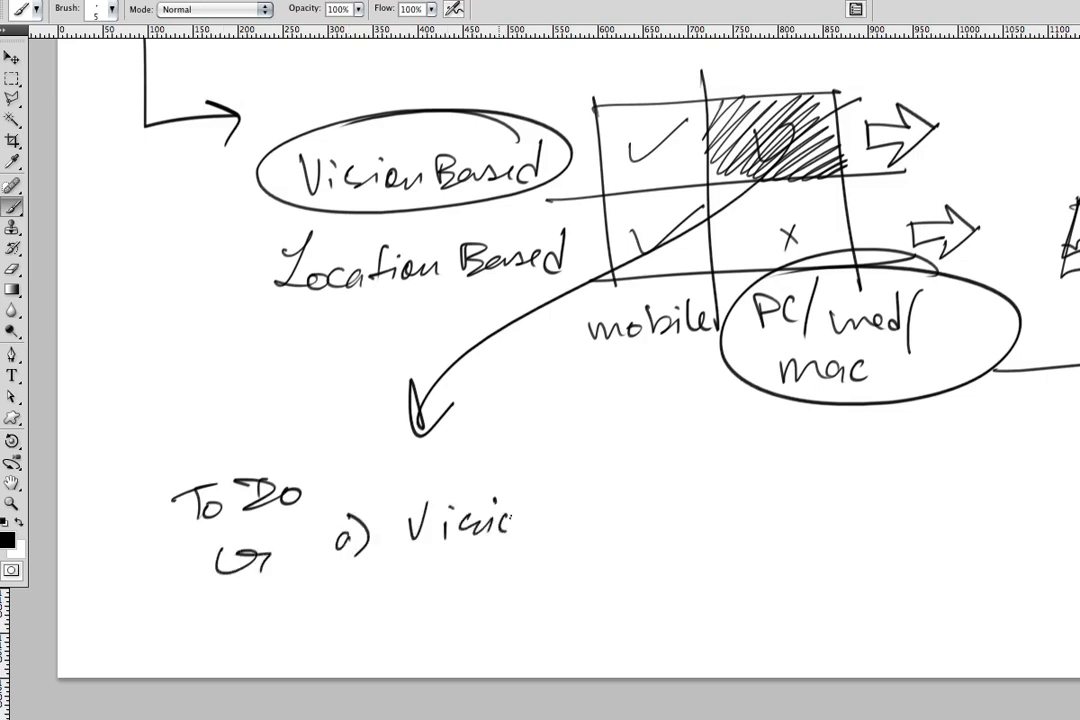
{"action": "left_click_drag", "start_coordinate": [520, 524], "coordinate": [644, 516]}
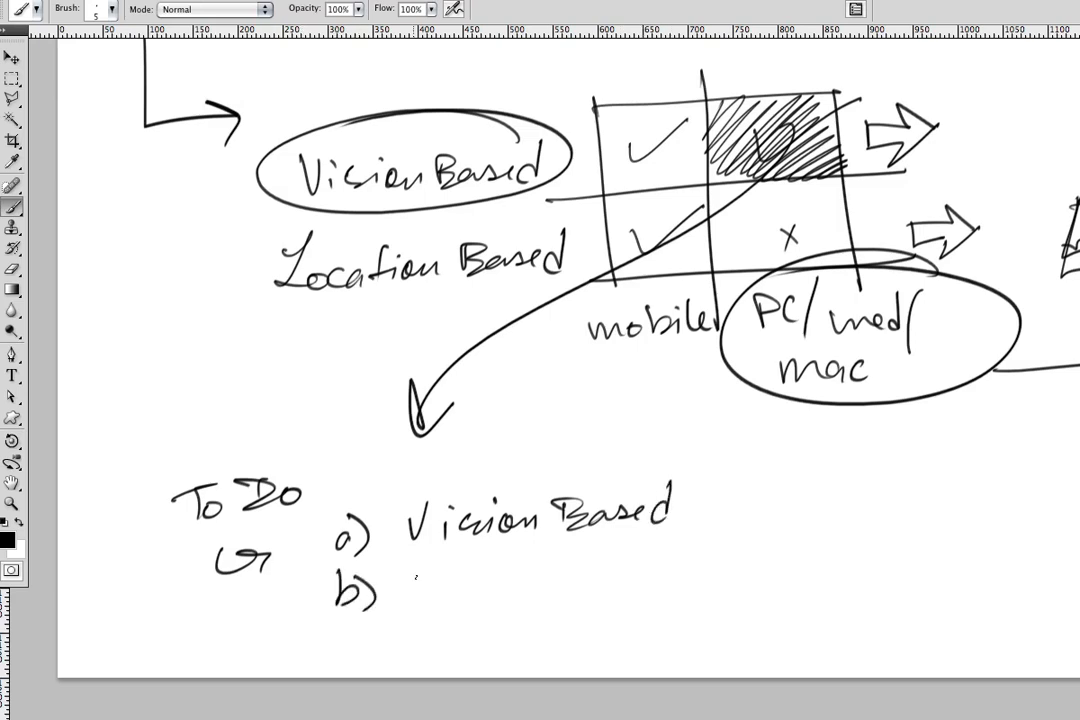
{"action": "left_click_drag", "start_coordinate": [404, 590], "coordinate": [564, 596]}
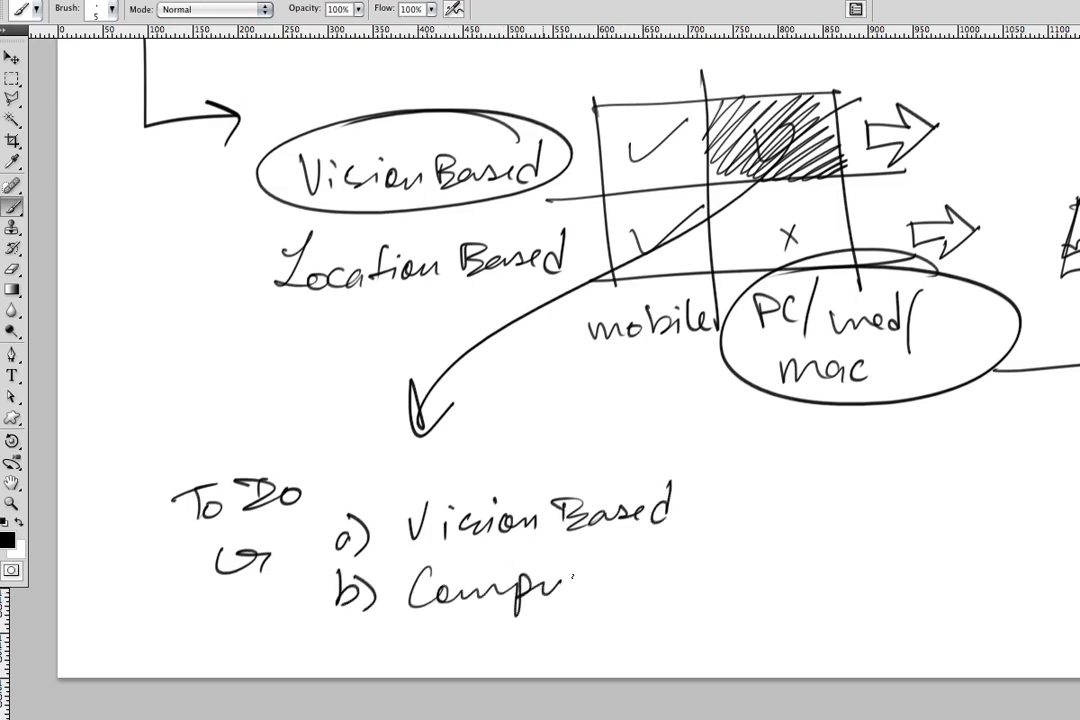
{"action": "left_click_drag", "start_coordinate": [550, 596], "coordinate": [720, 560]}
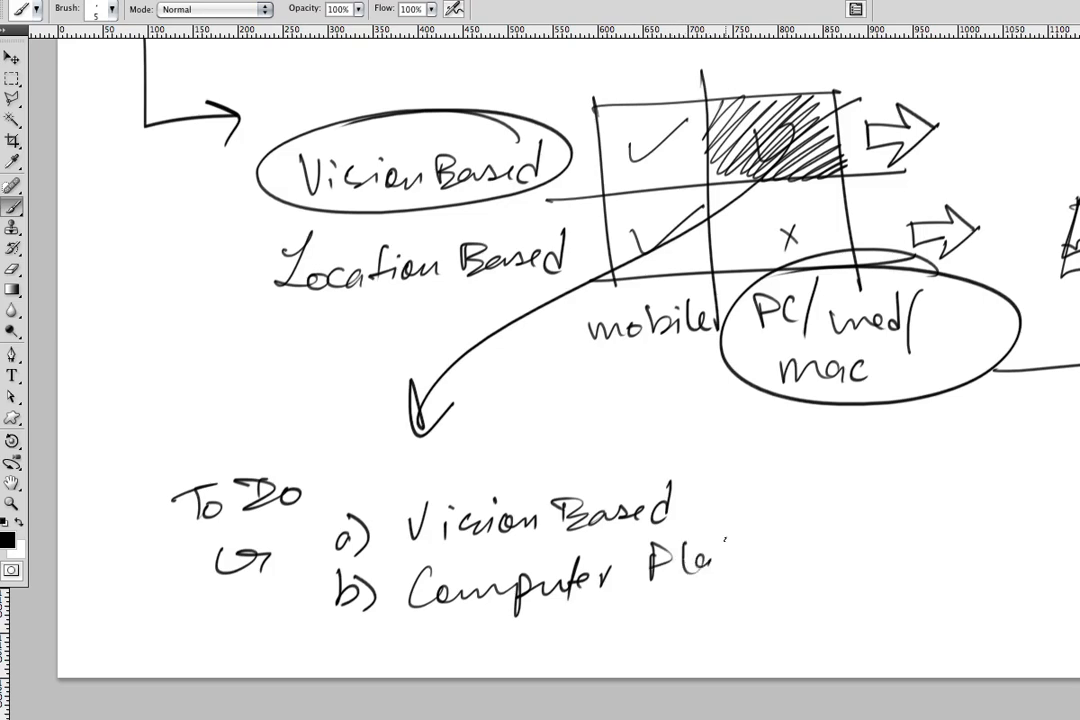
{"action": "left_click_drag", "start_coordinate": [700, 544], "coordinate": [830, 544]}
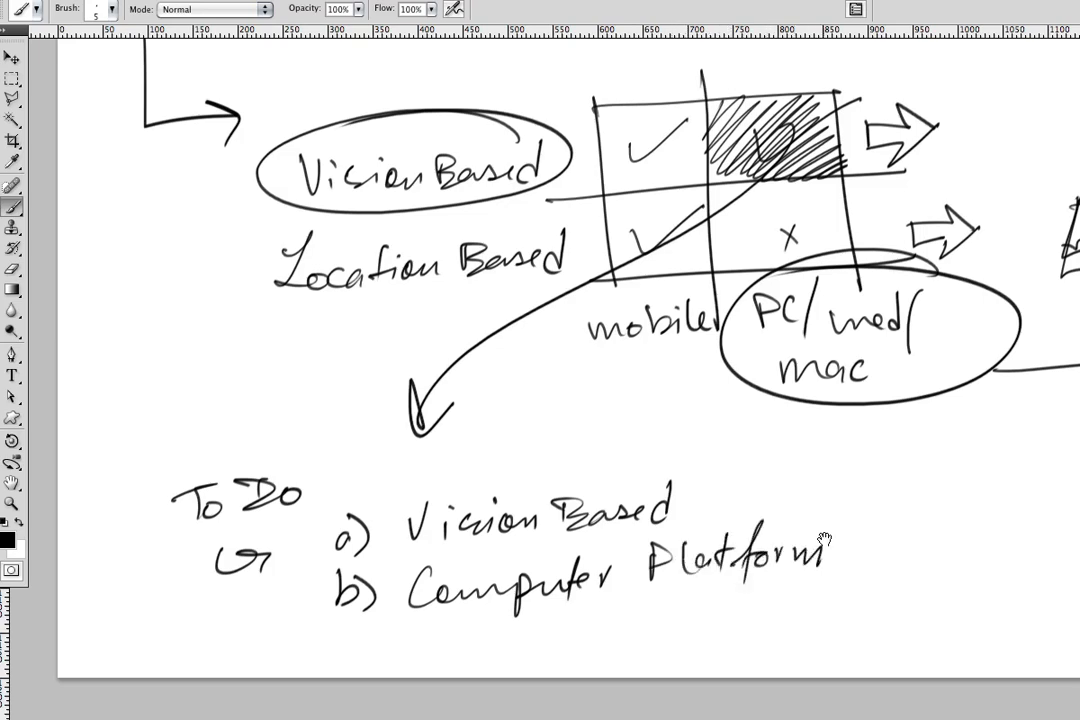
- Add 'FREE TOOLS' under the Augmented Reality brace to the right
{"action": "scroll", "scroll_direction": "right", "scroll_amount": 3}
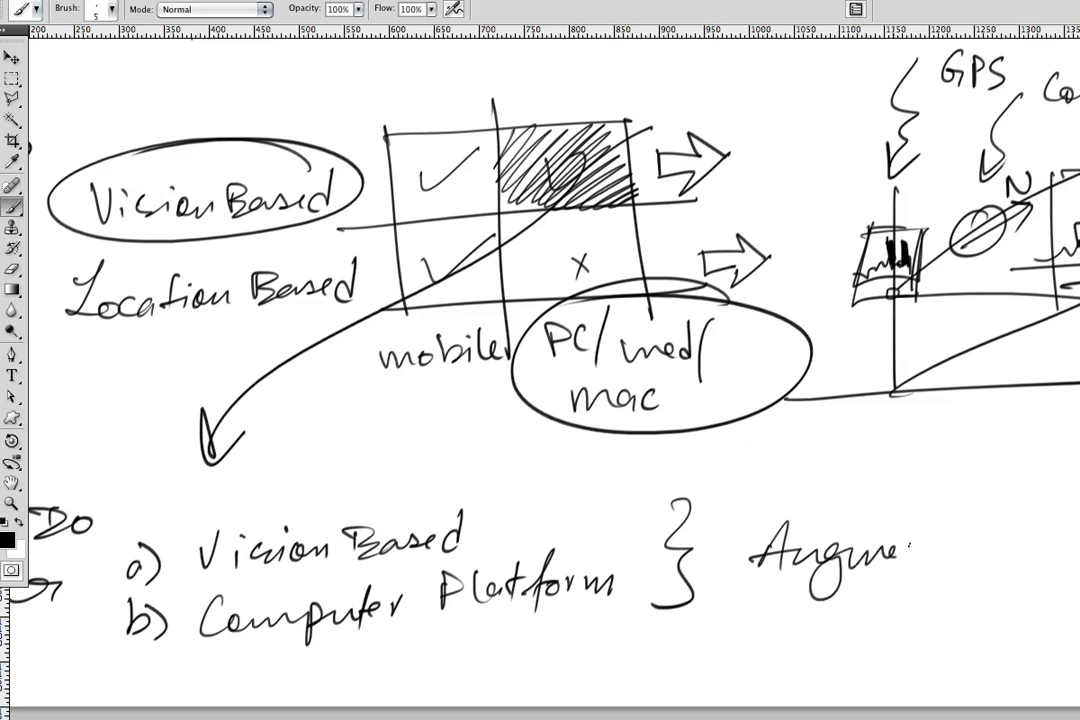
{"action": "scroll", "scroll_direction": "right", "scroll_amount": 3}
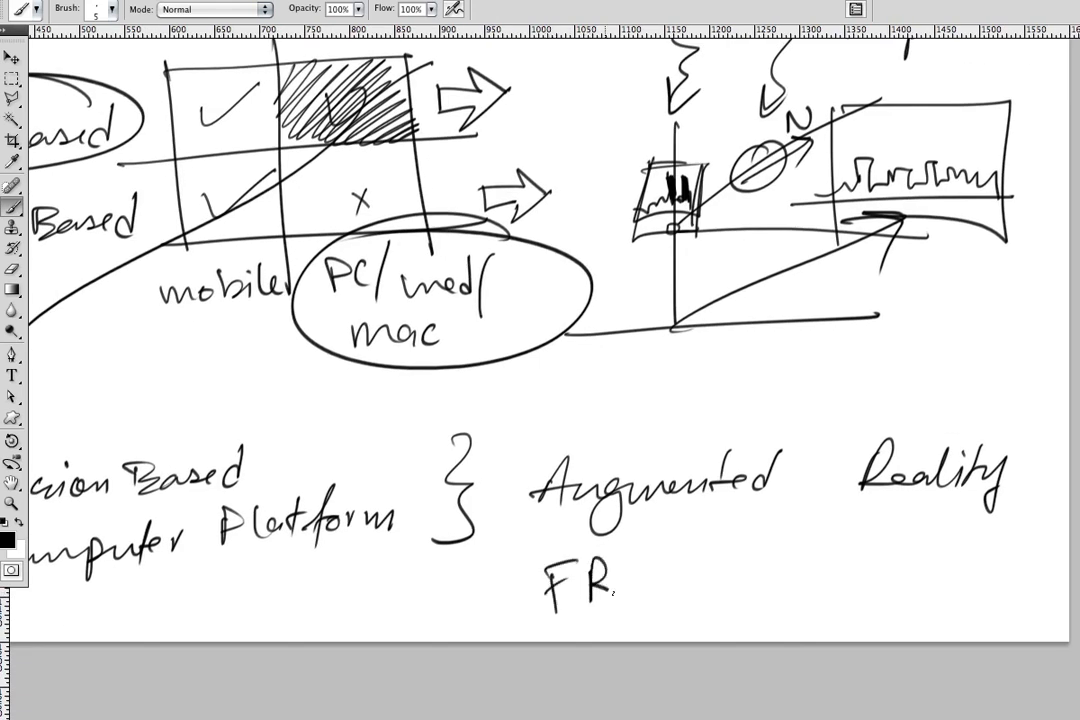
{"action": "left_click_drag", "start_coordinate": [610, 576], "coordinate": [730, 544]}
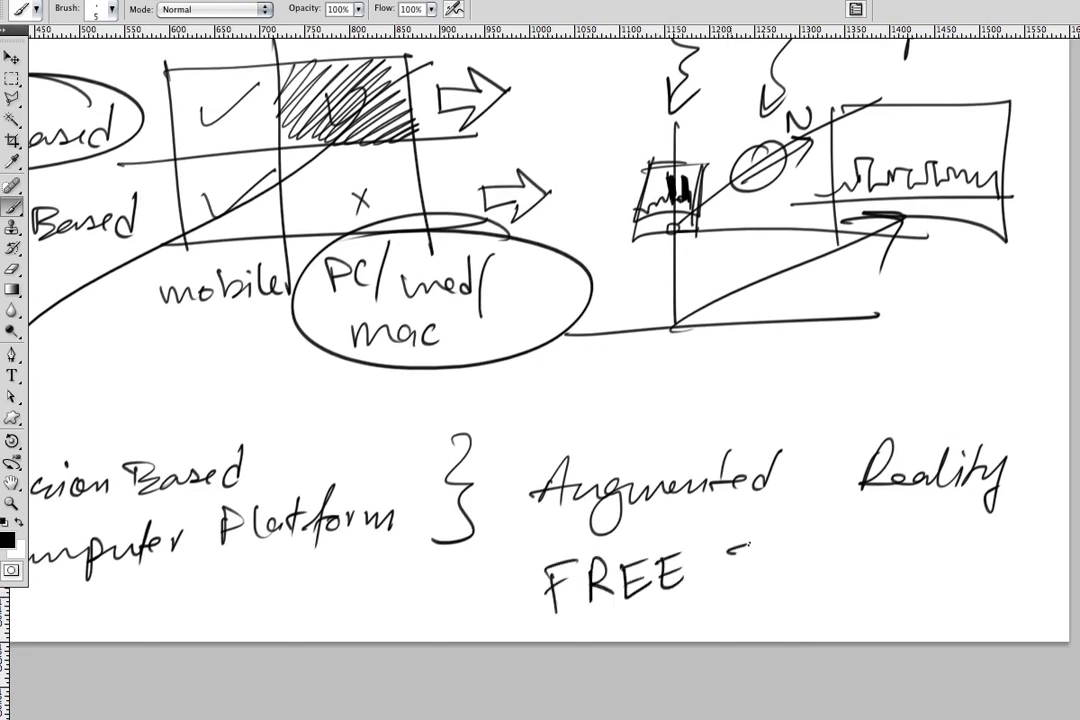
{"action": "left_click_drag", "start_coordinate": [740, 576], "coordinate": [864, 570]}
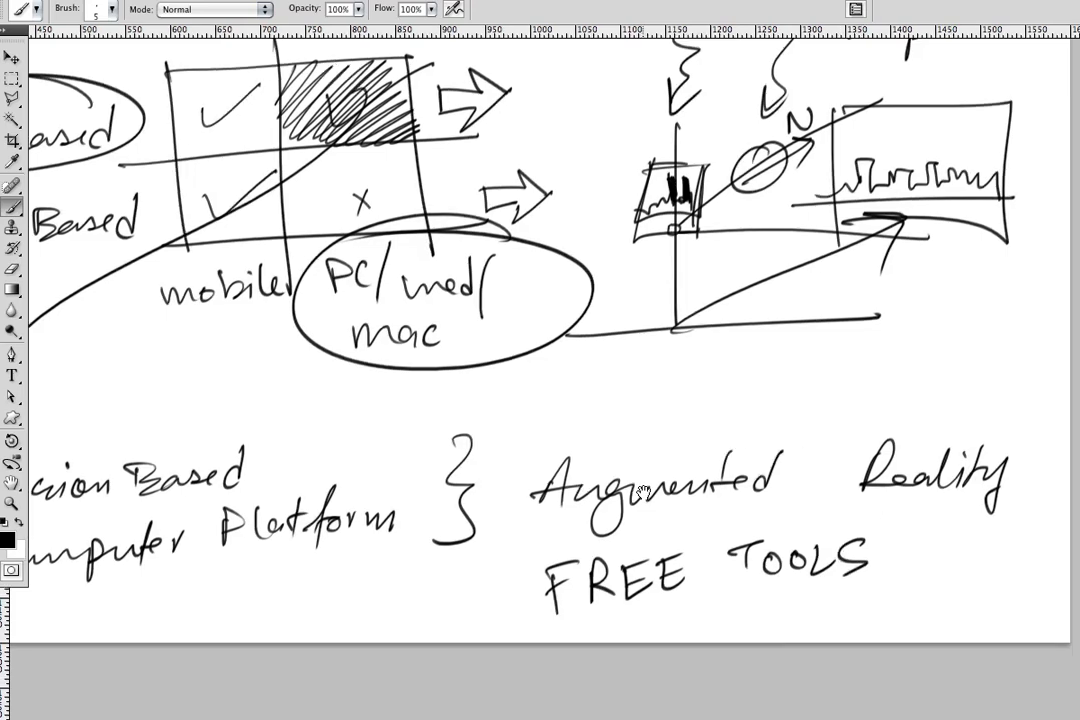
{"action": "left_click", "coordinate": [12, 140]}
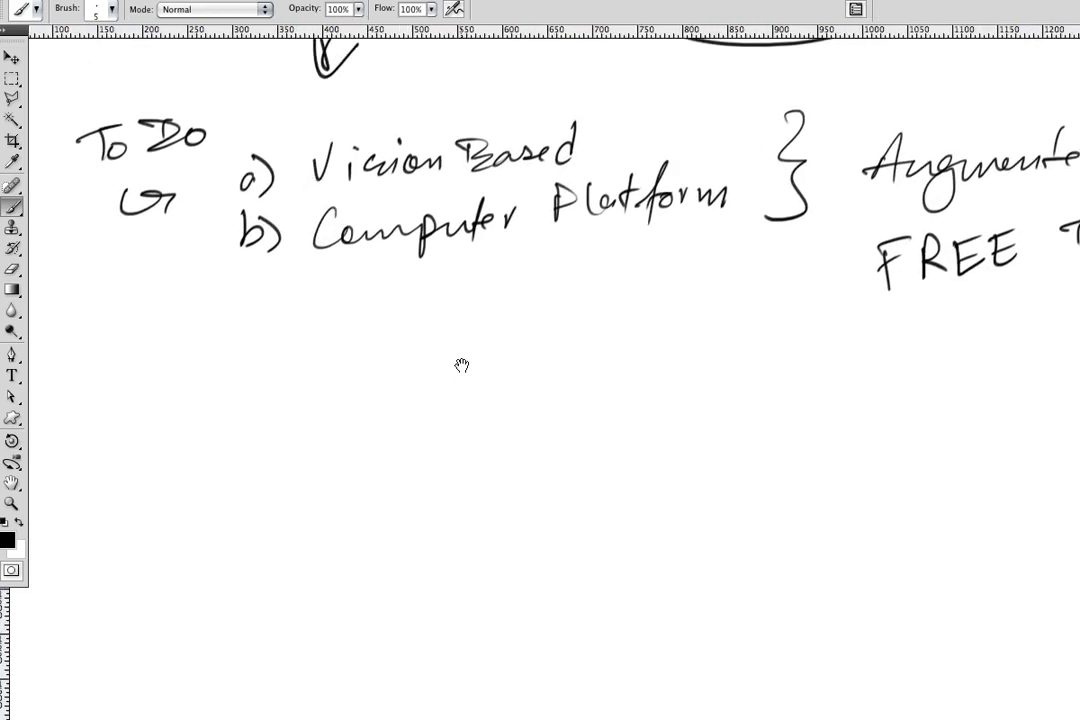
- Write the arrowed question 'what can You do' with 'Applications' beneath it
{"action": "left_click_drag", "start_coordinate": [150, 360], "coordinate": [250, 420]}
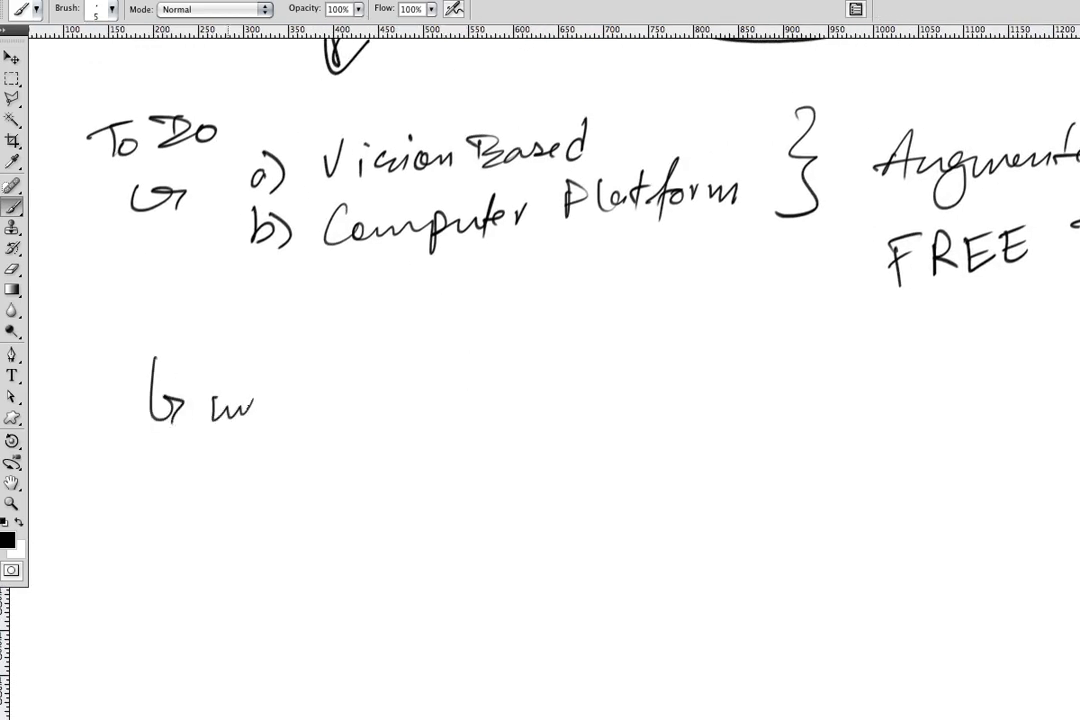
{"action": "left_click_drag", "start_coordinate": [256, 400], "coordinate": [450, 396]}
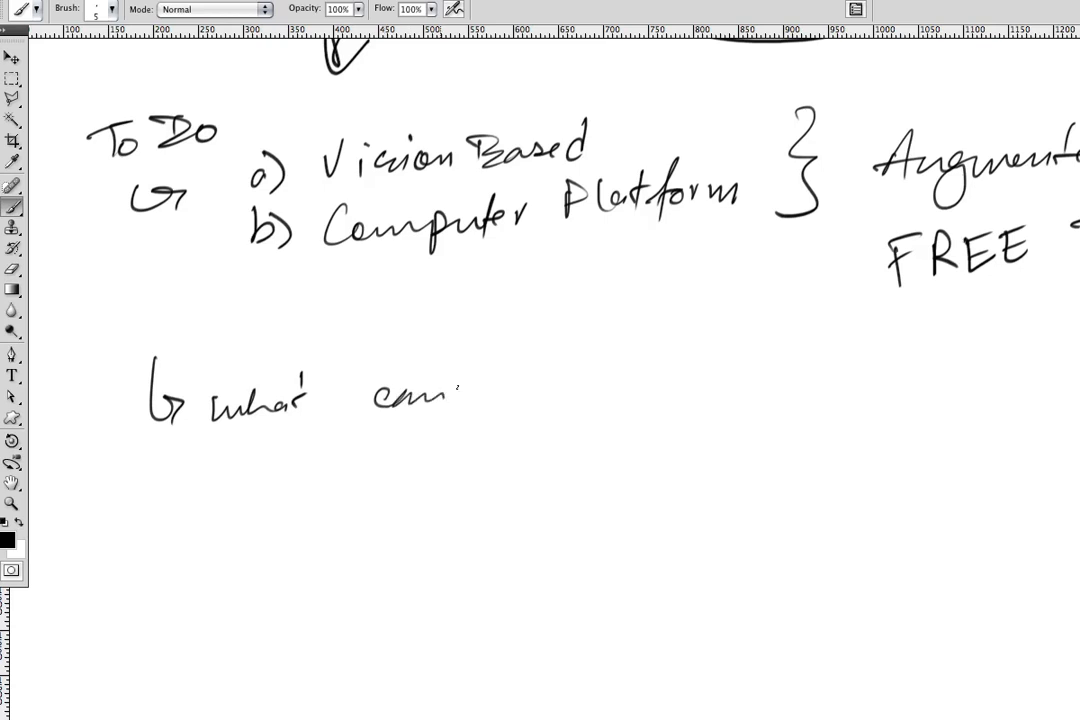
{"action": "left_click_drag", "start_coordinate": [470, 390], "coordinate": [616, 390]}
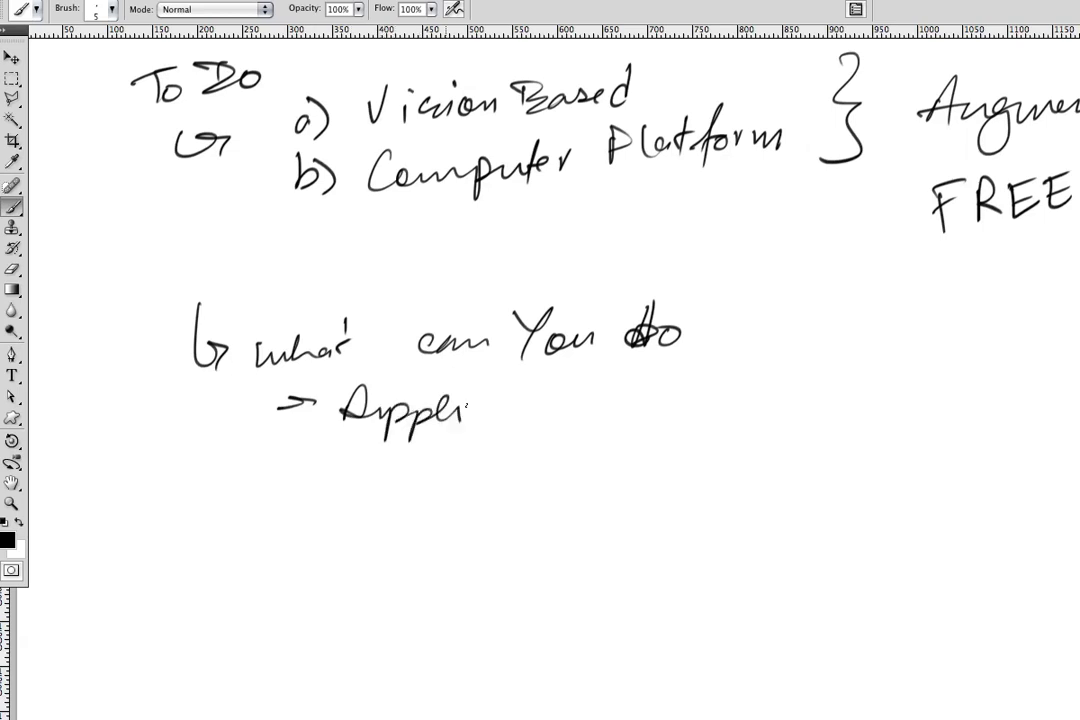
{"action": "left_click_drag", "start_coordinate": [464, 404], "coordinate": [596, 404]}
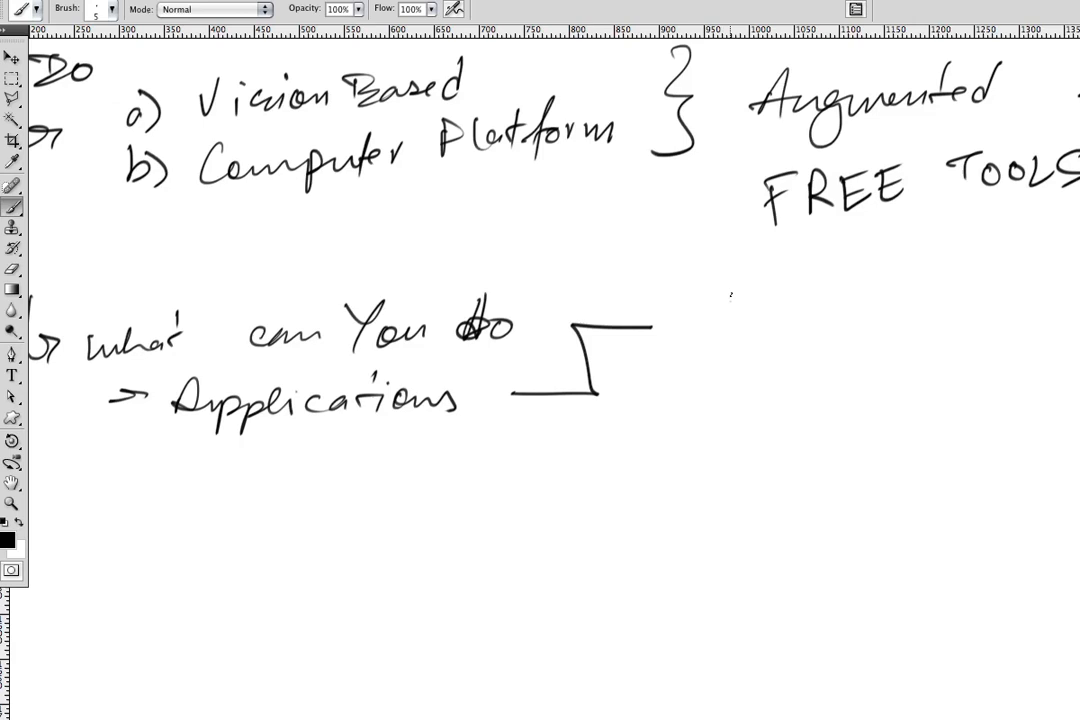
- Branch Applications into Games and story books and label them Educational
{"action": "left_click_drag", "start_coordinate": [690, 320], "coordinate": [836, 320]}
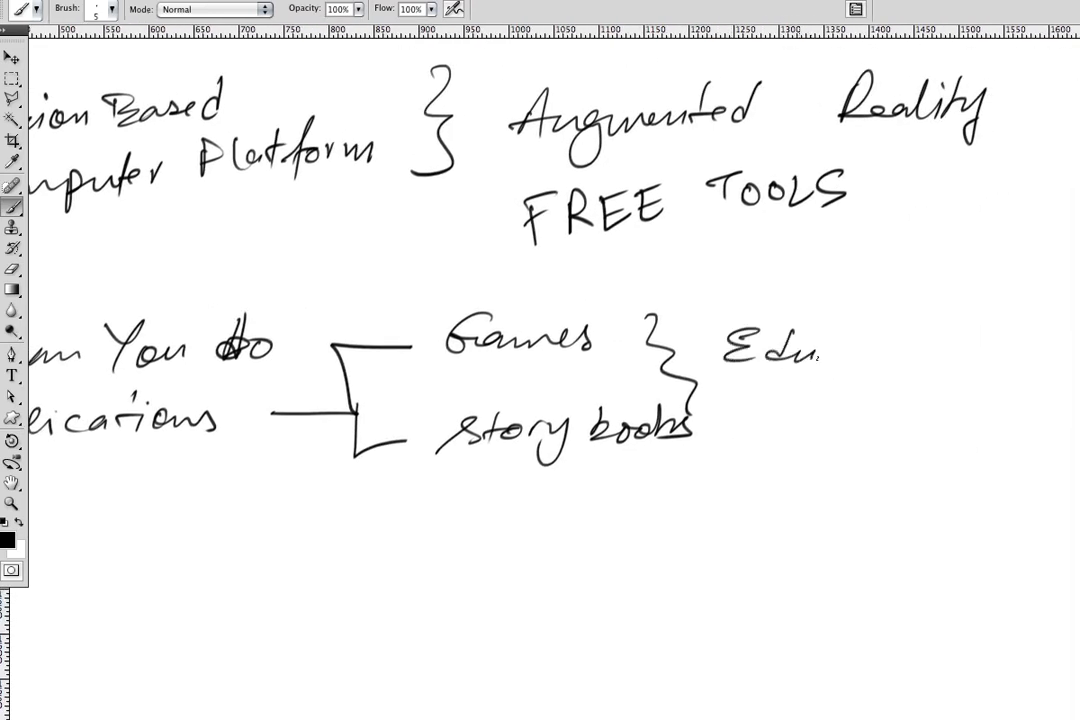
{"action": "left_click_drag", "start_coordinate": [820, 350], "coordinate": [956, 350]}
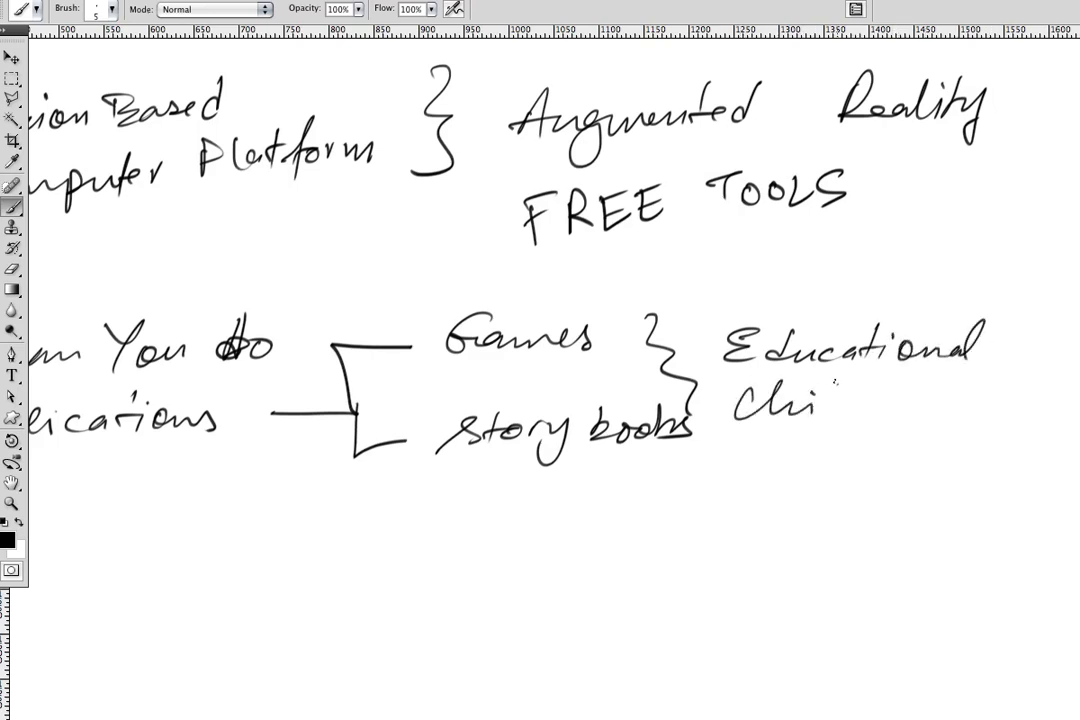
{"action": "left_click_drag", "start_coordinate": [820, 404], "coordinate": [950, 404]}
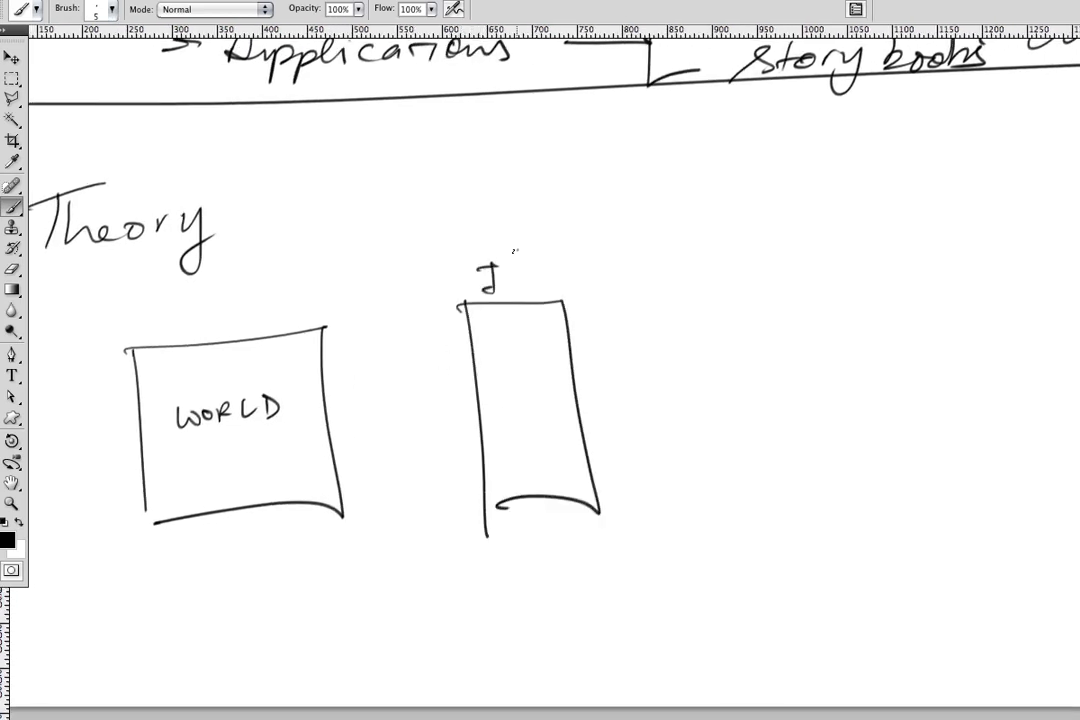
- Draw the I/P camera box beside WORLD connected to a PROGRAM box labelled Video + 3D
{"action": "left_click_drag", "start_coordinate": [504, 276], "coordinate": [536, 284]}
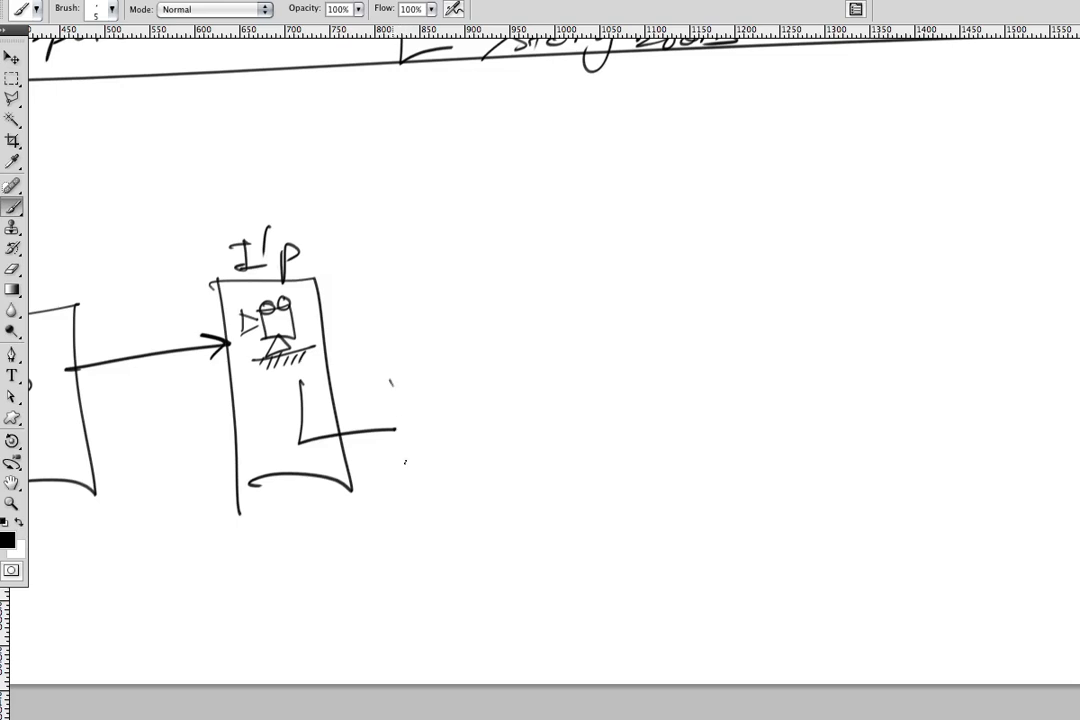
{"action": "left_click_drag", "start_coordinate": [390, 384], "coordinate": [716, 490]}
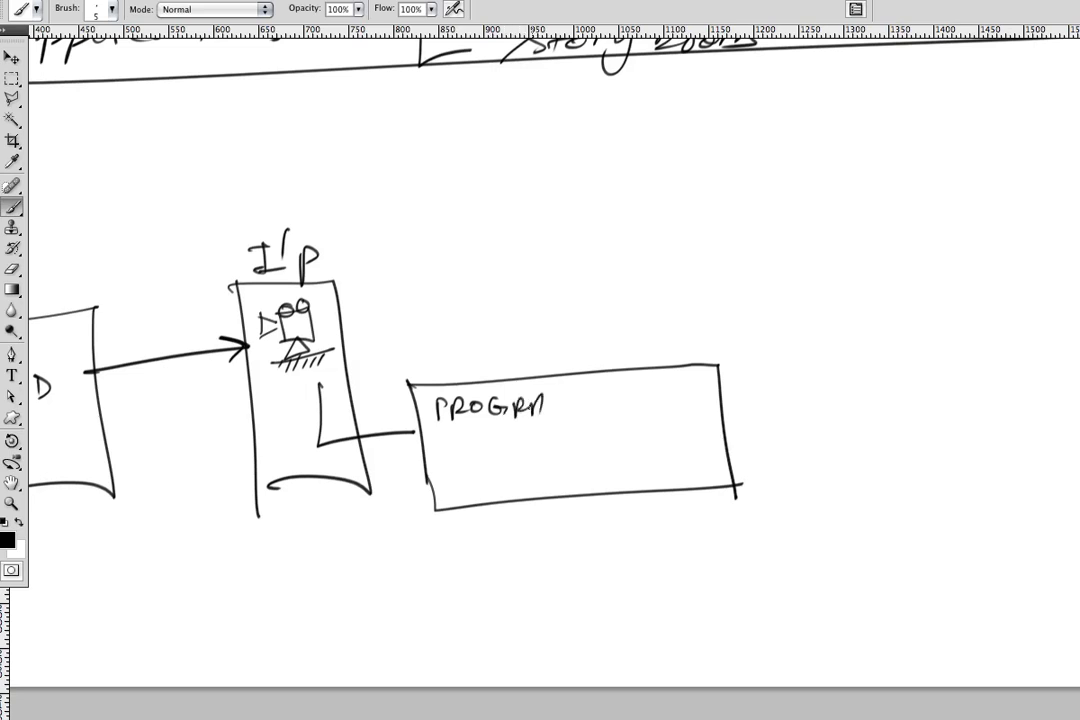
{"action": "left_click_drag", "start_coordinate": [464, 460], "coordinate": [500, 480]}
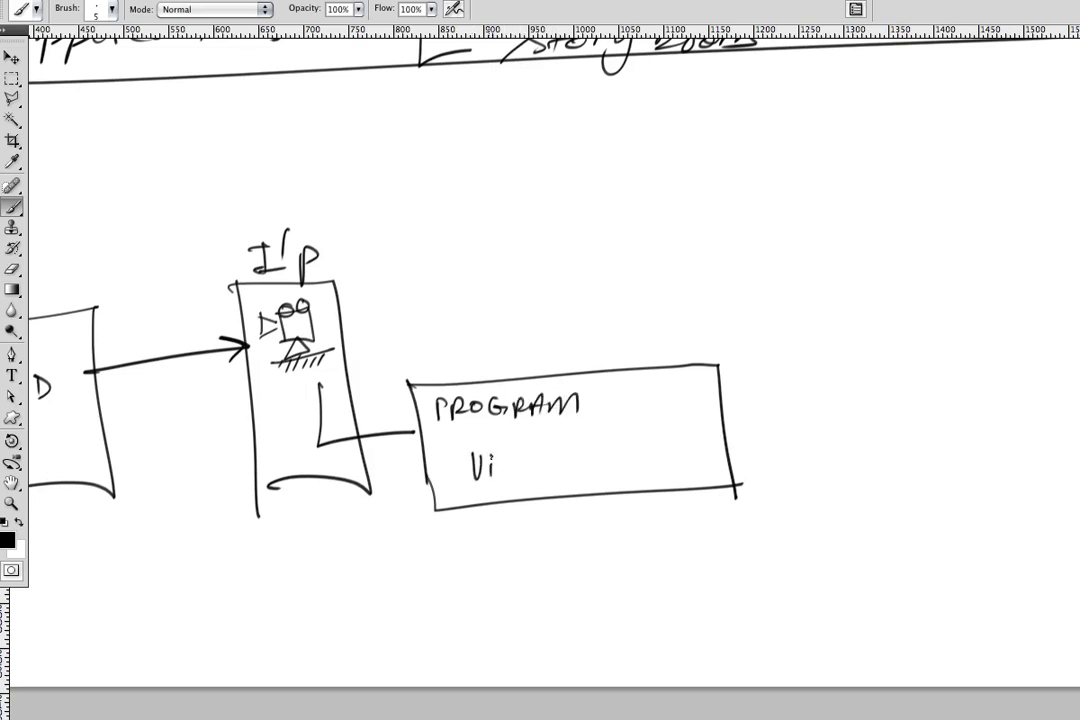
{"action": "left_click_drag", "start_coordinate": [496, 464], "coordinate": [616, 450]}
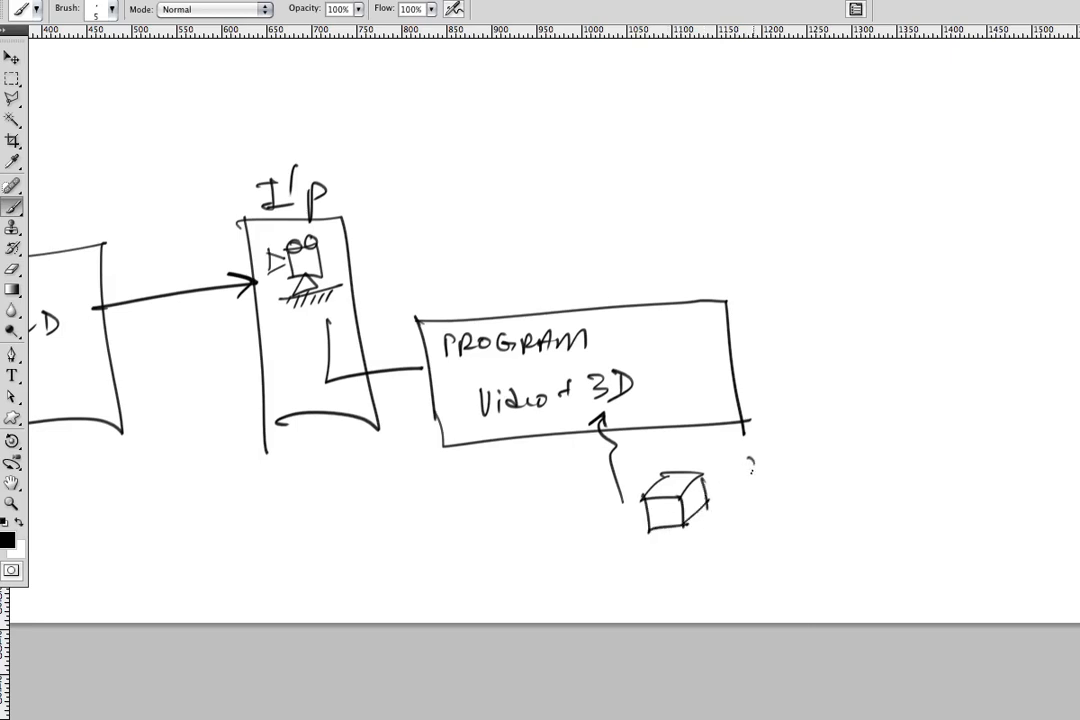
- Sketch the cube feeding the program and the winged figure beside it
{"action": "left_click_drag", "start_coordinate": [744, 460], "coordinate": [756, 520]}
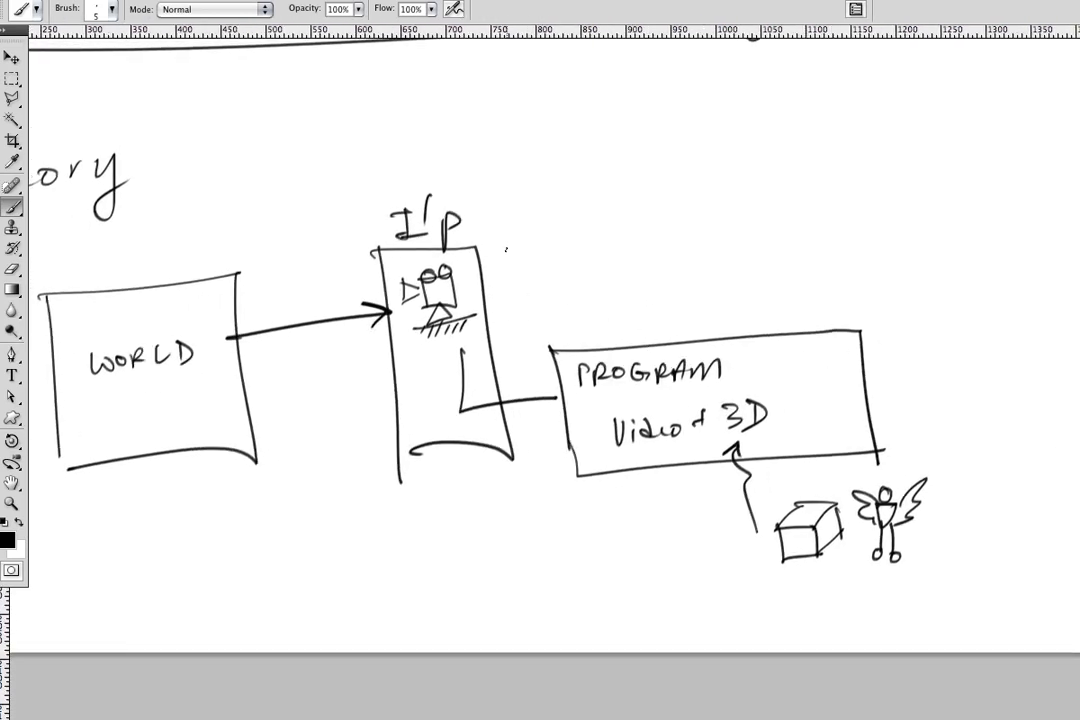
{"action": "left_click_drag", "start_coordinate": [476, 268], "coordinate": [540, 270]}
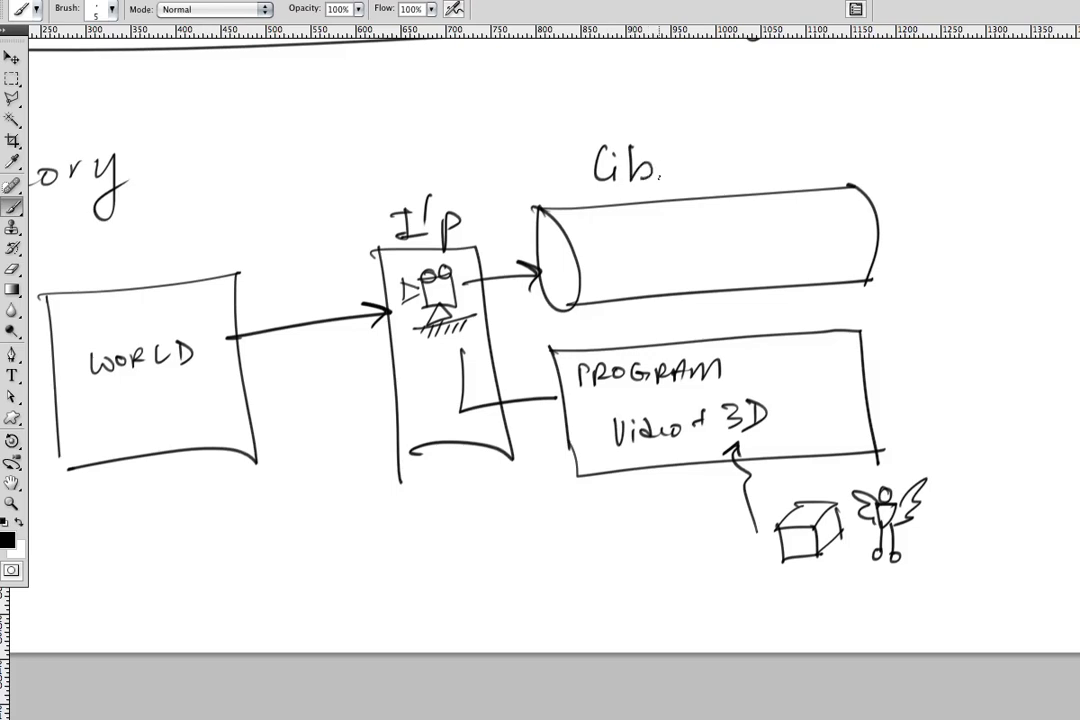
- Label the cylinder 'Library' with 'CV/AR' written above it
{"action": "scroll", "scroll_direction": "up", "scroll_amount": 3}
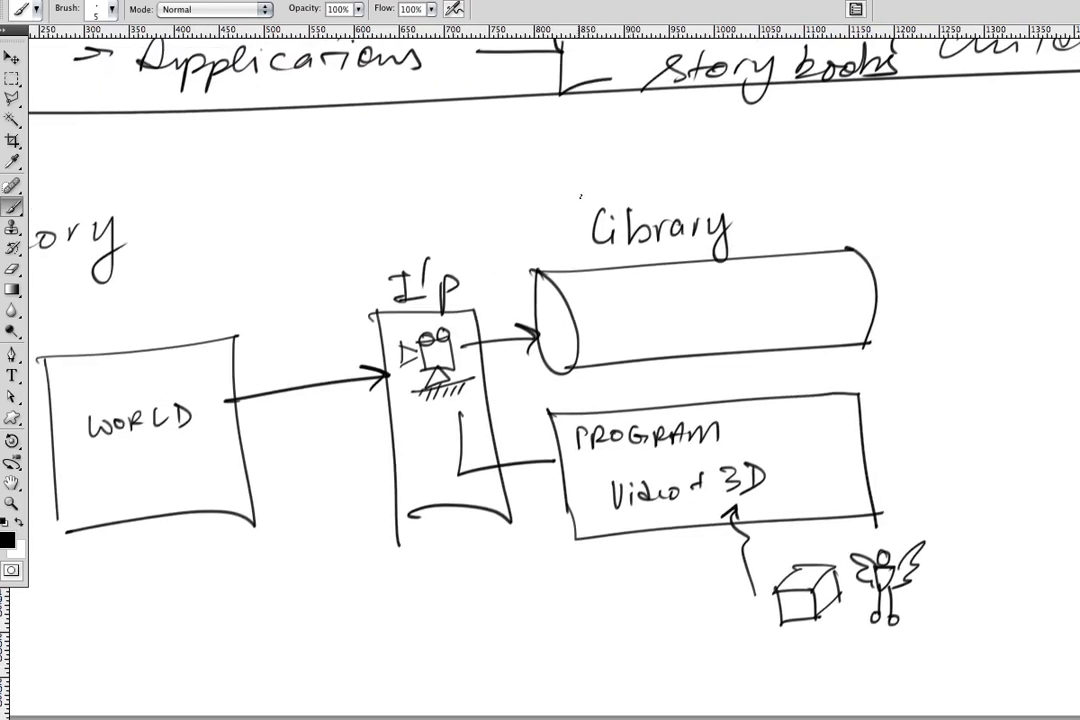
{"action": "left_click_drag", "start_coordinate": [580, 184], "coordinate": [716, 184]}
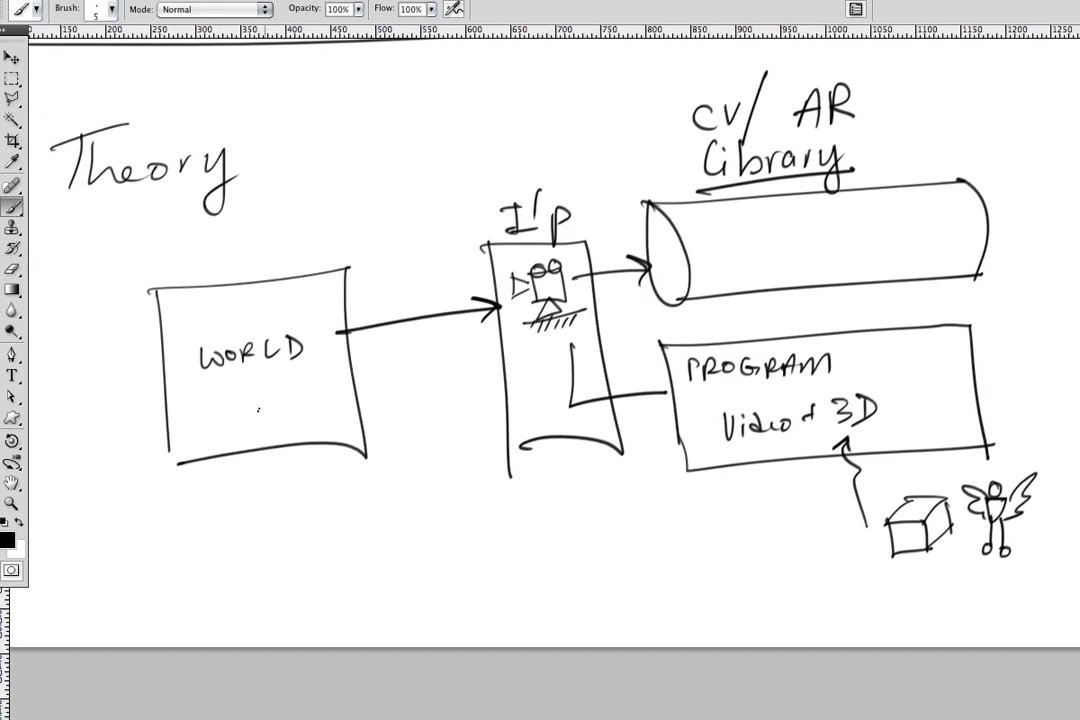
{"action": "left_click_drag", "start_coordinate": [264, 390], "coordinate": [296, 420]}
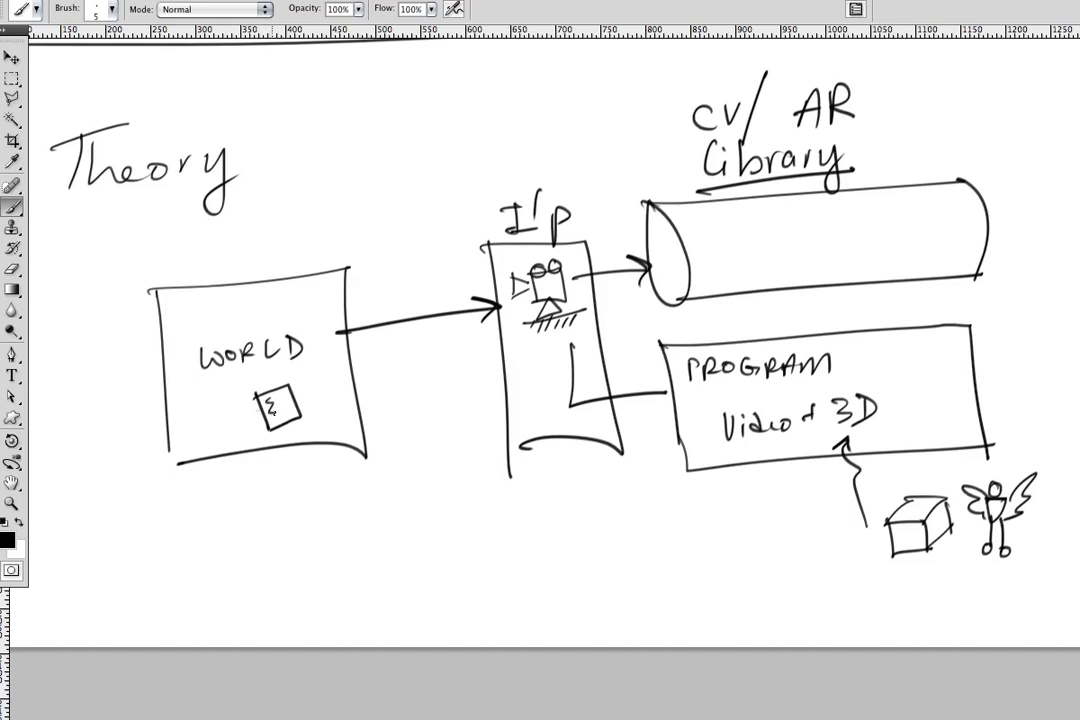
- Sketch the marker in WORLD and in the library cylinder, linked to PROGRAM by a dashed AHA line
{"action": "left_click_drag", "start_coordinate": [270, 400], "coordinate": [284, 414]}
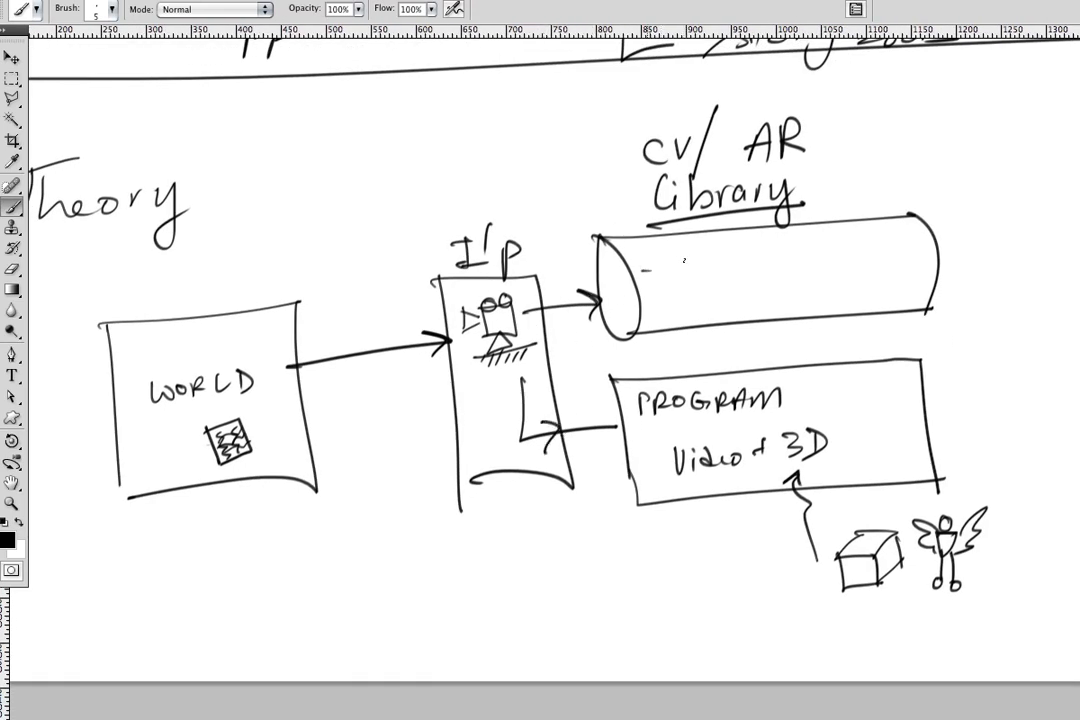
{"action": "left_click_drag", "start_coordinate": [648, 262], "coordinate": [688, 296]}
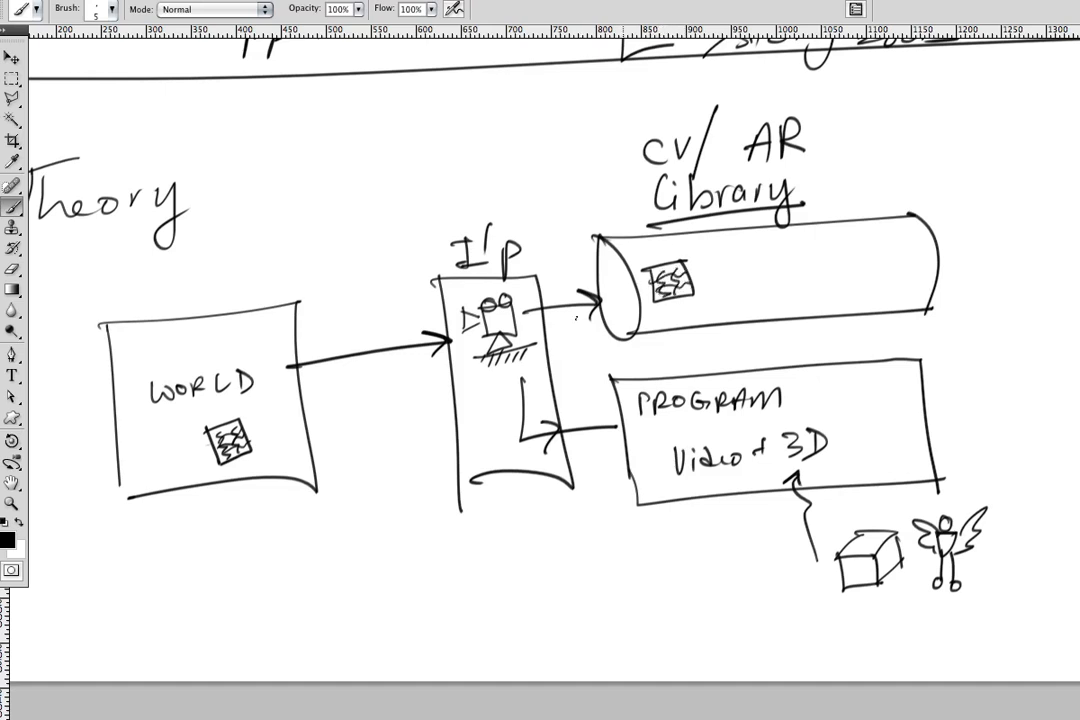
{"action": "left_click_drag", "start_coordinate": [690, 276], "coordinate": [770, 272]}
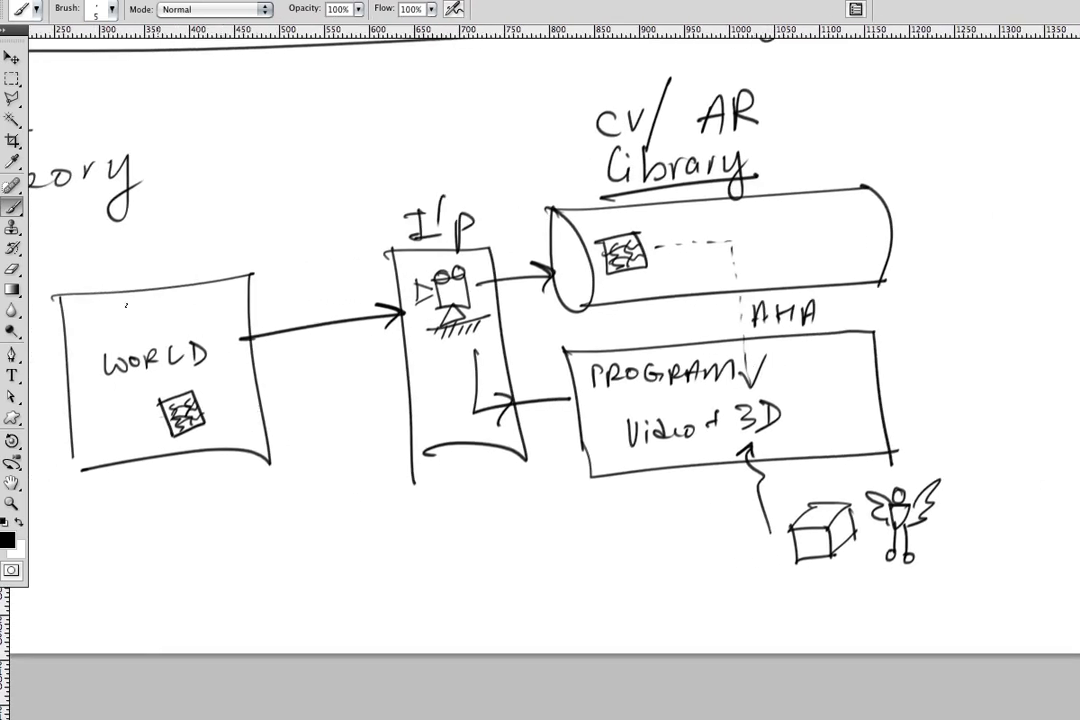
{"action": "left_click_drag", "start_coordinate": [156, 270], "coordinate": [184, 476]}
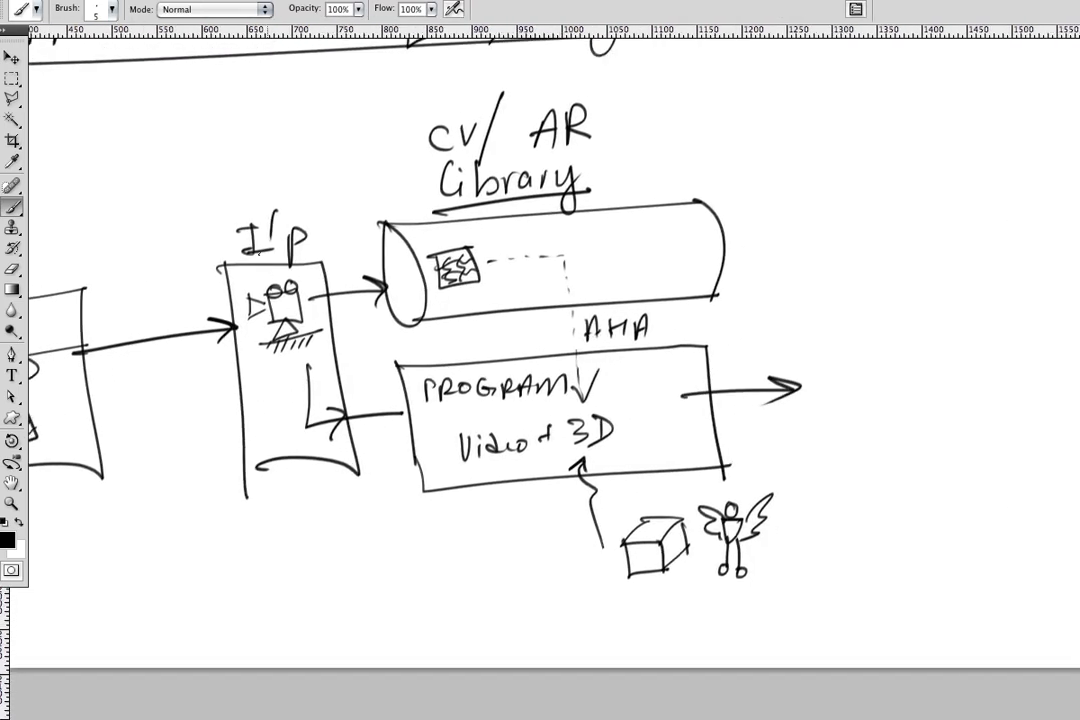
- Draw the O/P screen with grid lines and the cube with the figure standing on it
{"action": "scroll", "scroll_direction": "down", "scroll_amount": 3}
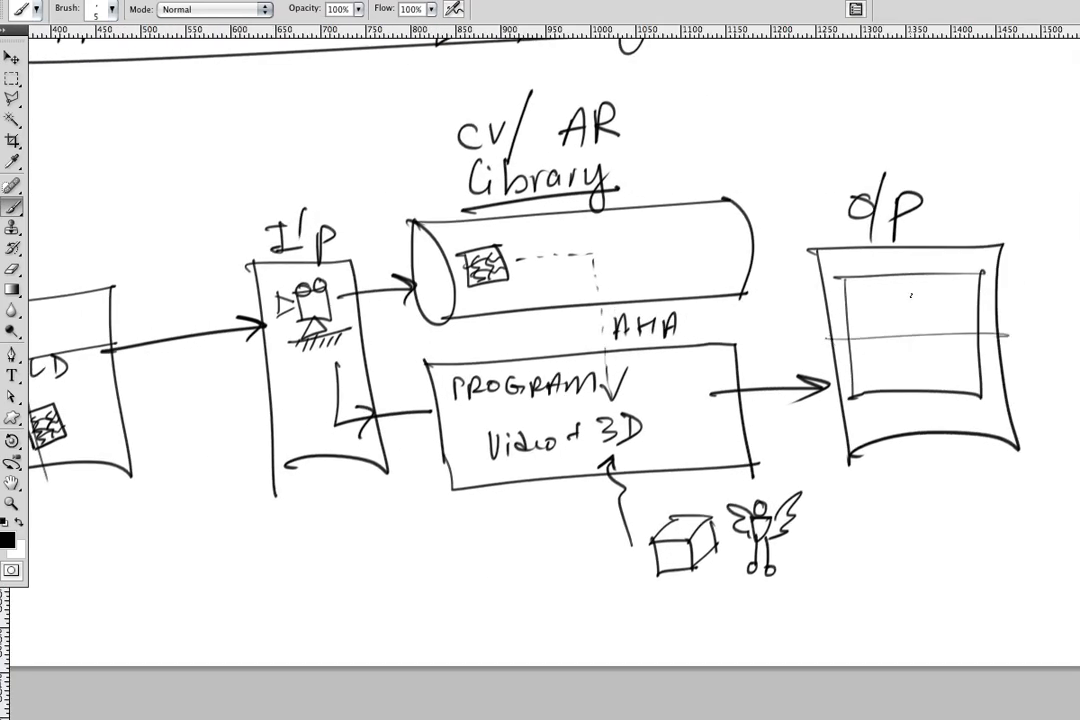
{"action": "left_click_drag", "start_coordinate": [908, 290], "coordinate": [904, 410]}
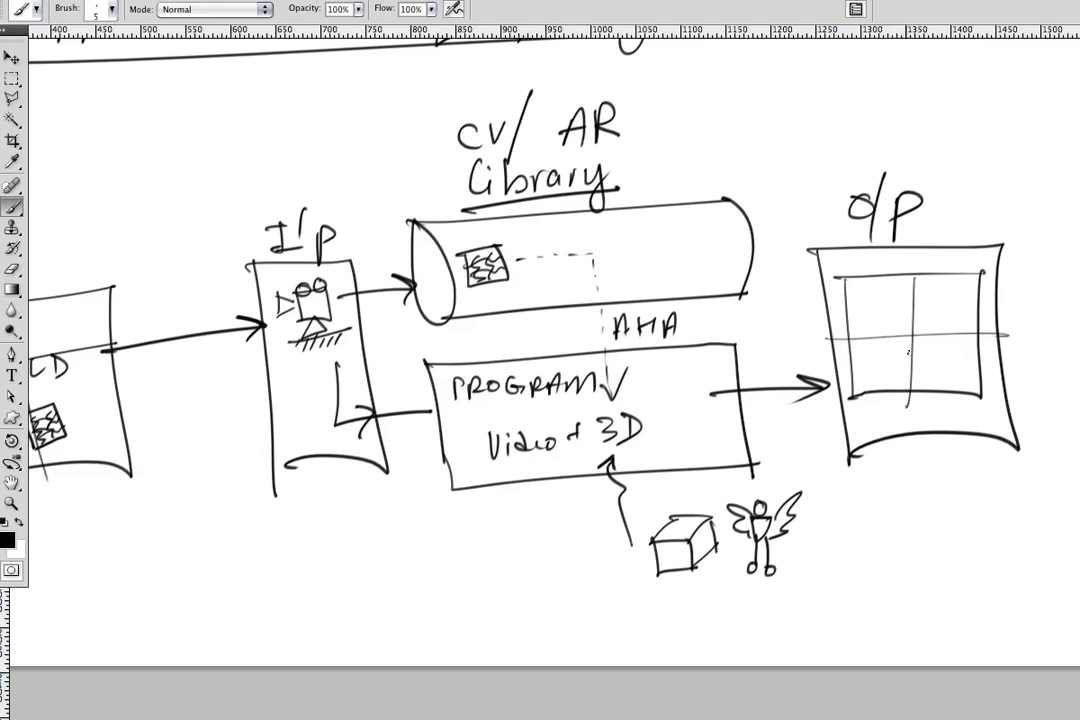
{"action": "left_click_drag", "start_coordinate": [896, 376], "coordinate": [930, 360]}
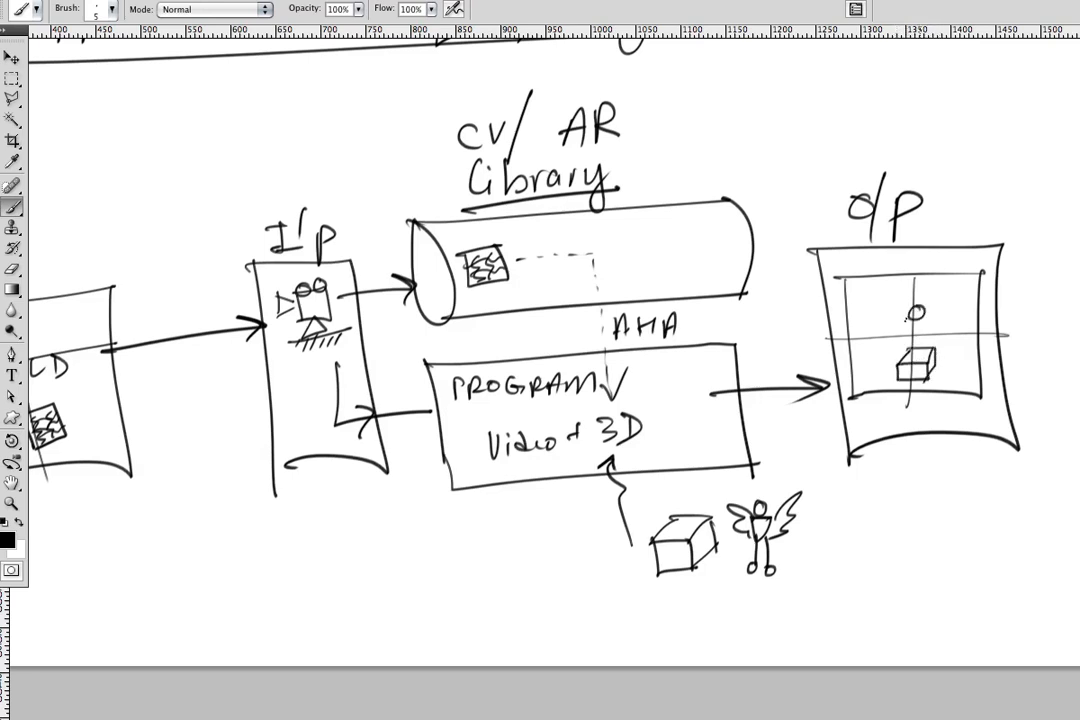
{"action": "left_click_drag", "start_coordinate": [904, 304], "coordinate": [910, 364]}
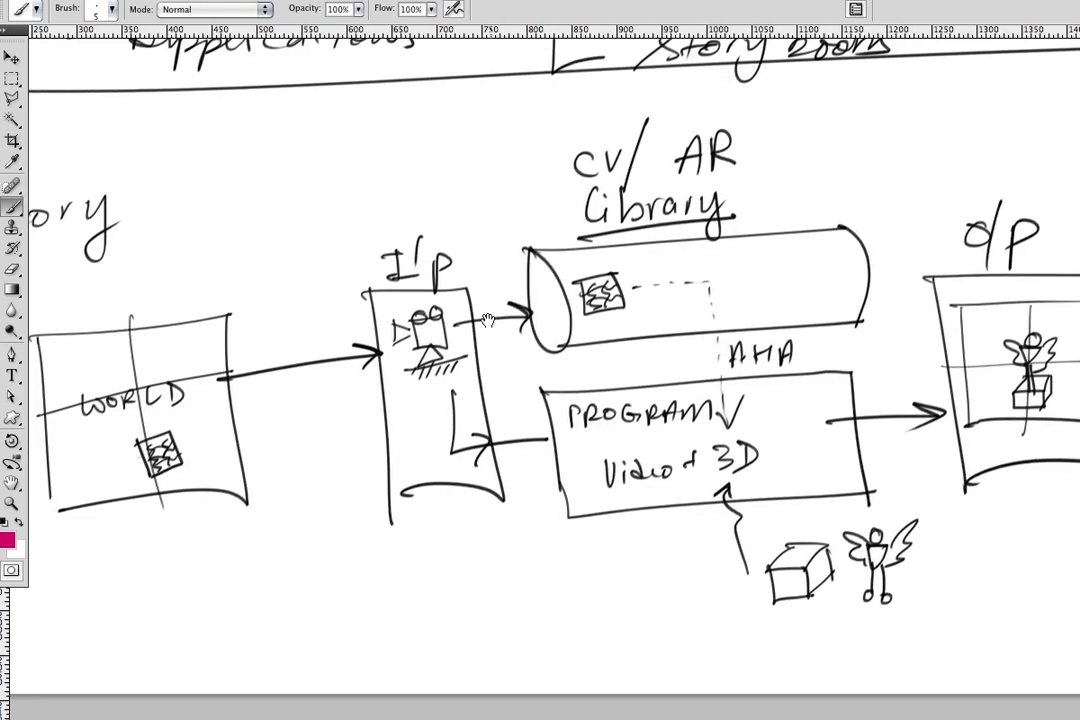
- Outline the I/P box, library and O/P in pink, enclosing the whole pipeline
{"action": "left_click_drag", "start_coordinate": [318, 216], "coordinate": [496, 212]}
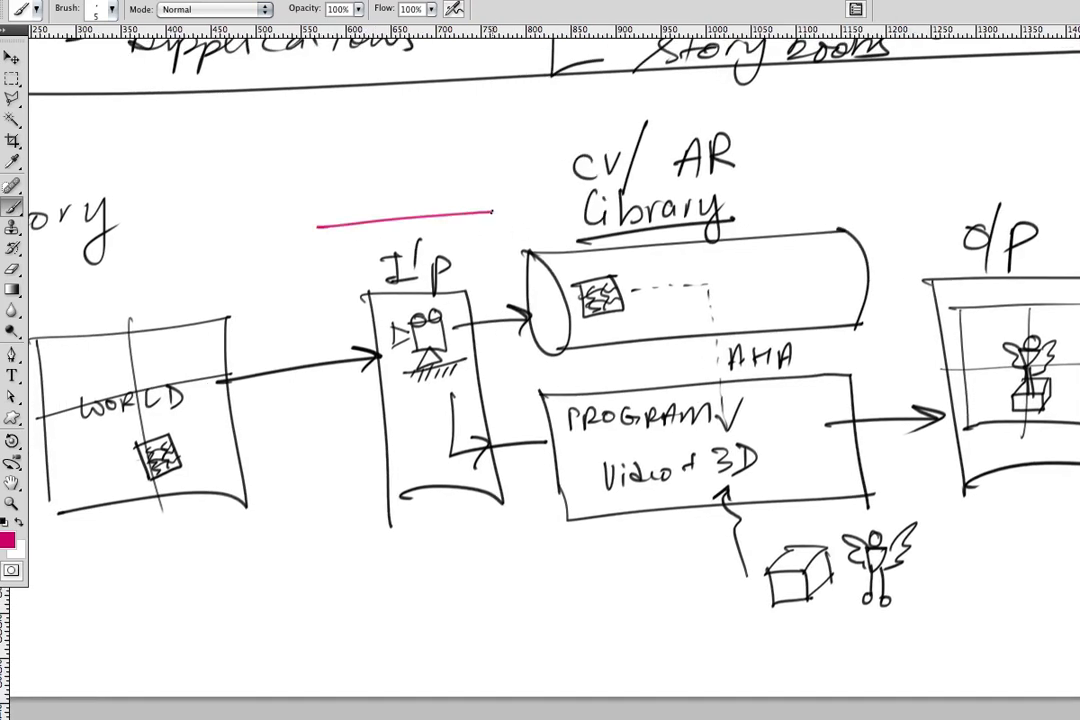
{"action": "left_click_drag", "start_coordinate": [320, 216], "coordinate": [350, 564]}
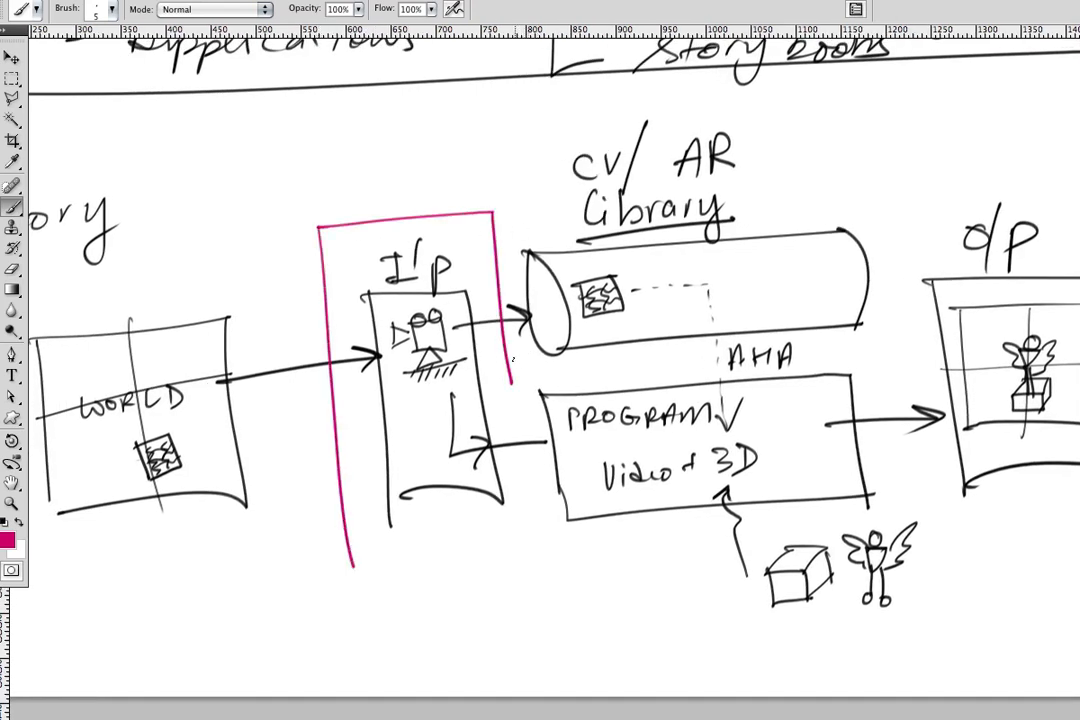
{"action": "left_click_drag", "start_coordinate": [516, 378], "coordinate": [856, 348]}
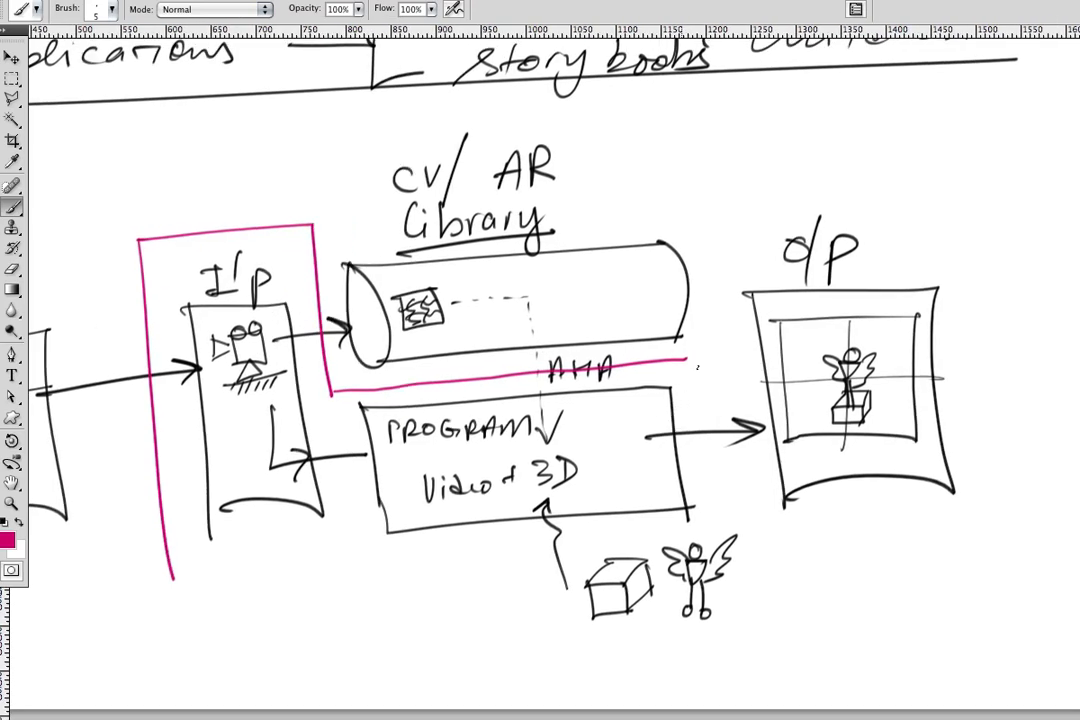
{"action": "left_click_drag", "start_coordinate": [704, 204], "coordinate": [684, 362]}
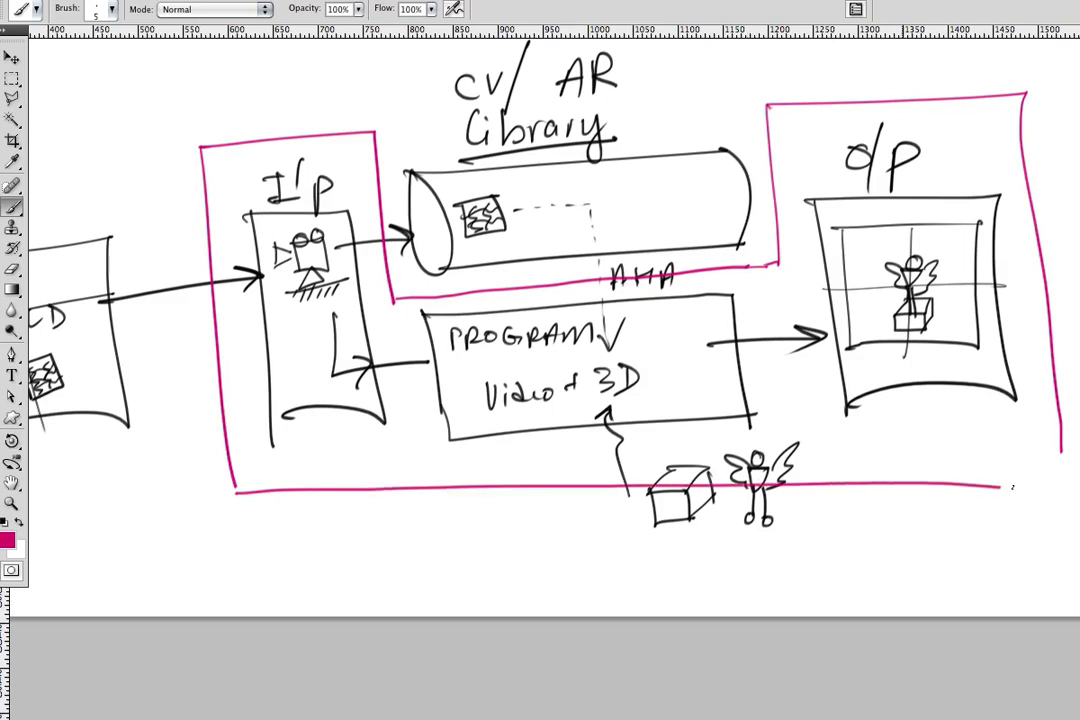
{"action": "scroll", "scroll_direction": "down", "scroll_amount": 3}
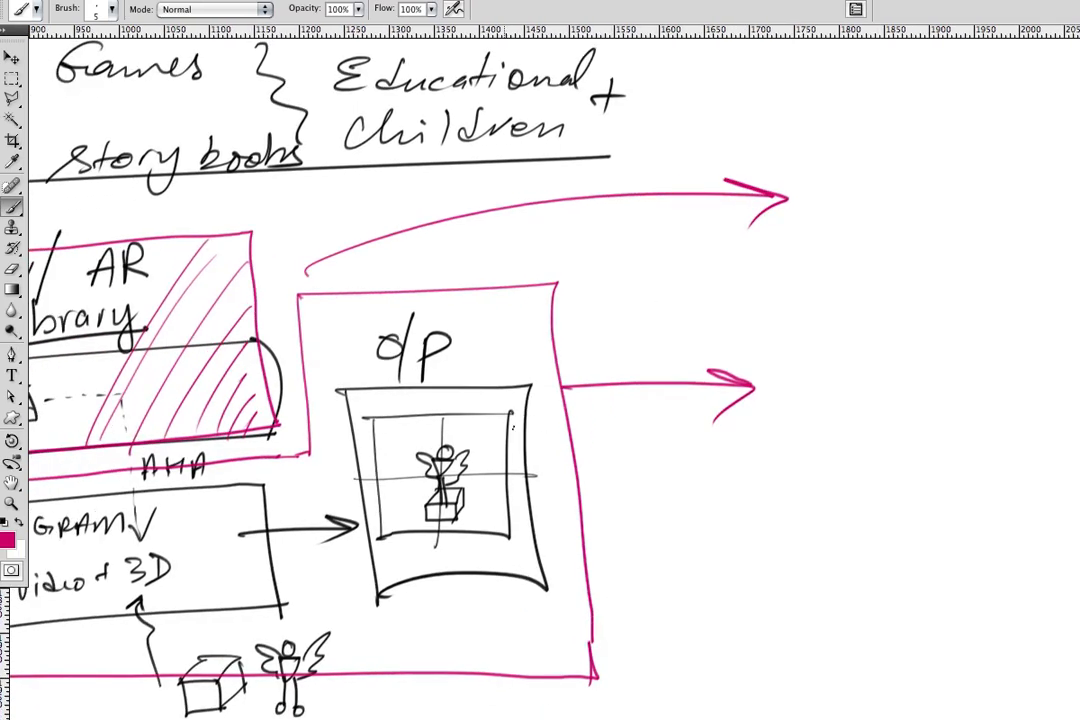
- Add two pink bullets, write PROCESSING beside the first, tick it and draw a downward arrow
{"action": "left_click", "coordinate": [810, 376]}
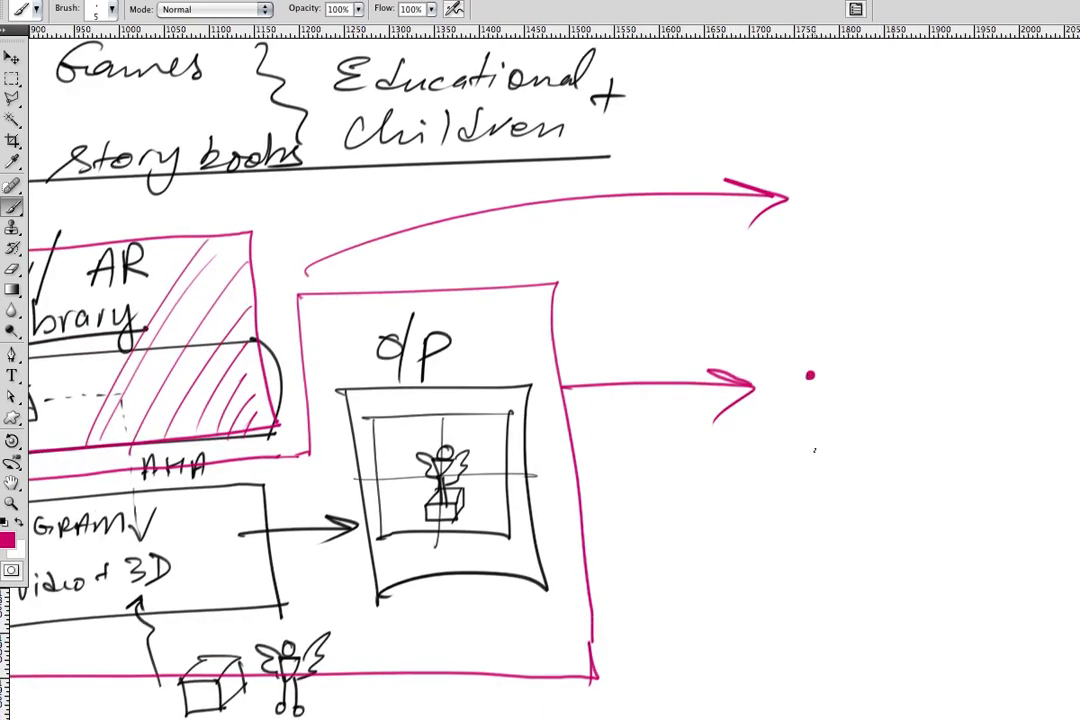
{"action": "left_click", "coordinate": [810, 456]}
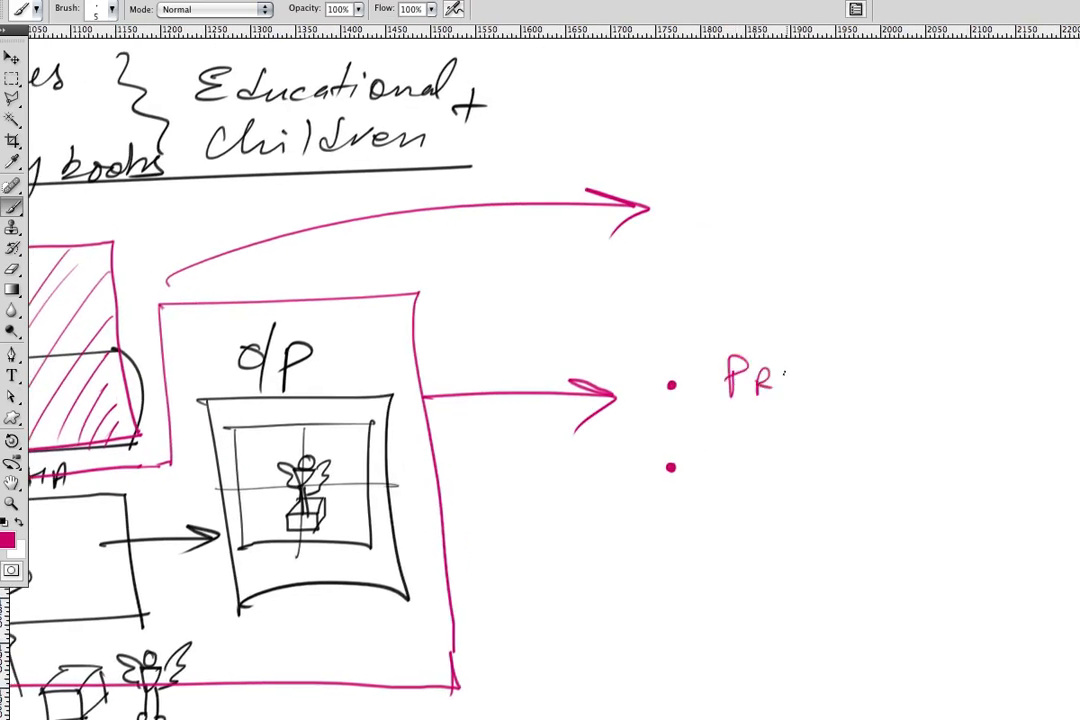
{"action": "left_click_drag", "start_coordinate": [760, 380], "coordinate": [896, 380]}
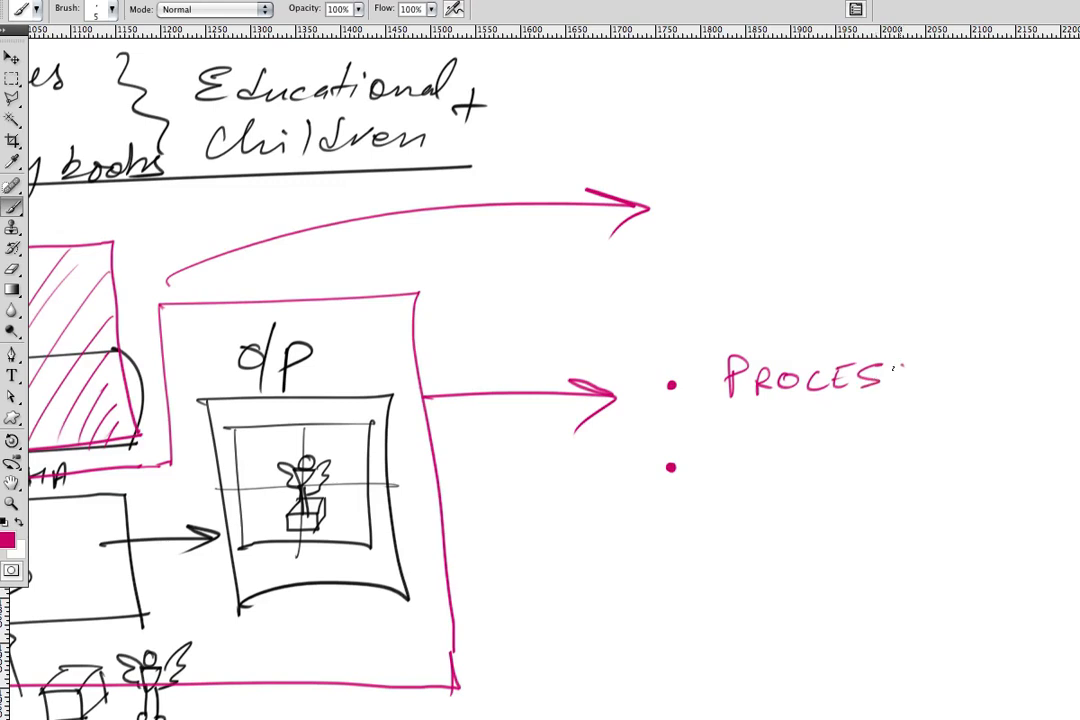
{"action": "left_click_drag", "start_coordinate": [890, 370], "coordinate": [1000, 384]}
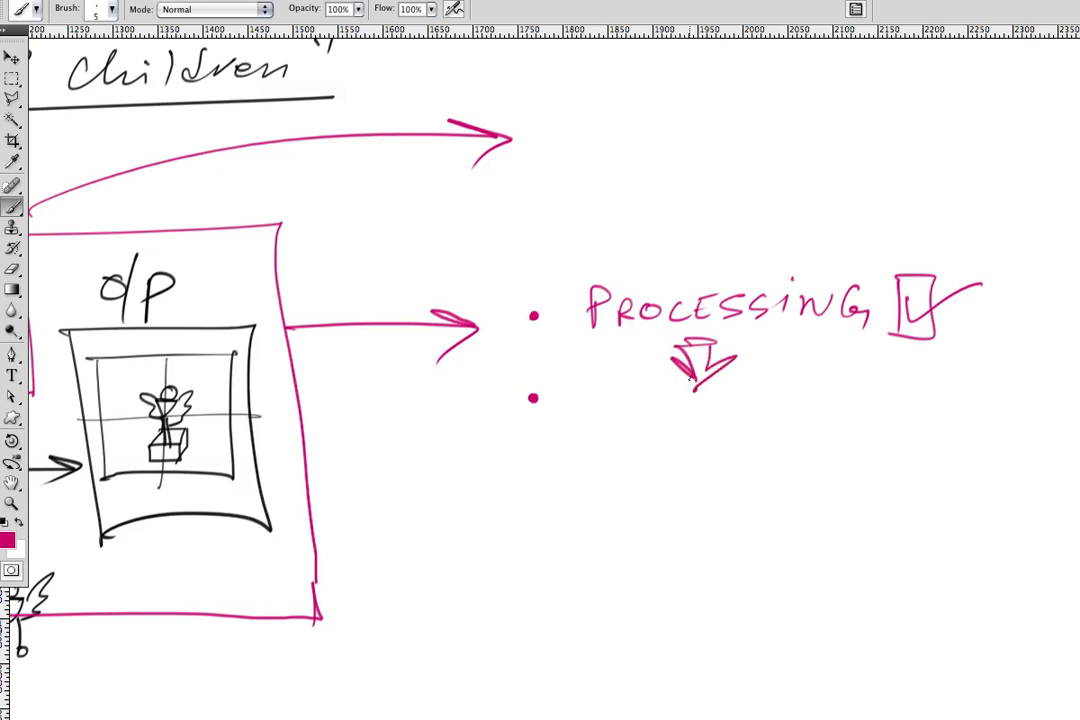
{"action": "left_click_drag", "start_coordinate": [600, 450], "coordinate": [720, 460]}
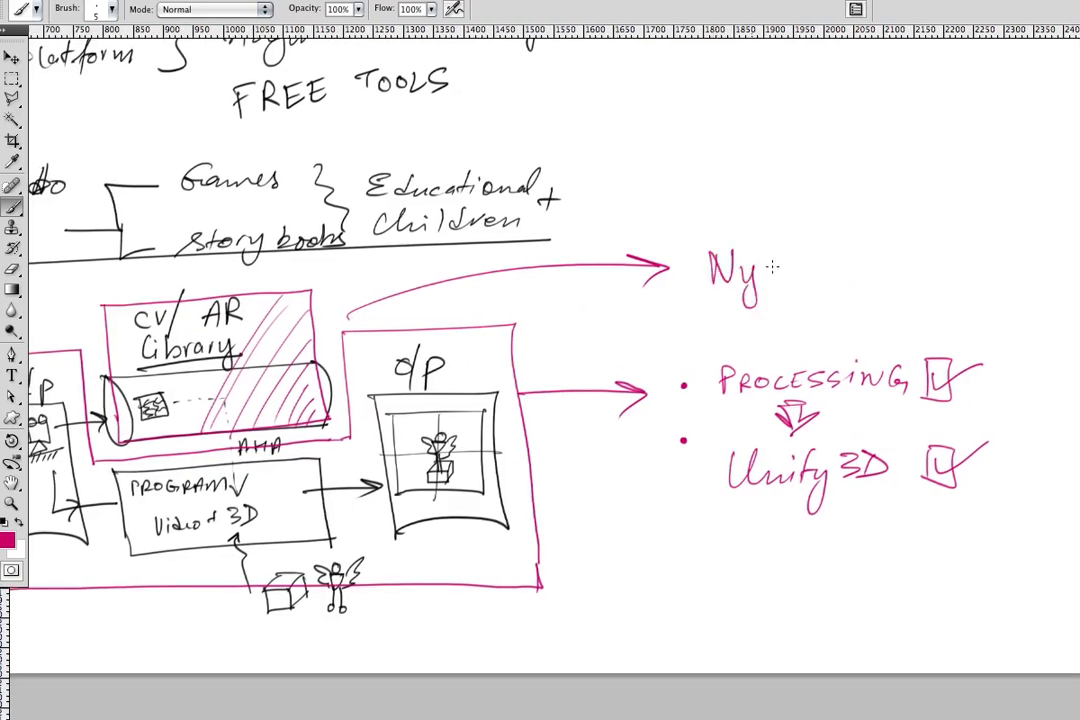
- Finish the NyARToolkit name, brace the three tools and note 'FREE TOOL, mac/PC/linux'
{"action": "left_click_drag", "start_coordinate": [760, 276], "coordinate": [880, 276]}
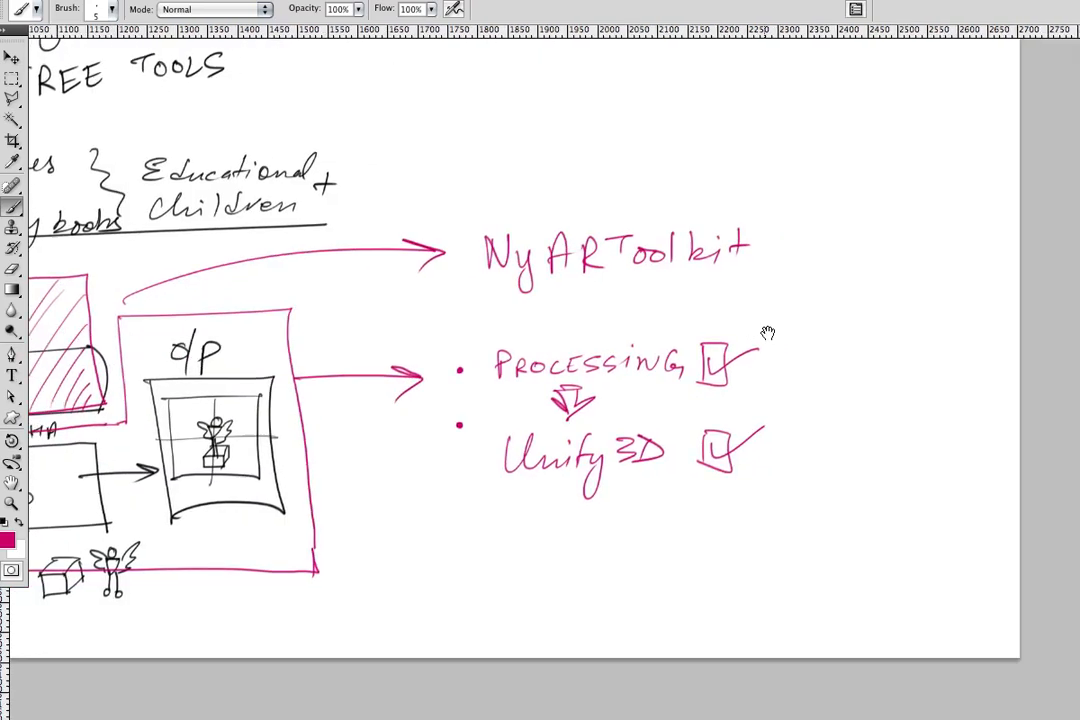
{"action": "left_click_drag", "start_coordinate": [856, 180], "coordinate": [820, 536]}
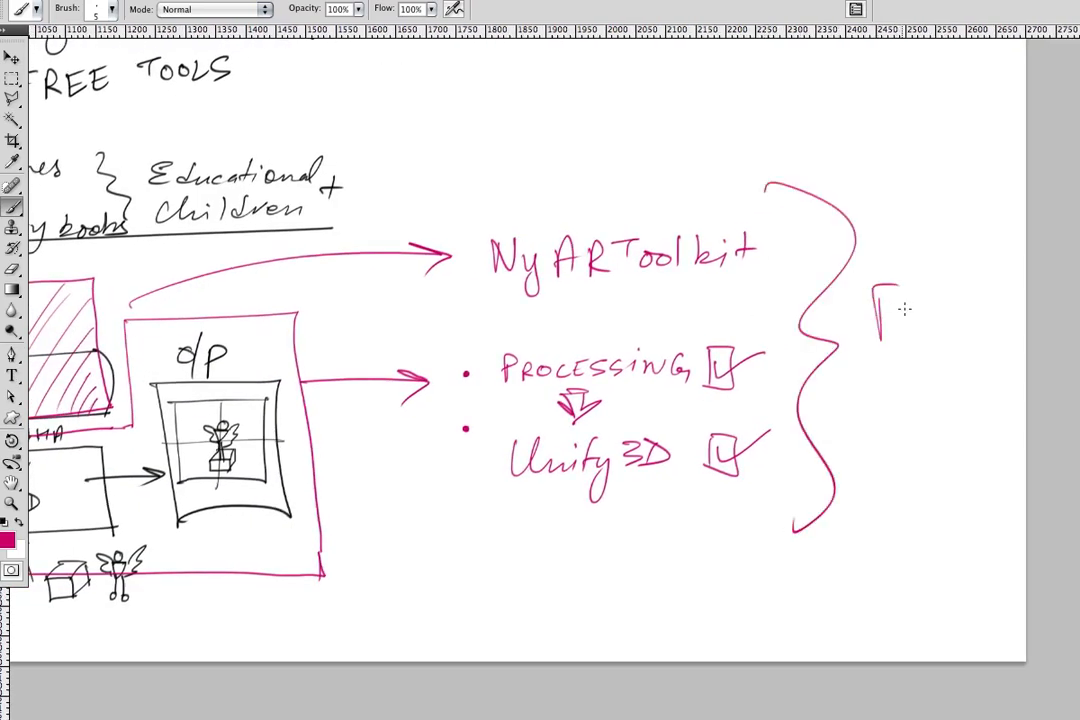
{"action": "left_click_drag", "start_coordinate": [876, 310], "coordinate": [990, 316]}
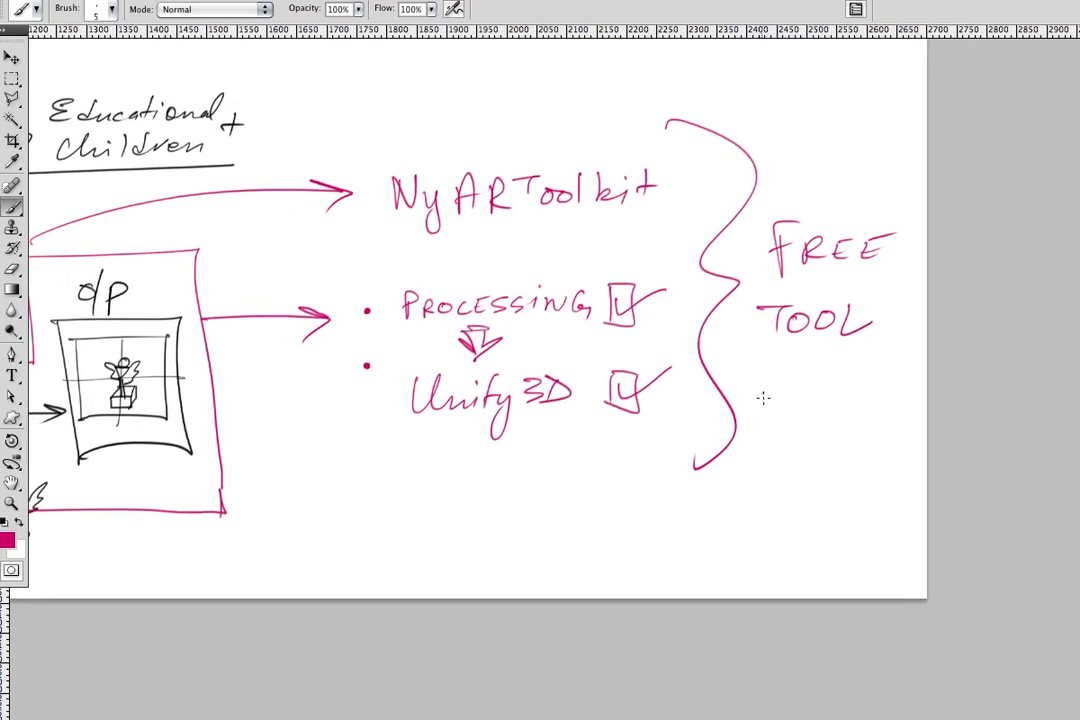
{"action": "left_click_drag", "start_coordinate": [760, 400], "coordinate": [850, 450]}
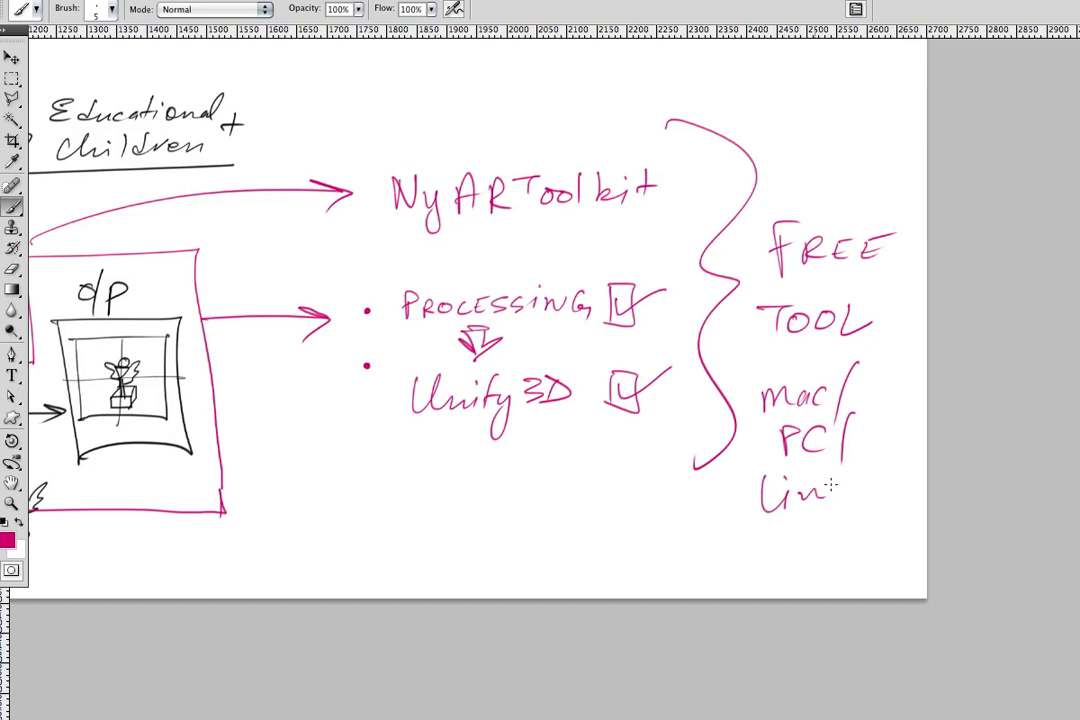
{"action": "left_click_drag", "start_coordinate": [830, 496], "coordinate": [884, 496]}
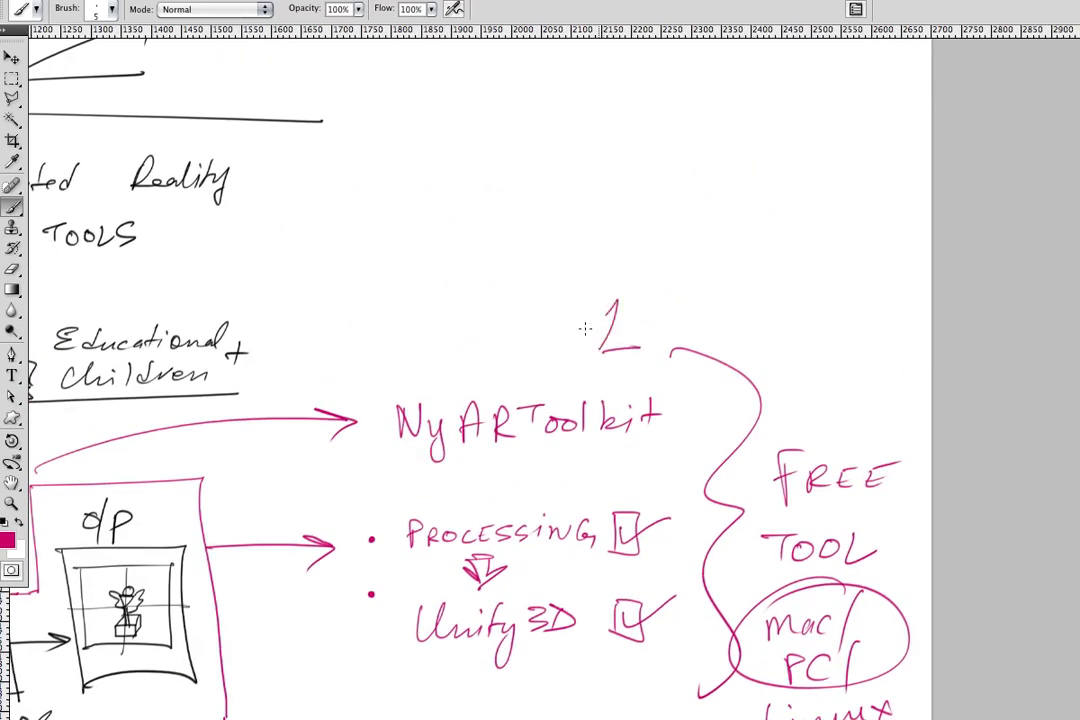
{"action": "scroll", "scroll_direction": "down", "scroll_amount": 3}
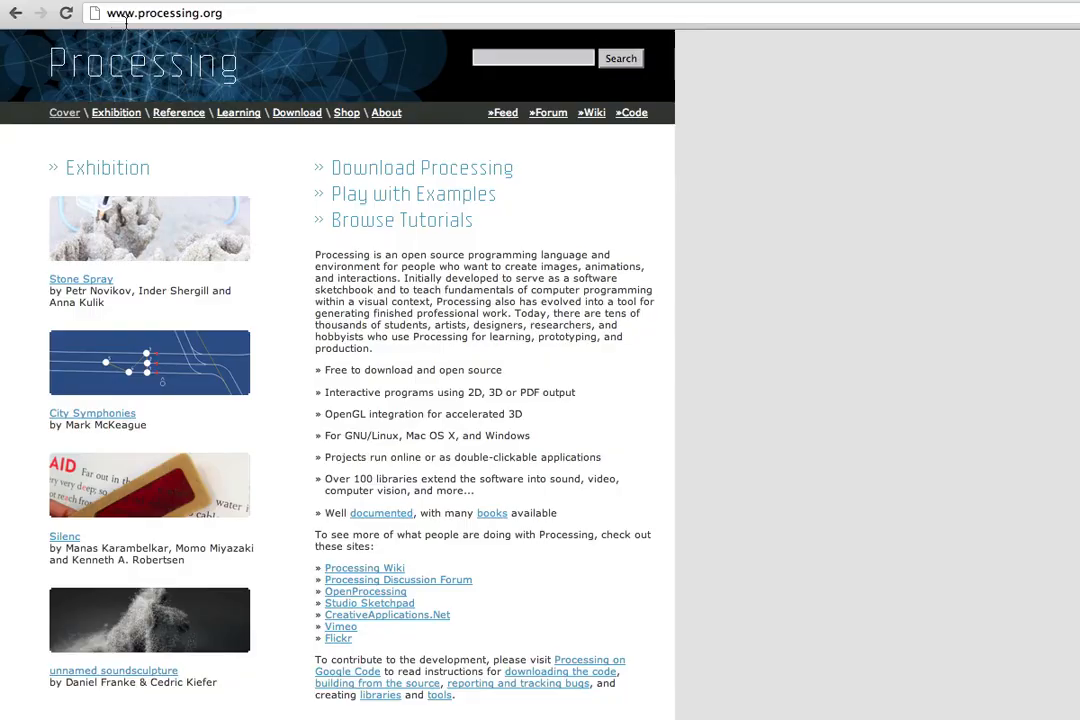
{"action": "mouse_move", "coordinate": [468, 176]}
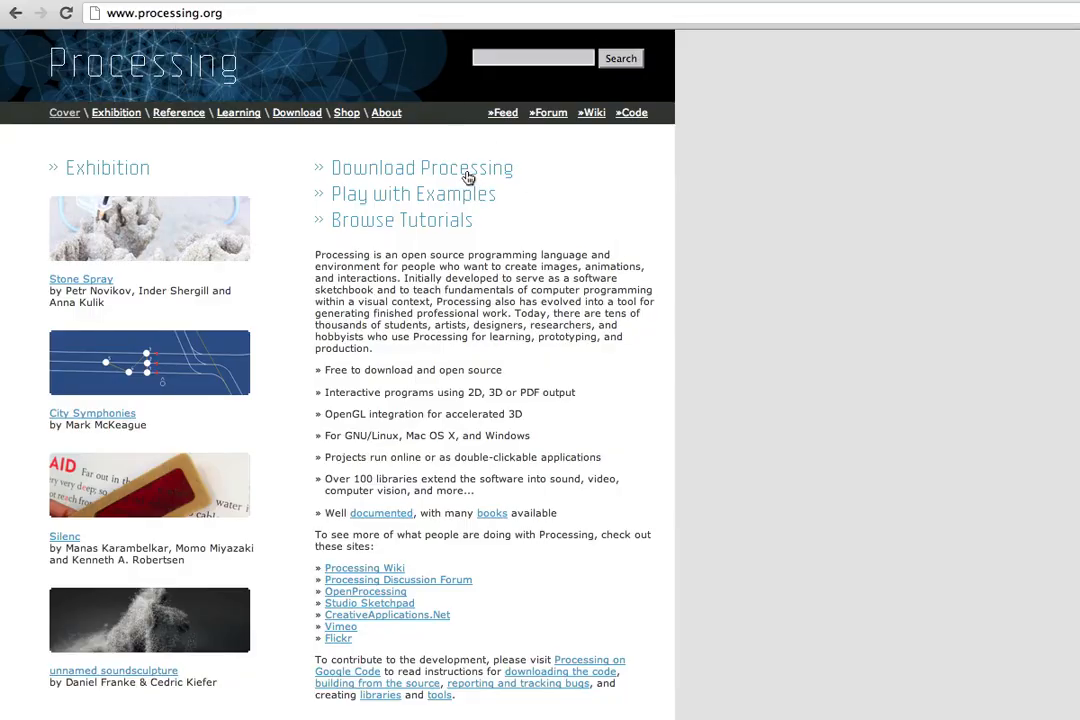
- Show the Processing download page with its Windows, Linux and Mac OS X versions
{"action": "left_click", "coordinate": [420, 168]}
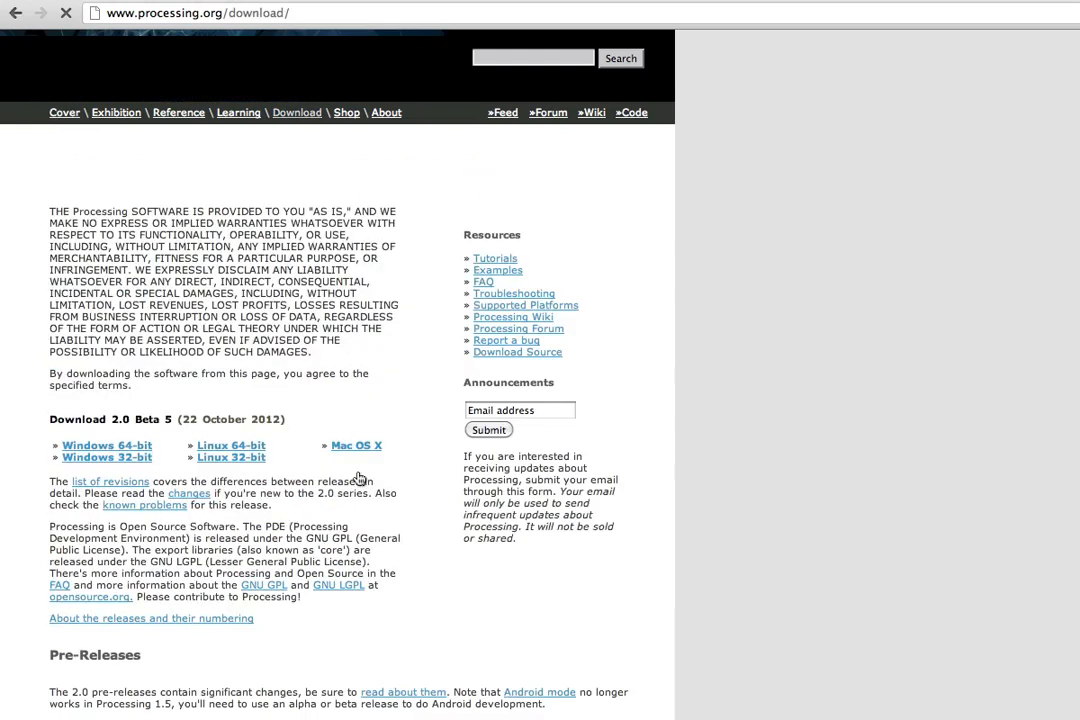
{"action": "scroll", "scroll_direction": "down", "scroll_amount": 3}
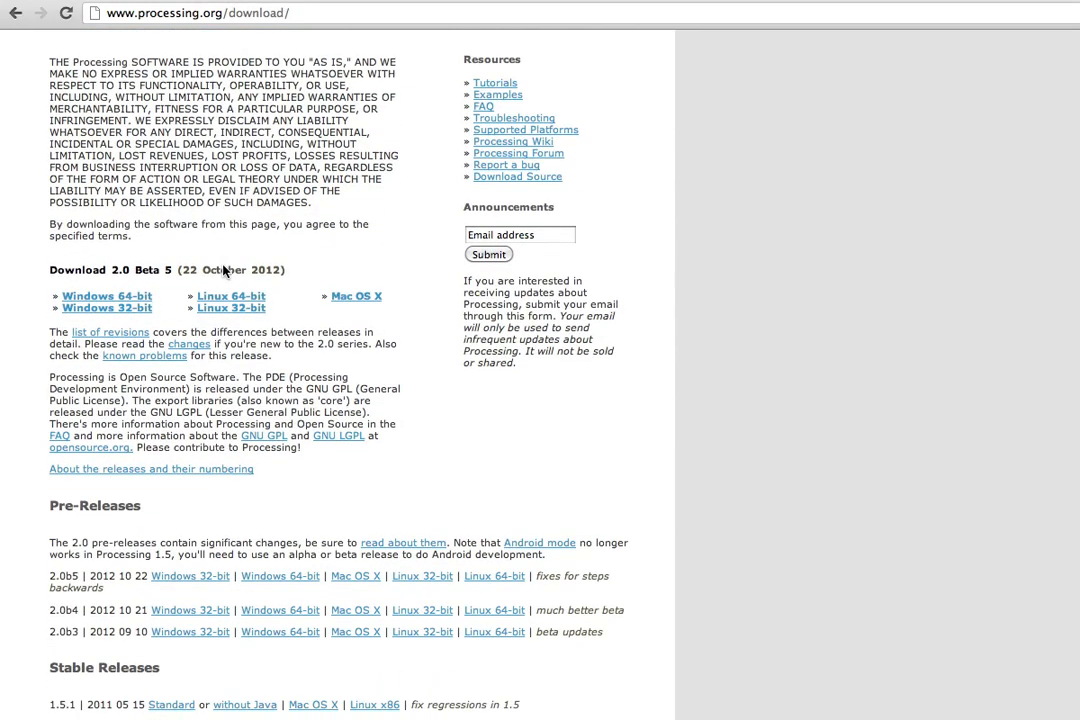
{"action": "scroll", "scroll_direction": "down", "scroll_amount": 3}
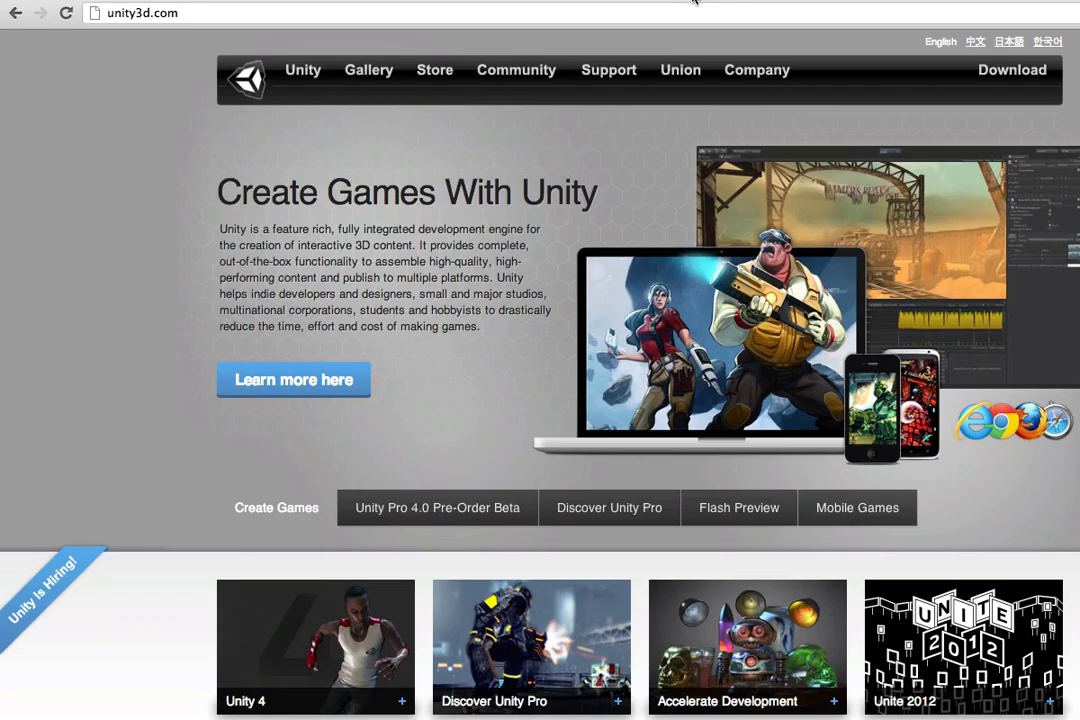
{"action": "mouse_move", "coordinate": [396, 214]}
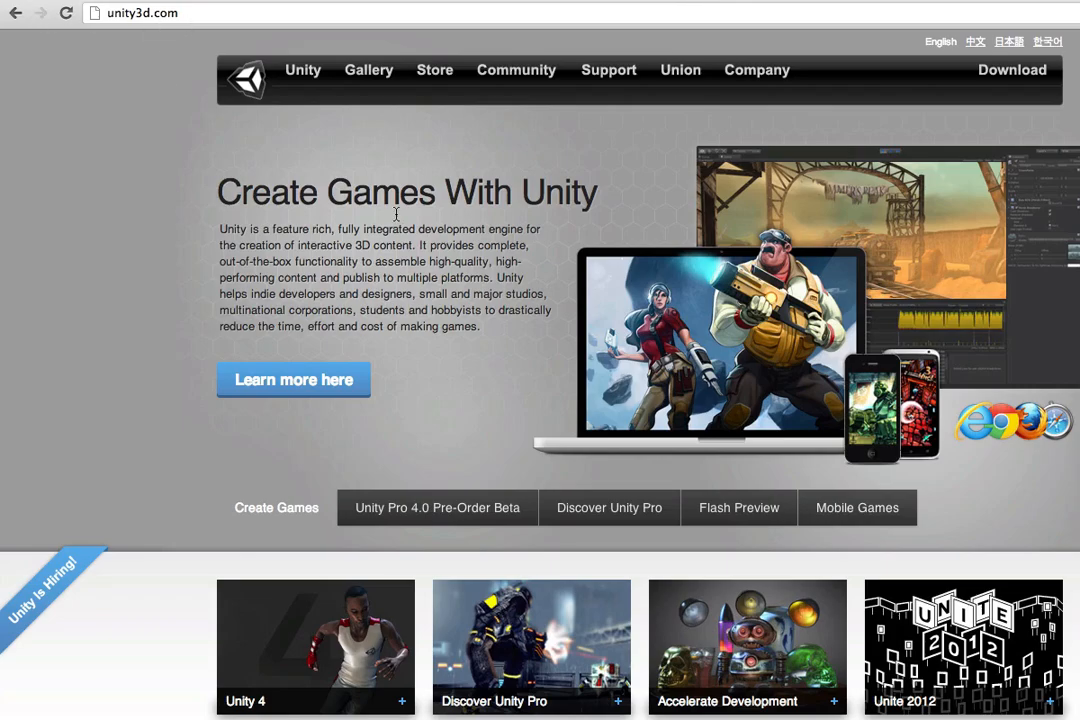
{"action": "mouse_move", "coordinate": [416, 244]}
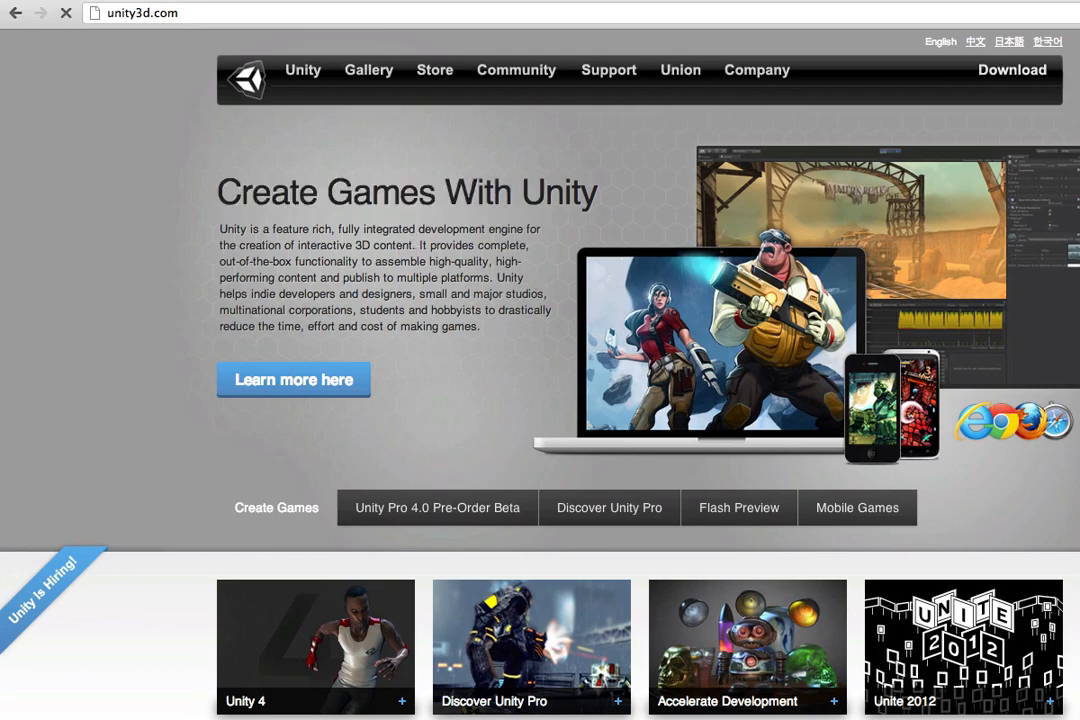
- Visit unity3d.com, then back on the whiteboard circle the bullets before Processing and Unity 3D
{"action": "left_click", "coordinate": [1012, 70]}
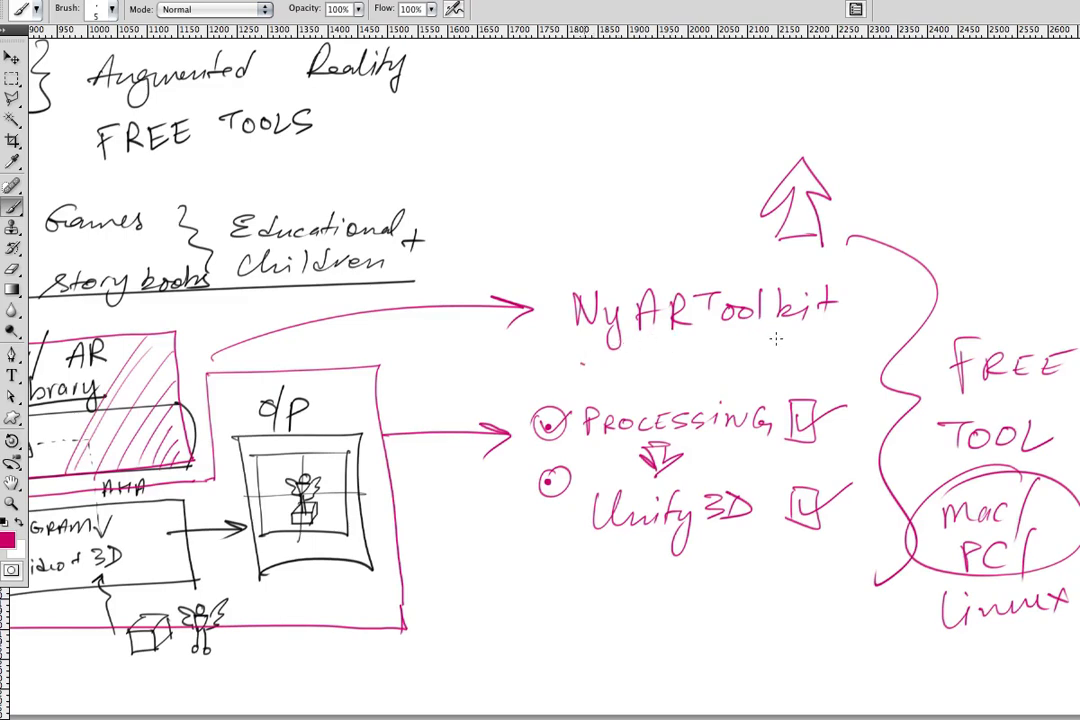
{"action": "left_click_drag", "start_coordinate": [576, 360], "coordinate": [796, 340]}
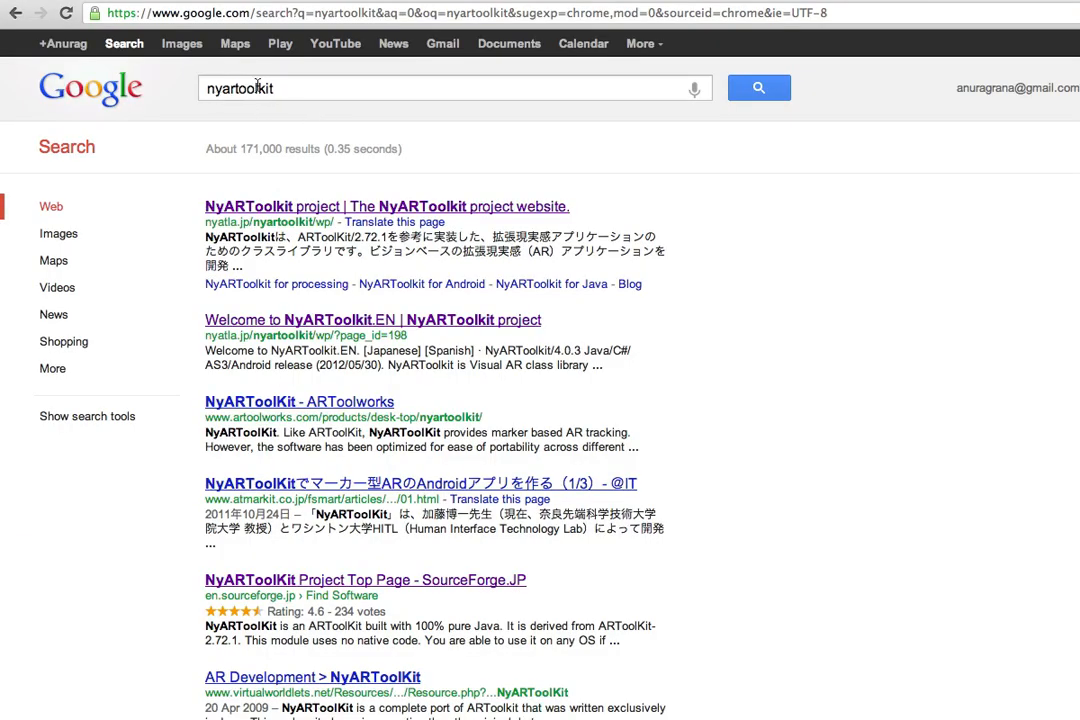
{"action": "mouse_move", "coordinate": [498, 192]}
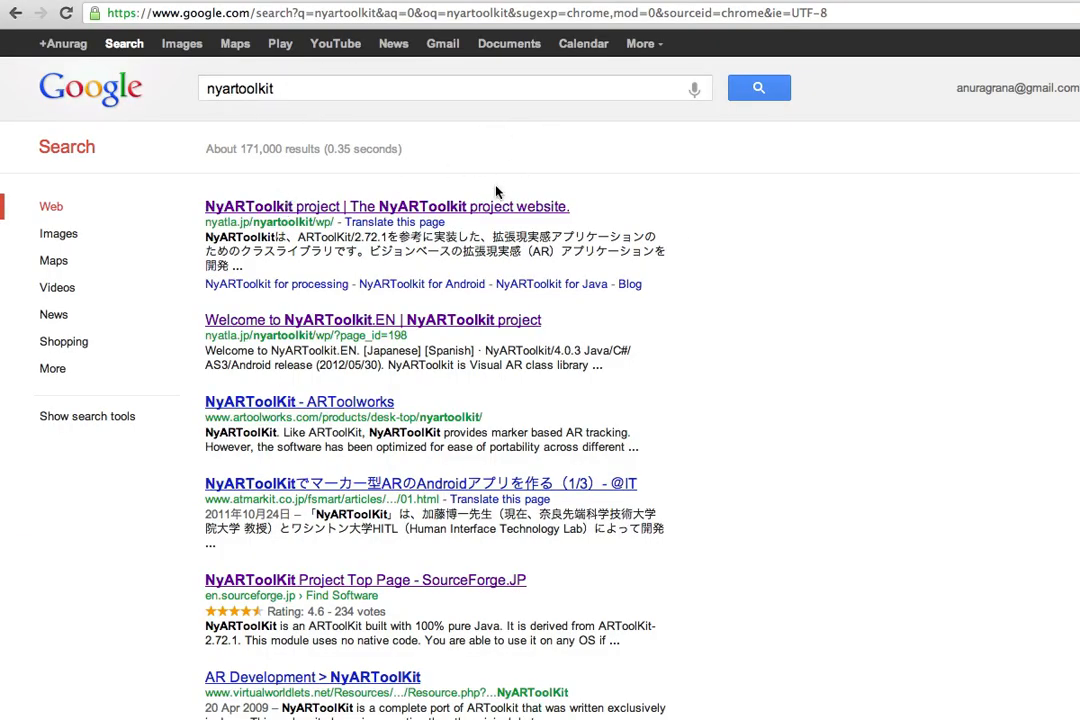
{"action": "mouse_move", "coordinate": [992, 74]}
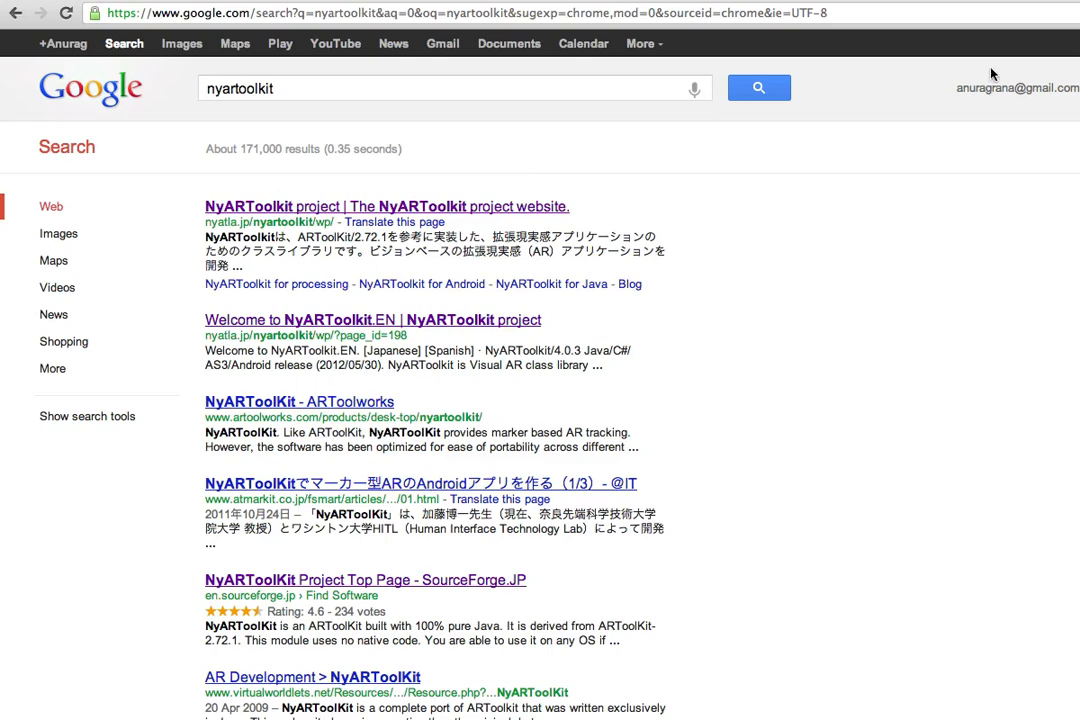
- Open the NyARToolkit project site from the top nyartoolkit search result
{"action": "left_click", "coordinate": [386, 206]}
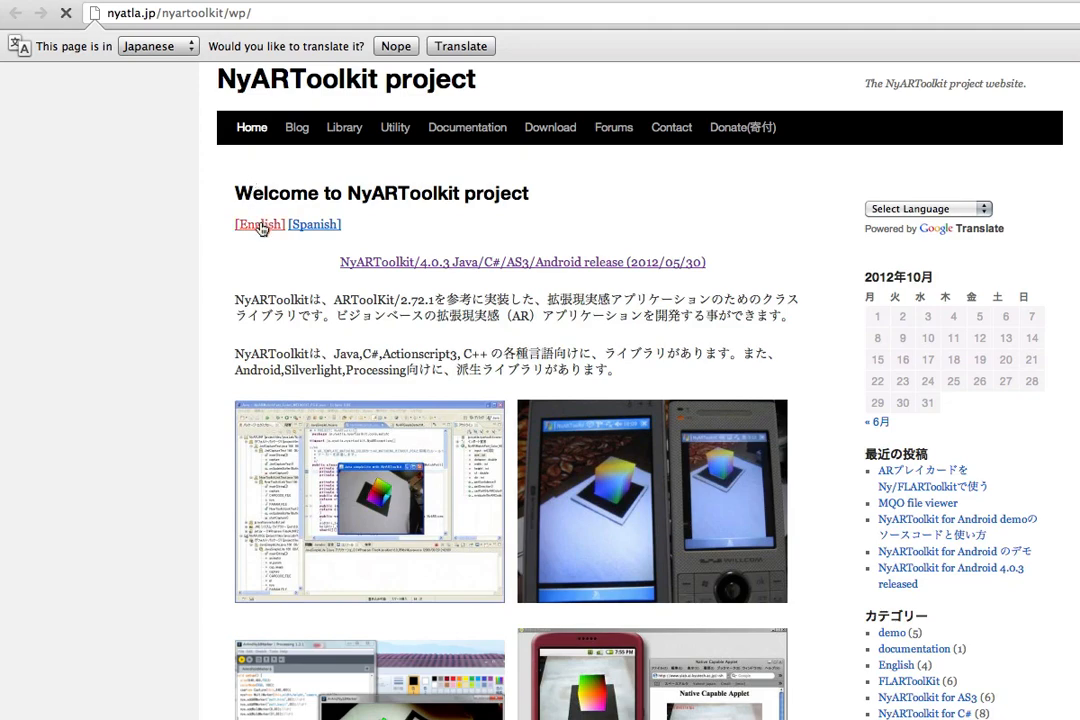
- Switch the NyARToolkit page to English and scroll to its library source code list
{"action": "left_click", "coordinate": [260, 224]}
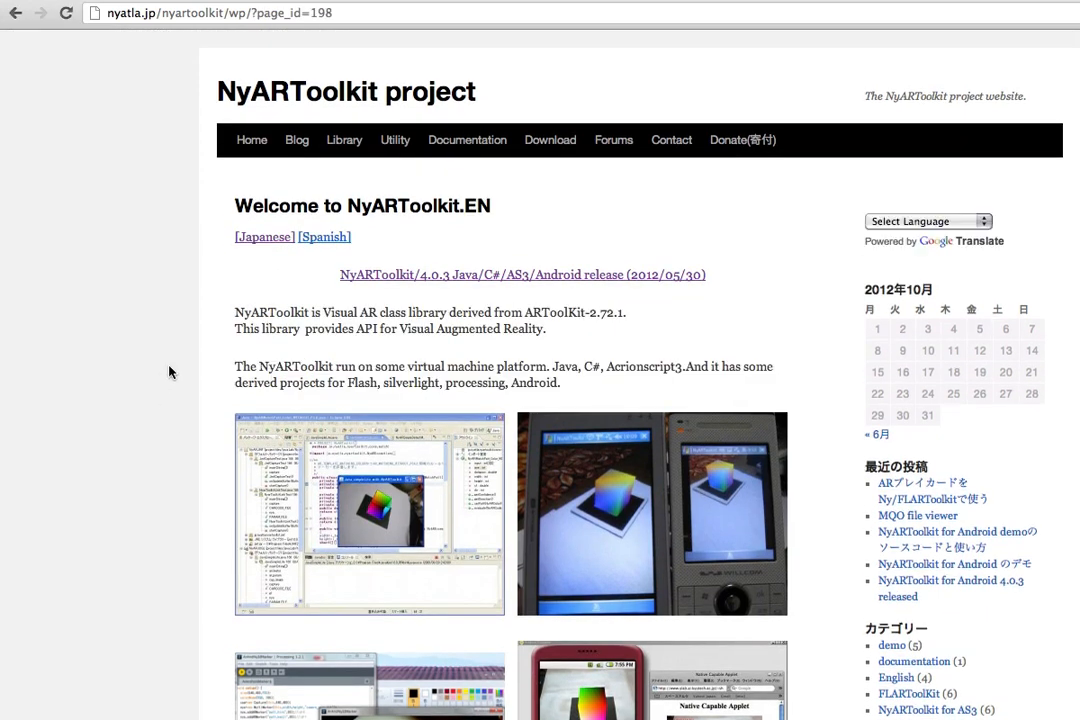
{"action": "scroll", "scroll_direction": "down", "scroll_amount": 3}
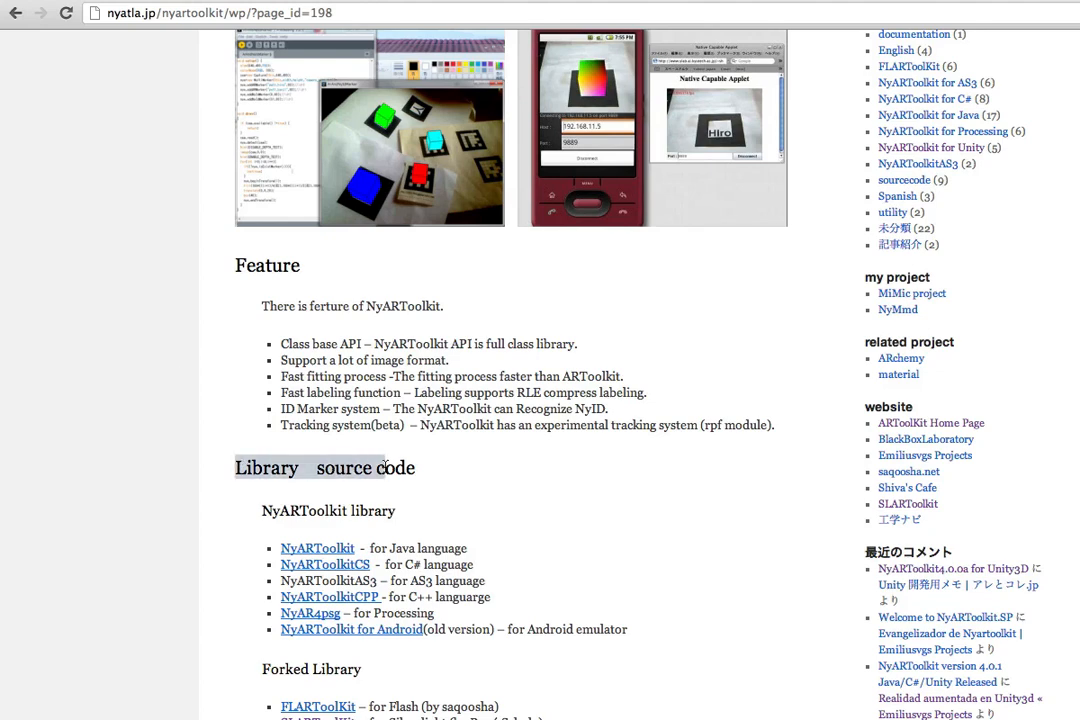
{"action": "scroll", "scroll_direction": "down", "scroll_amount": 3}
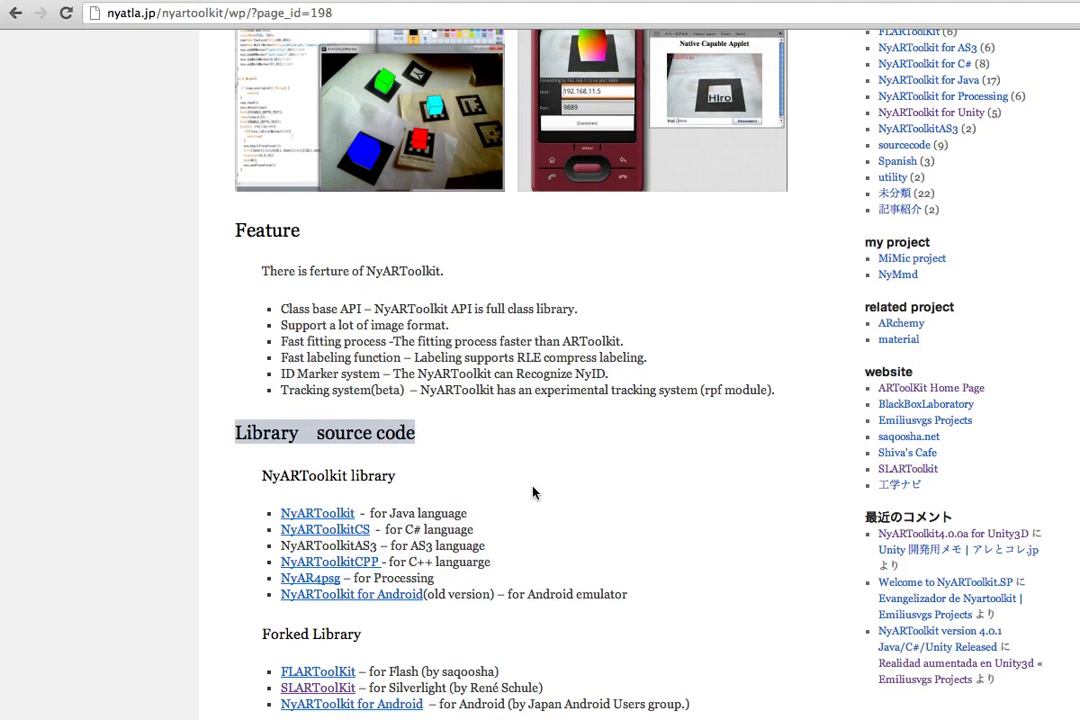
{"action": "scroll", "scroll_direction": "down", "scroll_amount": 3}
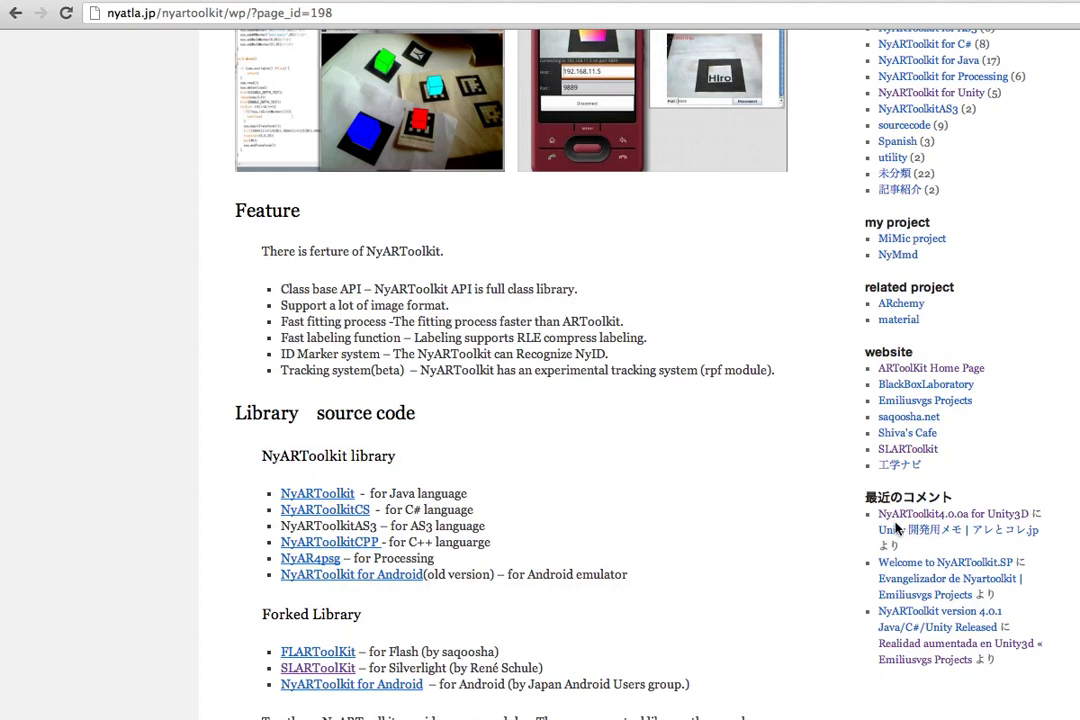
{"action": "mouse_move", "coordinate": [956, 524]}
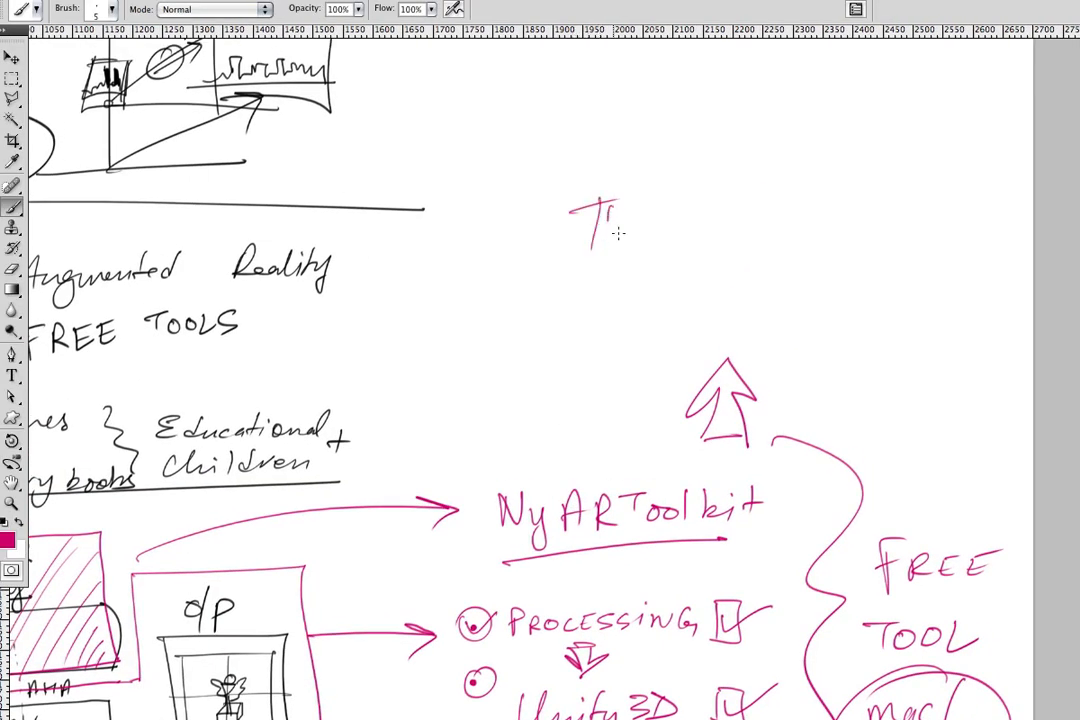
- Handwrite a pink 'PRACTICE' label with arrows pointing to it on the whiteboard
{"action": "left_click_drag", "start_coordinate": [584, 220], "coordinate": [810, 216]}
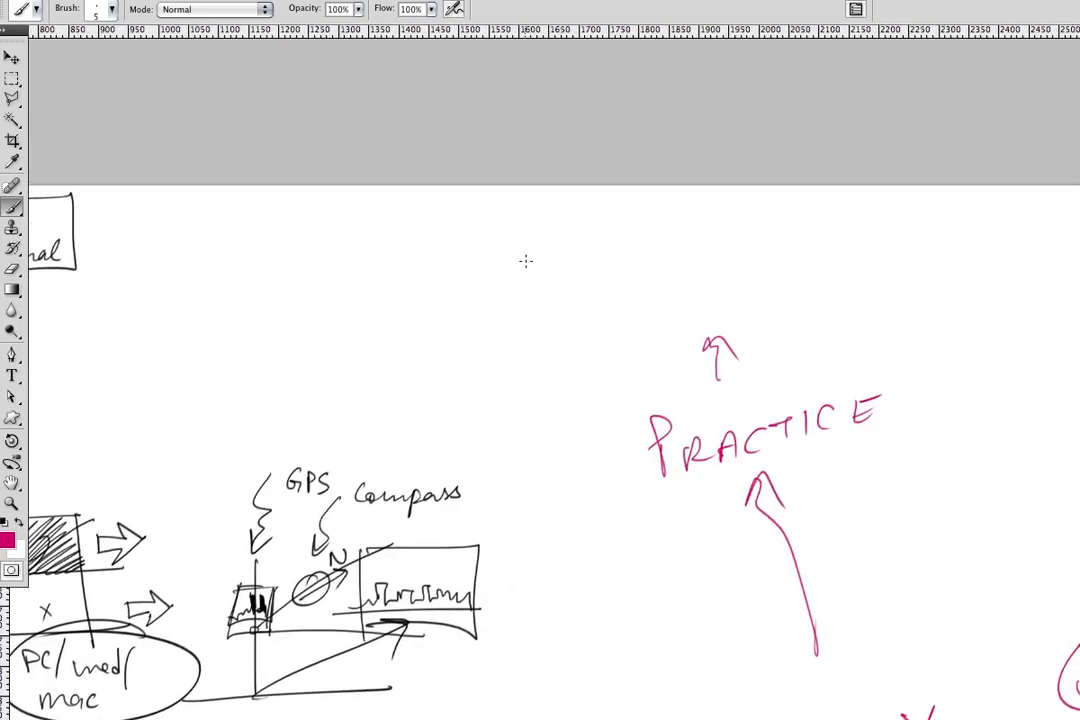
- Handwrite the www… .com/ address in pink above PRACTICE, with 'about' written beneath it
{"action": "left_click_drag", "start_coordinate": [520, 260], "coordinate": [650, 260]}
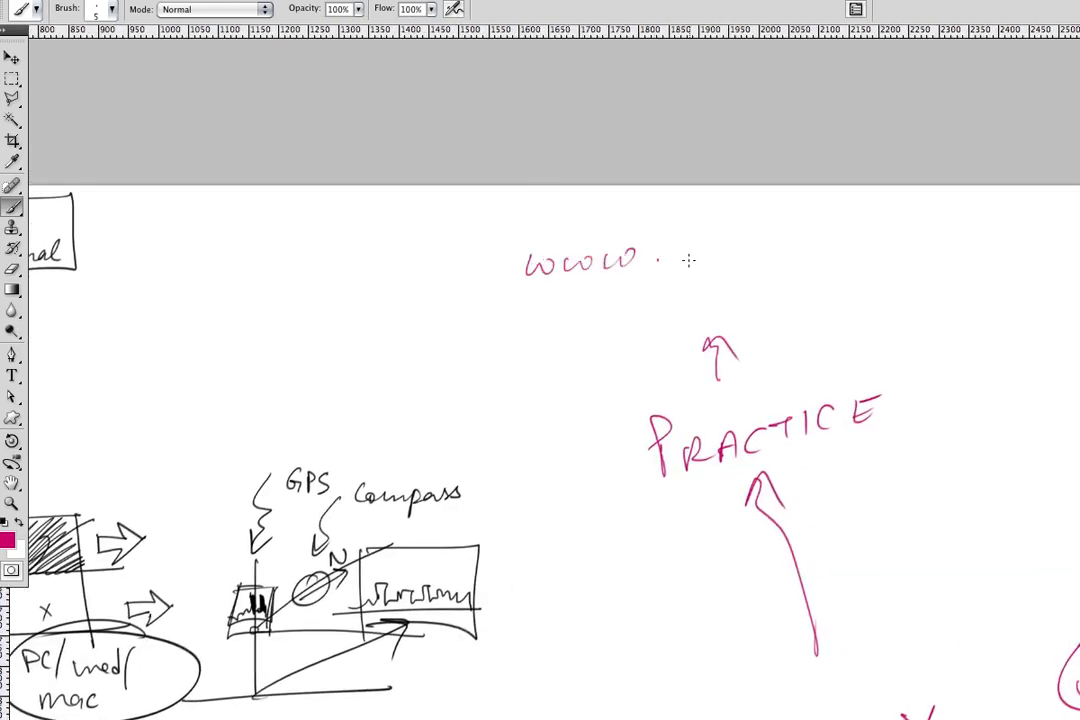
{"action": "left_click_drag", "start_coordinate": [704, 256], "coordinate": [856, 256]}
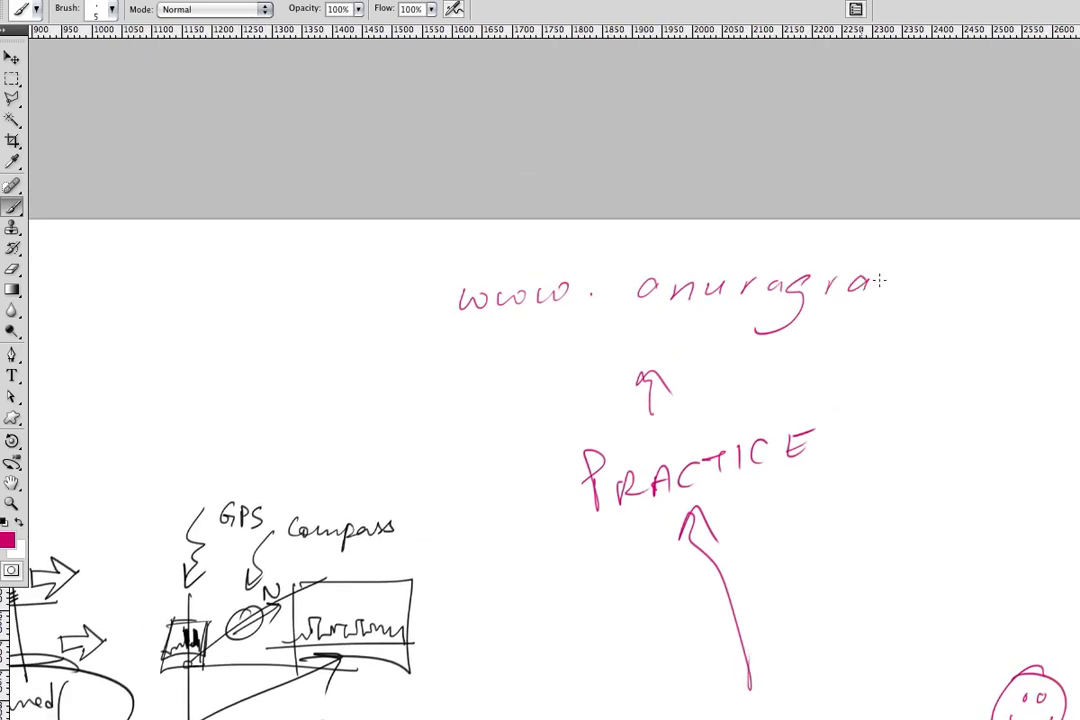
{"action": "left_click_drag", "start_coordinate": [876, 284], "coordinate": [1040, 284]}
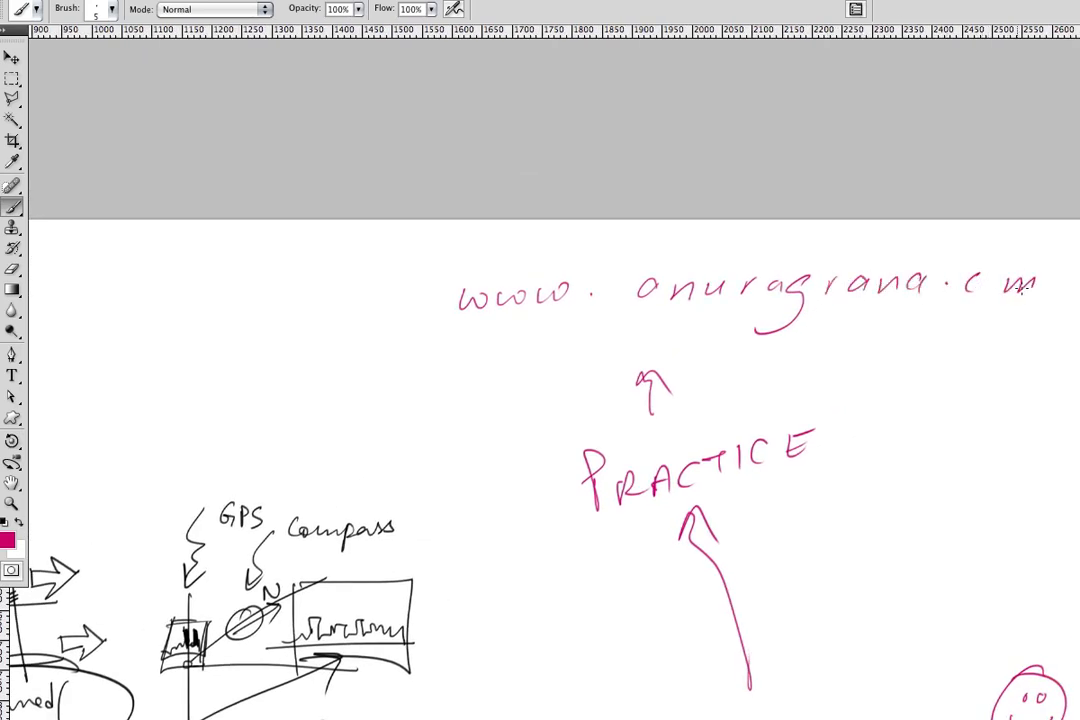
{"action": "left_click_drag", "start_coordinate": [1010, 290], "coordinate": [1050, 320]}
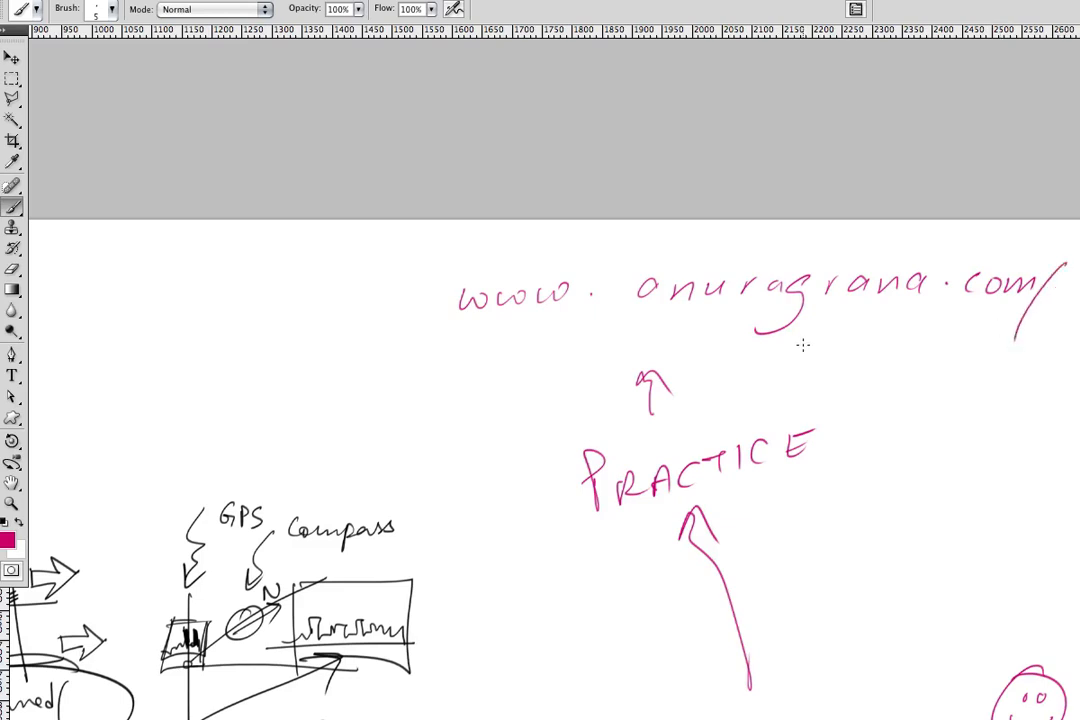
{"action": "left_click_drag", "start_coordinate": [800, 364], "coordinate": [956, 360]}
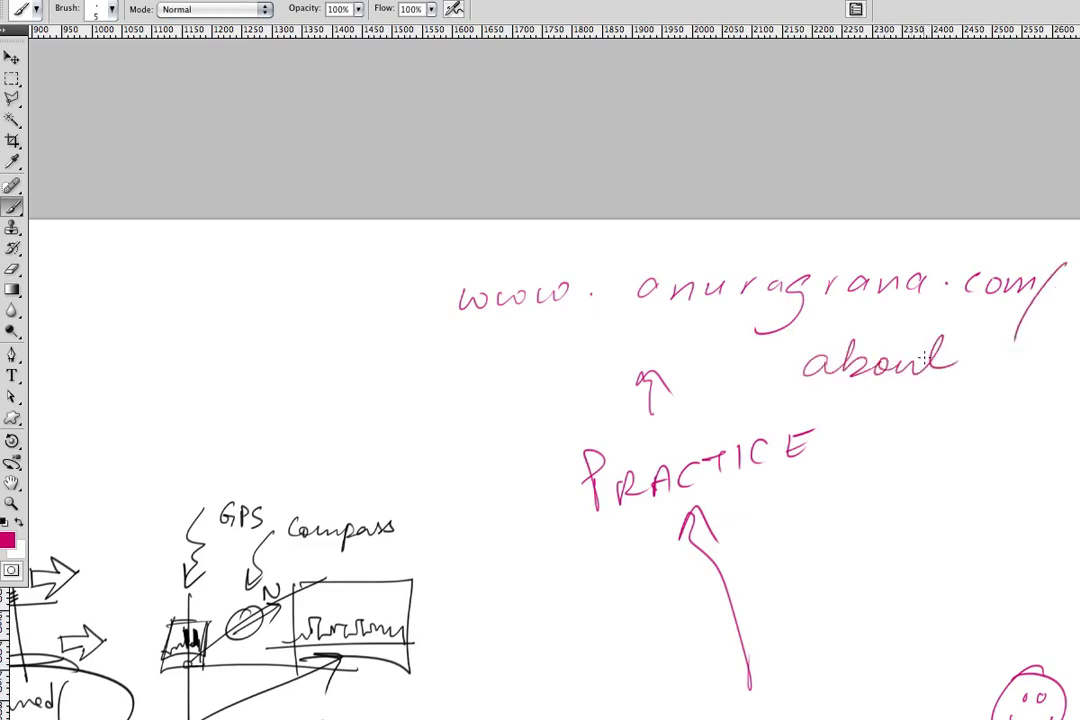